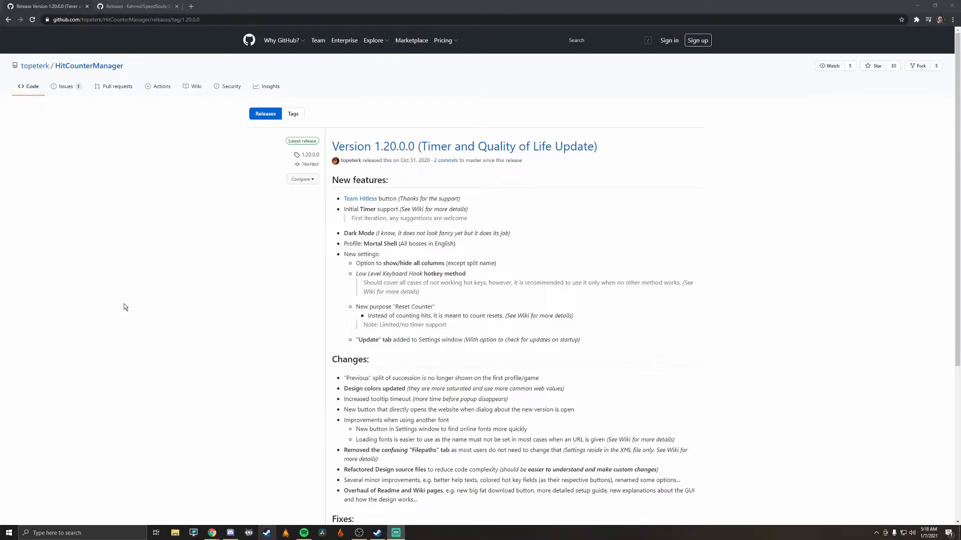
mouse_move(180, 105)
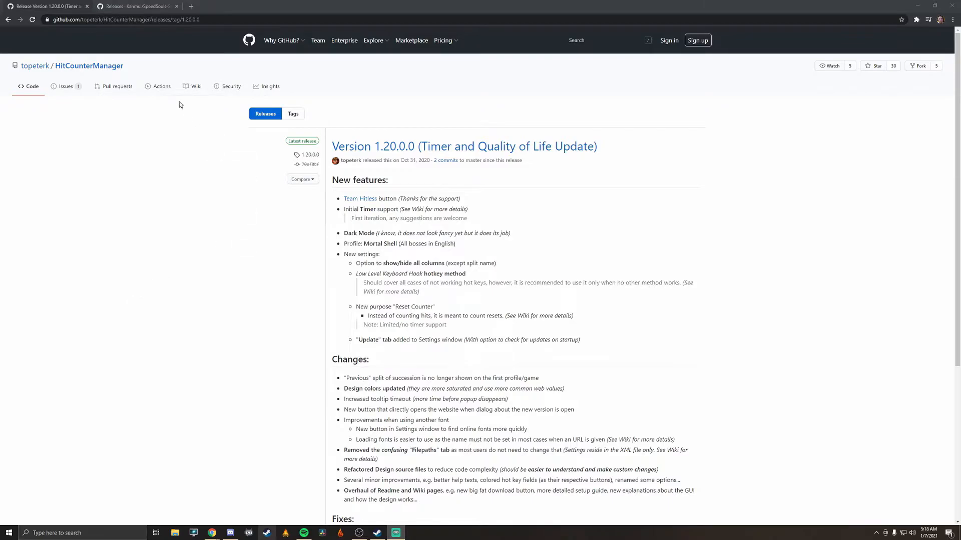
mouse_move(164, 141)
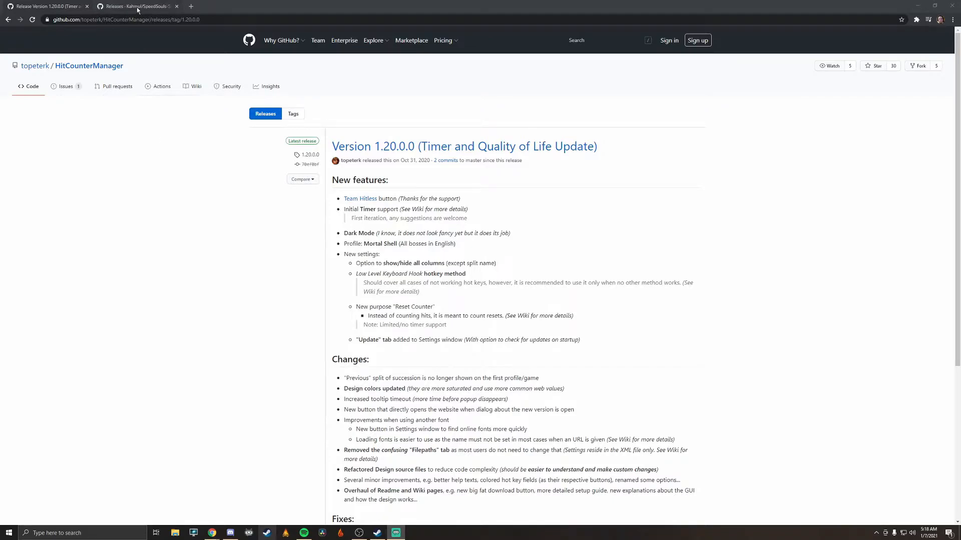
- Scroll the HitCounterManager 1.20.0.0 release page down to its Assets downloads list
left_click(135, 6)
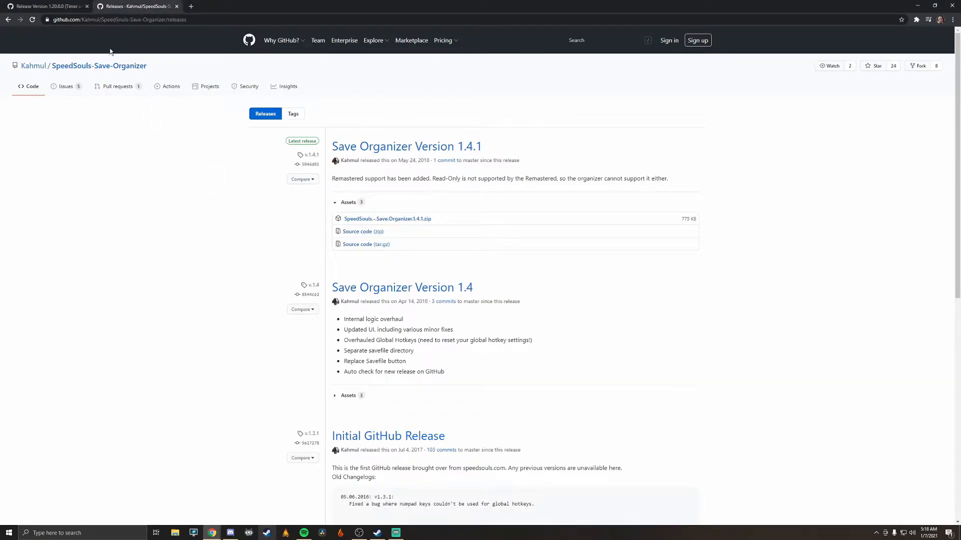
left_click(45, 6)
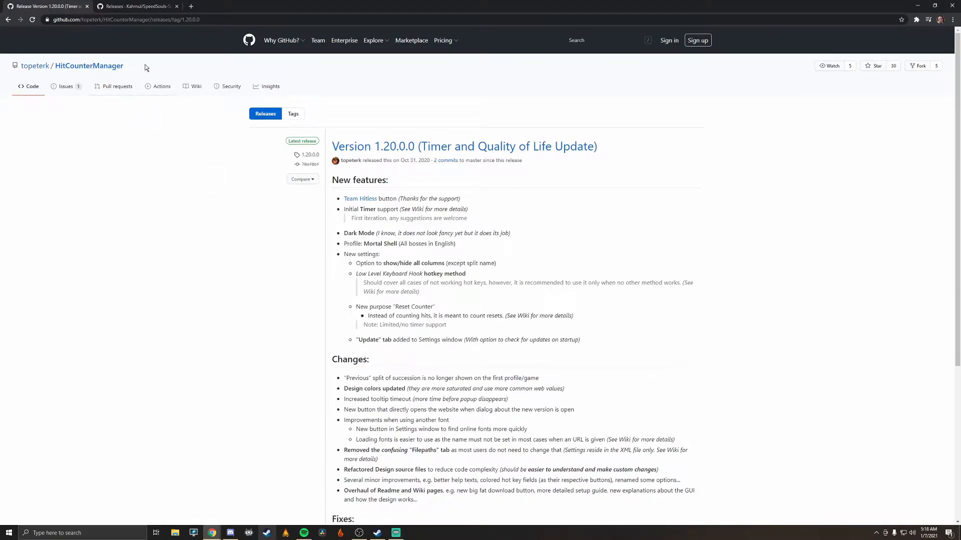
left_click(140, 6)
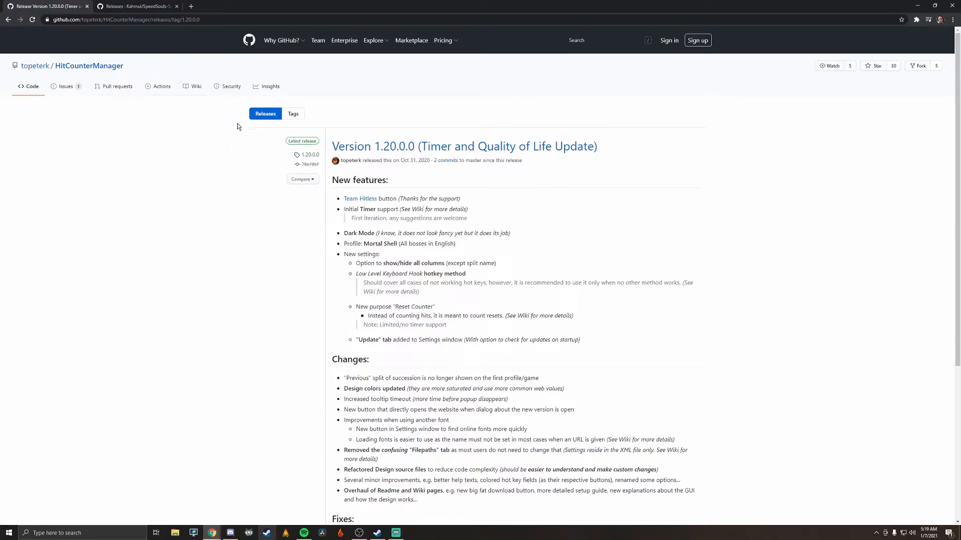
mouse_move(208, 176)
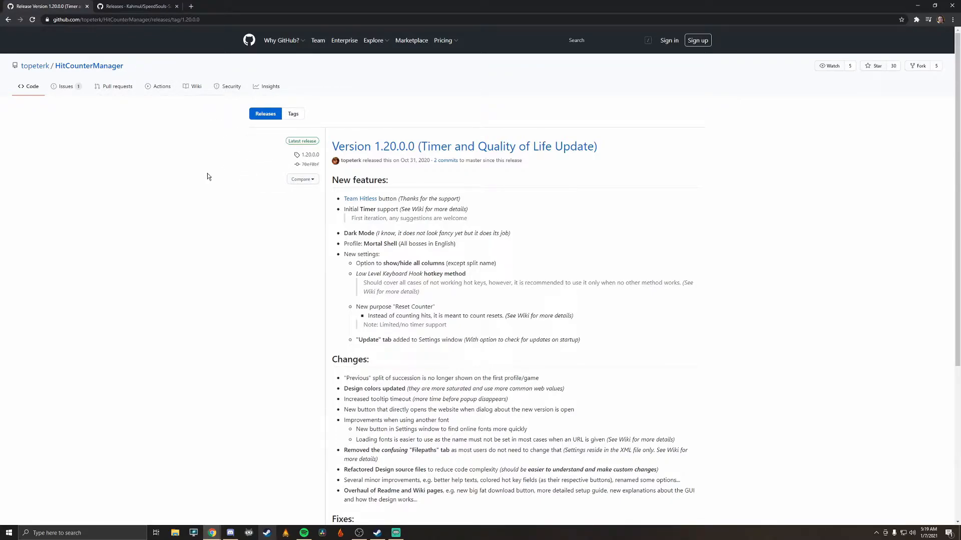
mouse_move(206, 161)
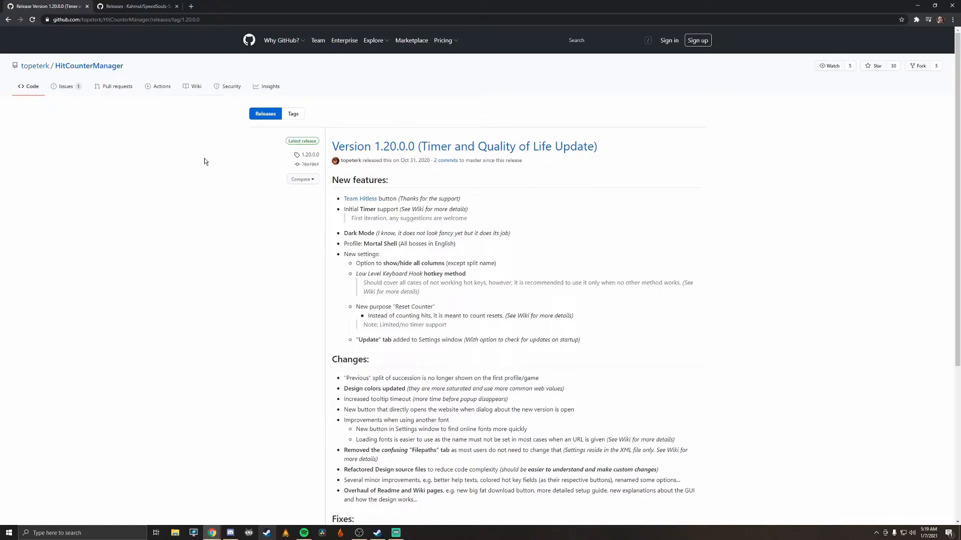
mouse_move(199, 242)
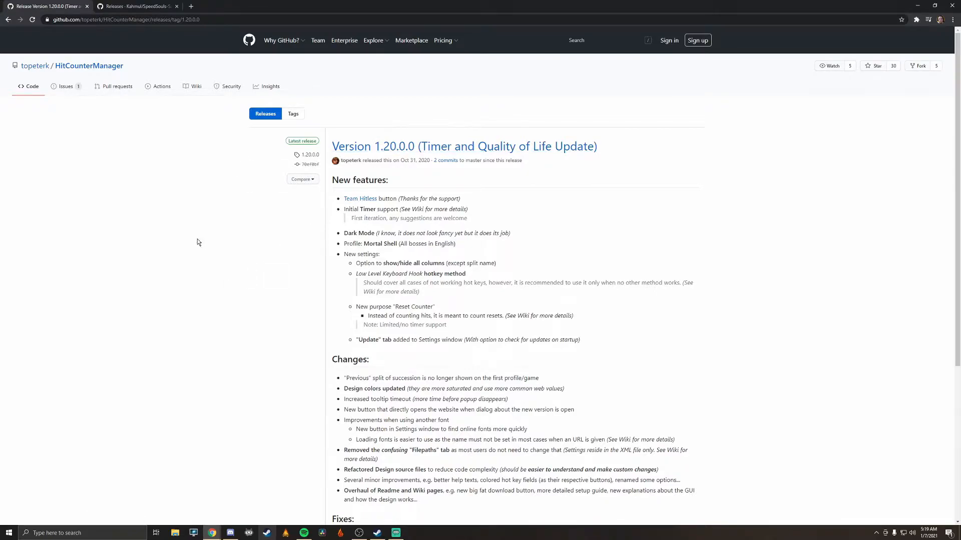
mouse_move(260, 266)
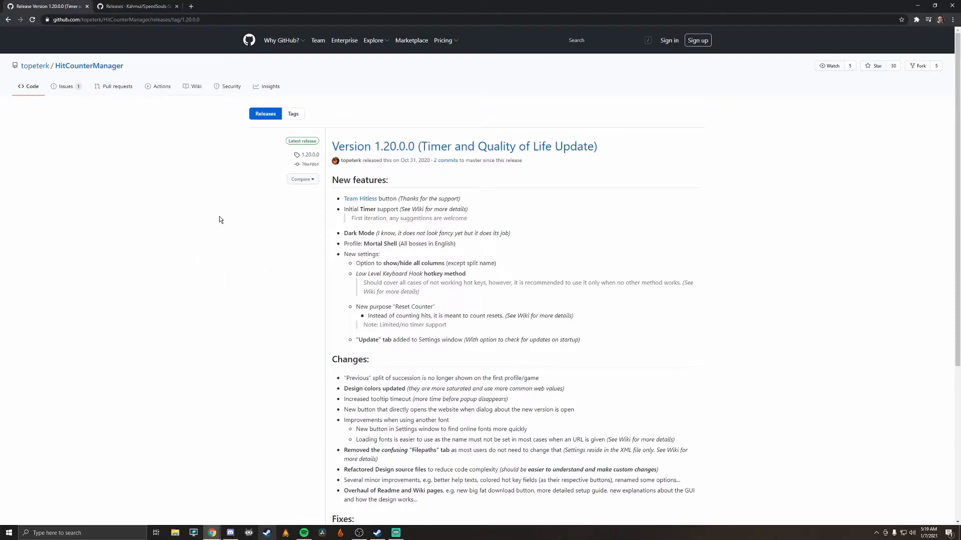
mouse_move(217, 219)
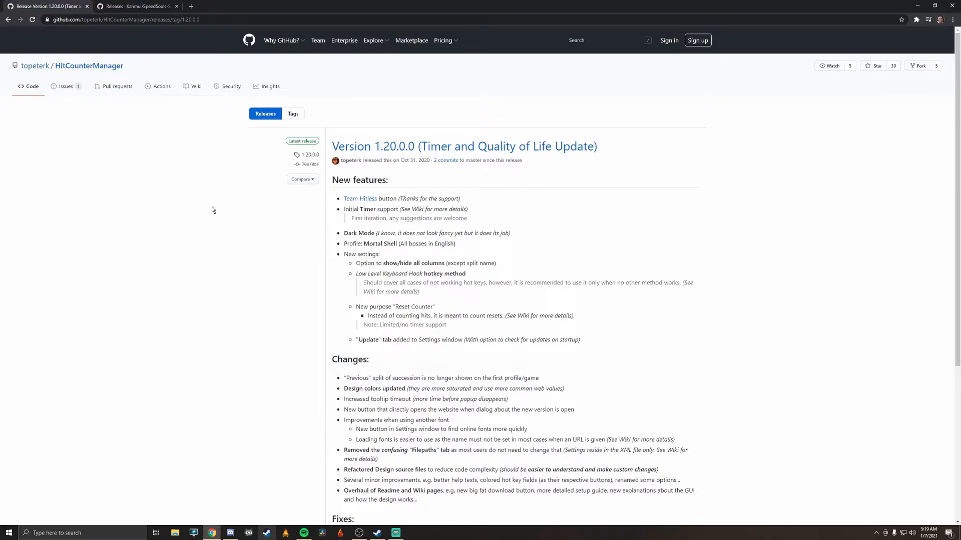
scroll("down", 3)
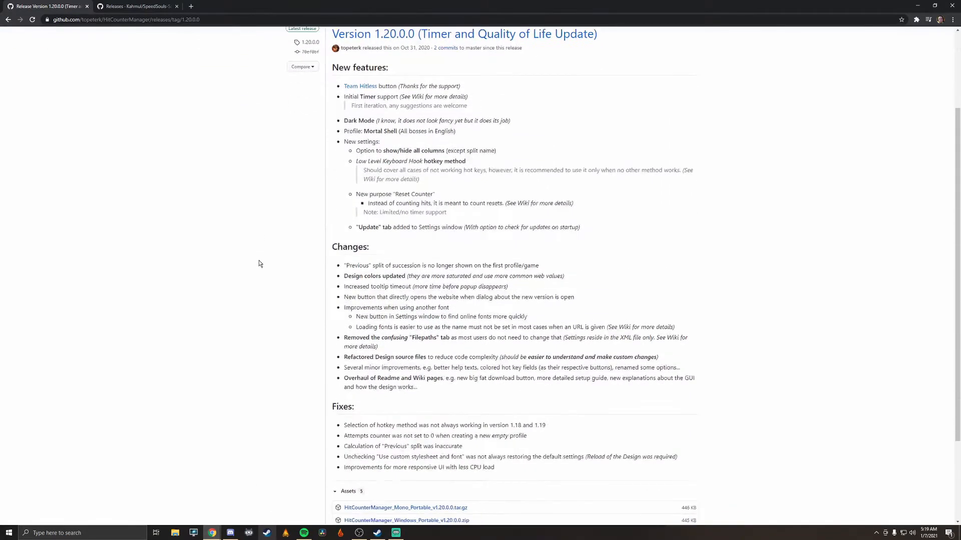
scroll("down", 3)
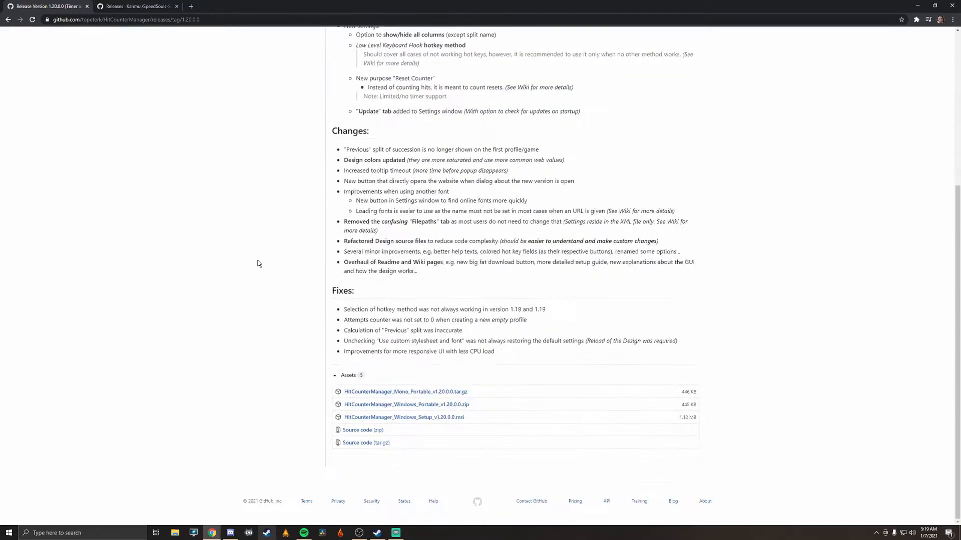
mouse_move(404, 392)
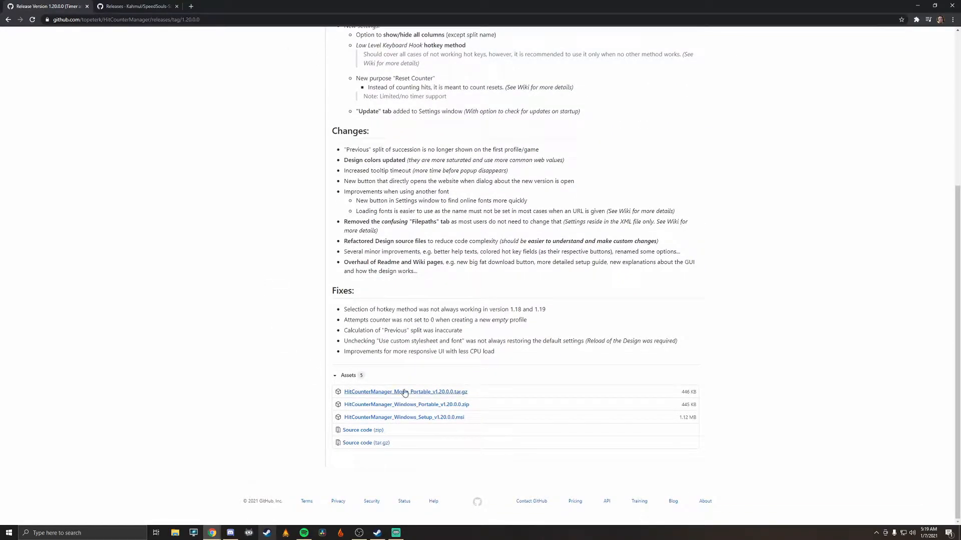
mouse_move(406, 407)
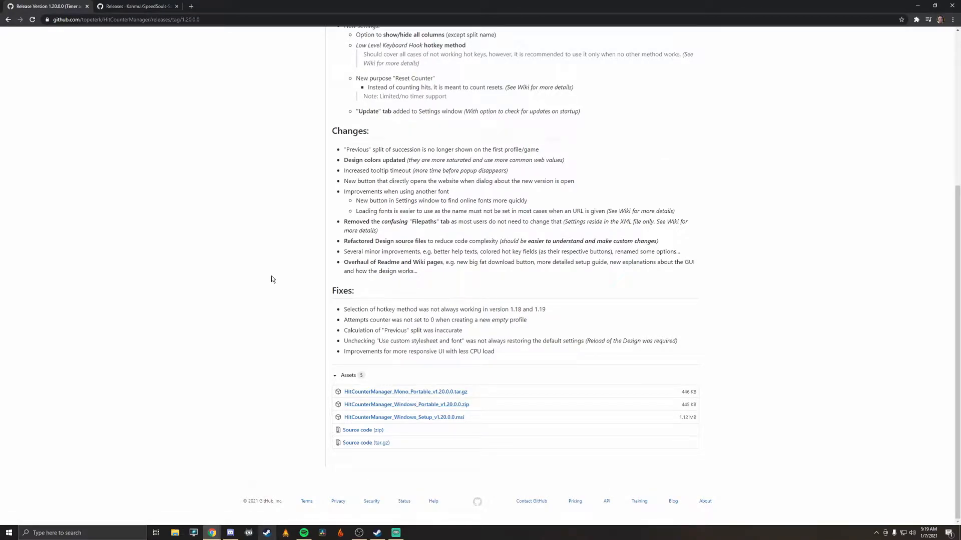
mouse_move(383, 406)
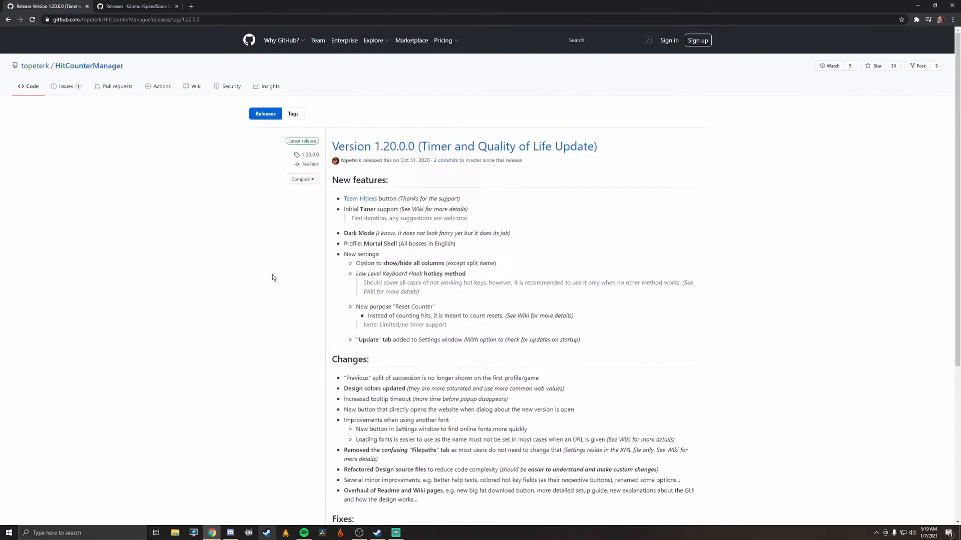
mouse_move(335, 351)
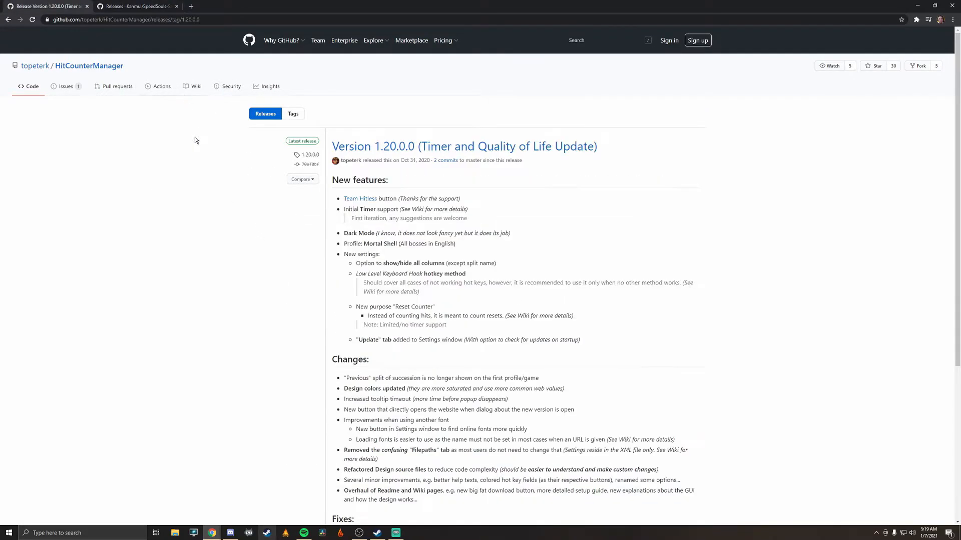
scroll("down", 3)
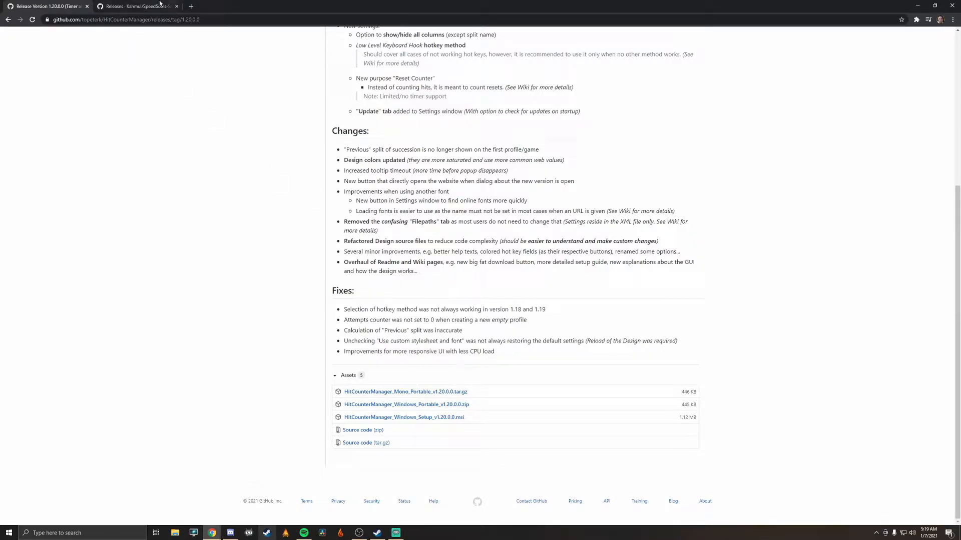
- Download the Save Organizer 1.4.1 zip, then the HitCounterManager Windows_Portable zip
left_click(140, 7)
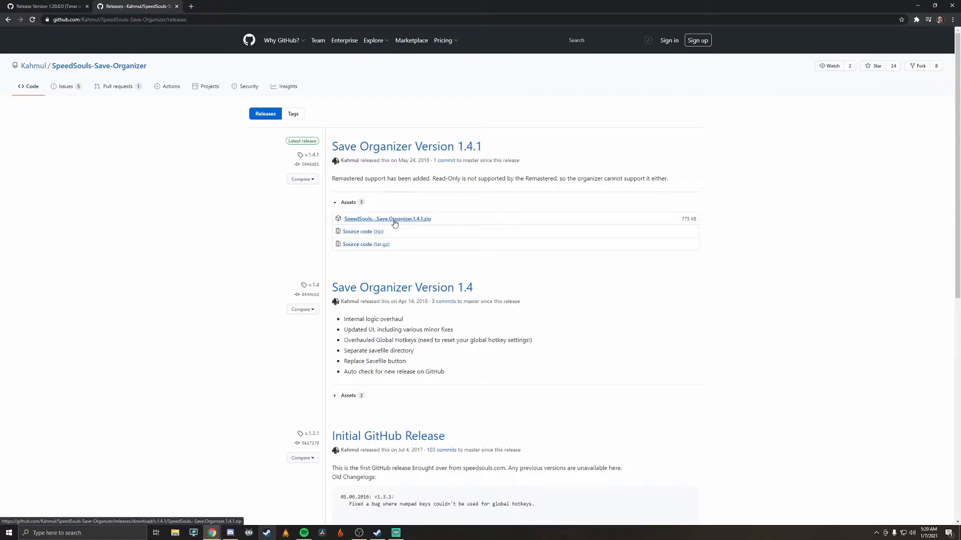
left_click(388, 219)
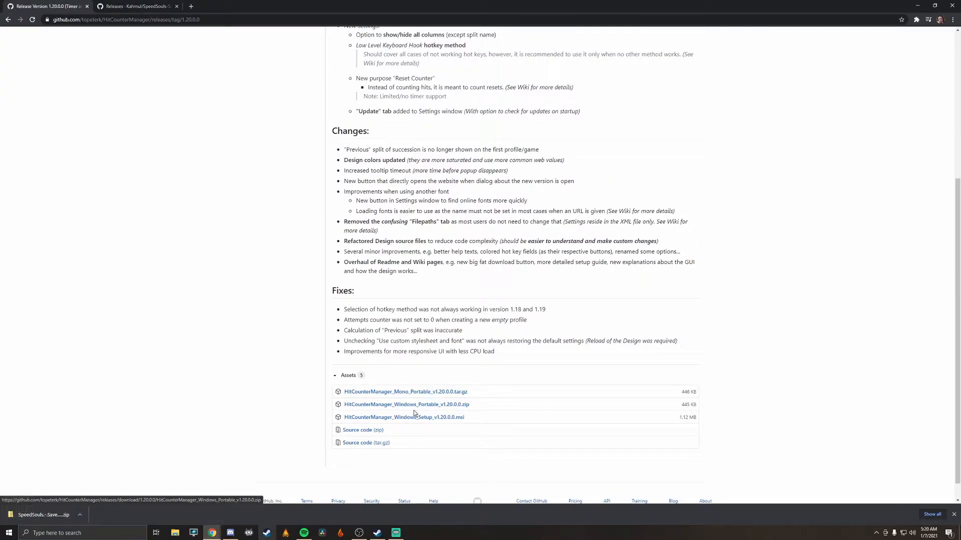
mouse_move(417, 412)
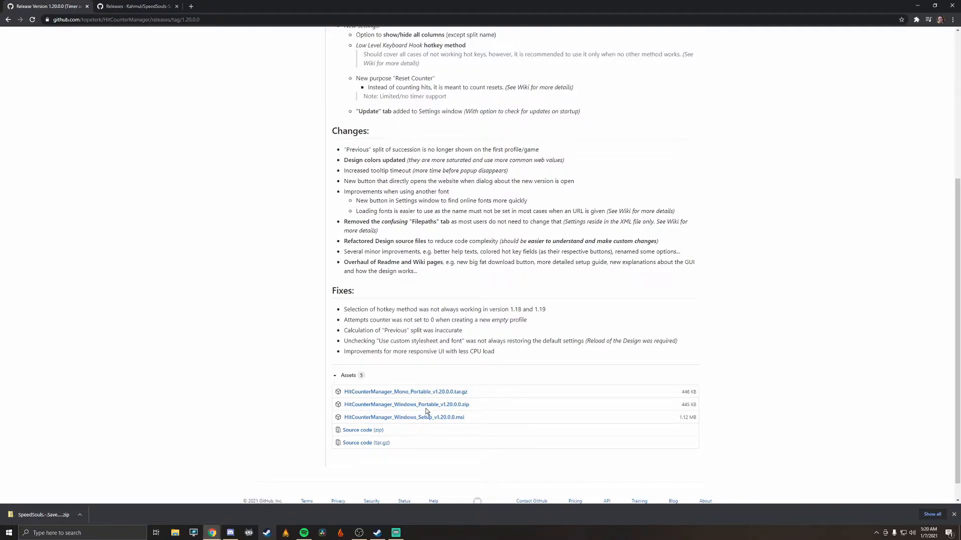
mouse_move(425, 405)
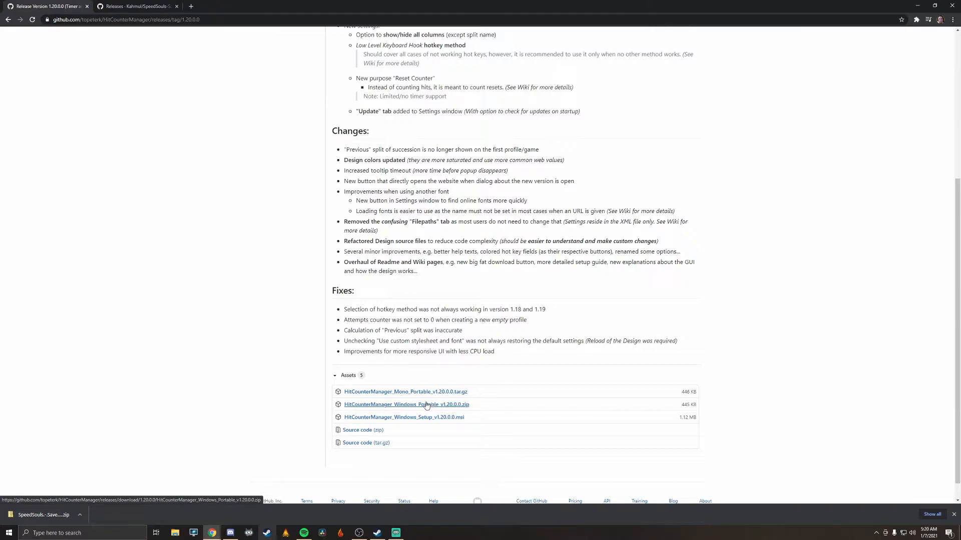
mouse_move(410, 419)
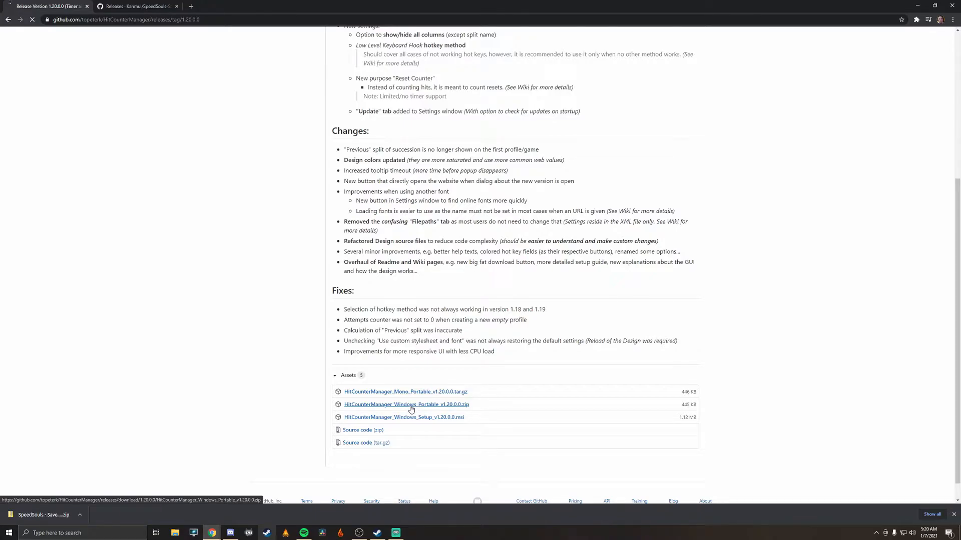
left_click(403, 404)
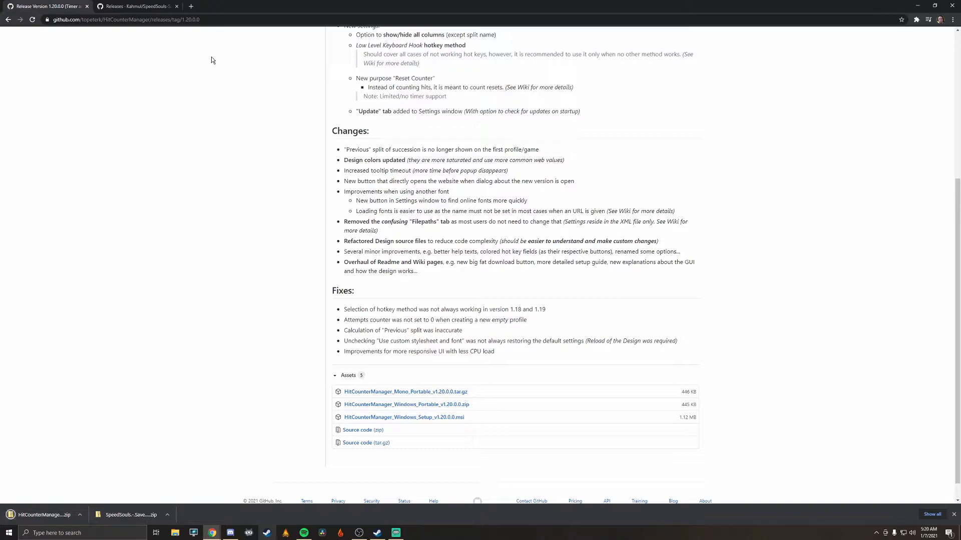
mouse_move(172, 356)
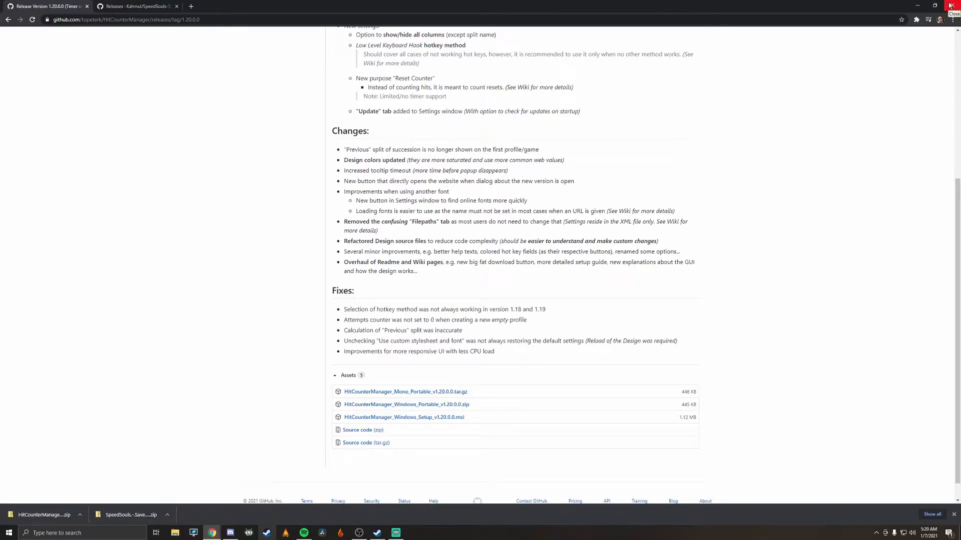
- Close the browser window to return to the Windows desktop
left_click(951, 5)
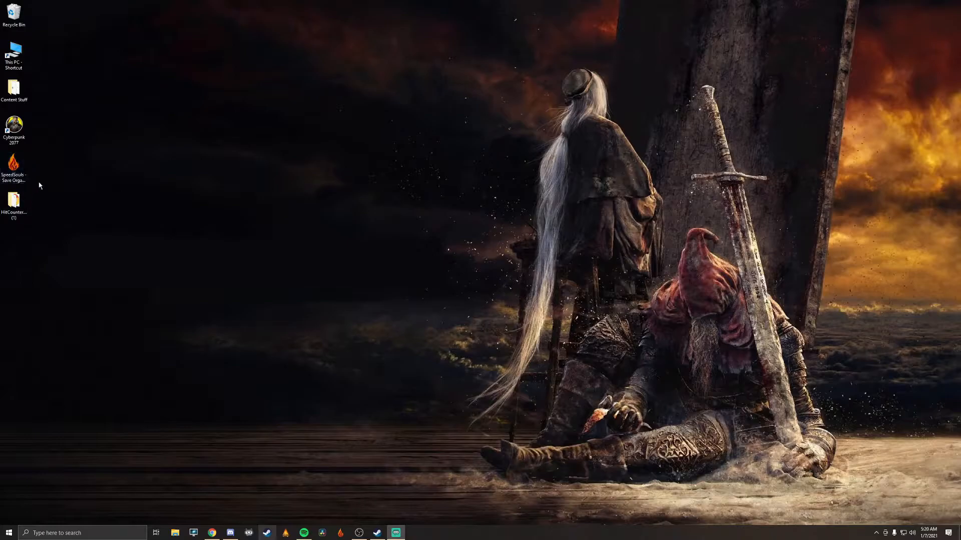
left_click(14, 168)
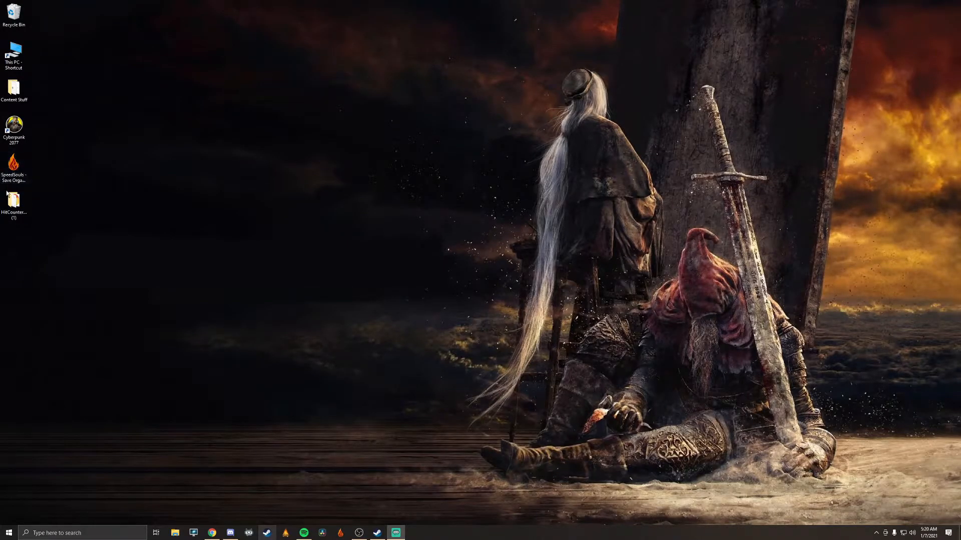
mouse_move(70, 183)
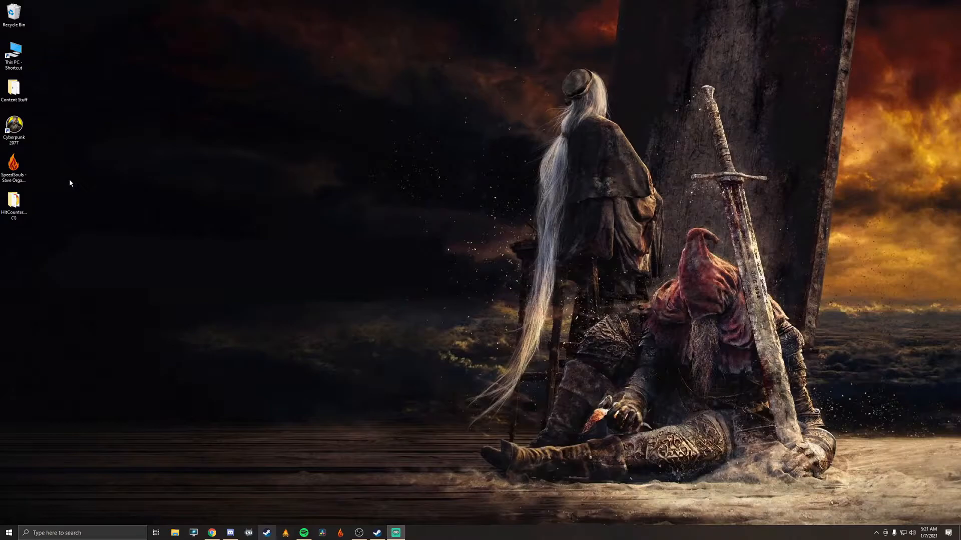
mouse_move(135, 179)
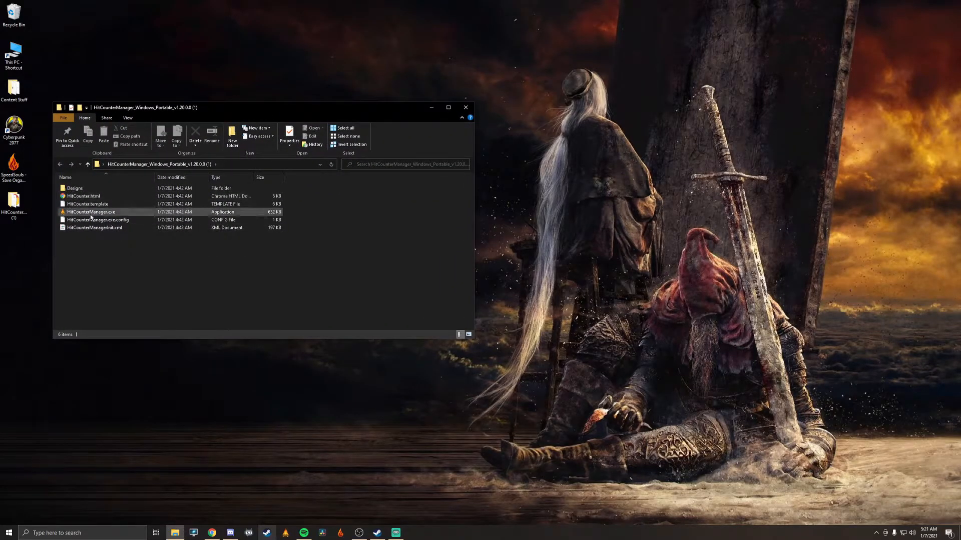
mouse_move(91, 212)
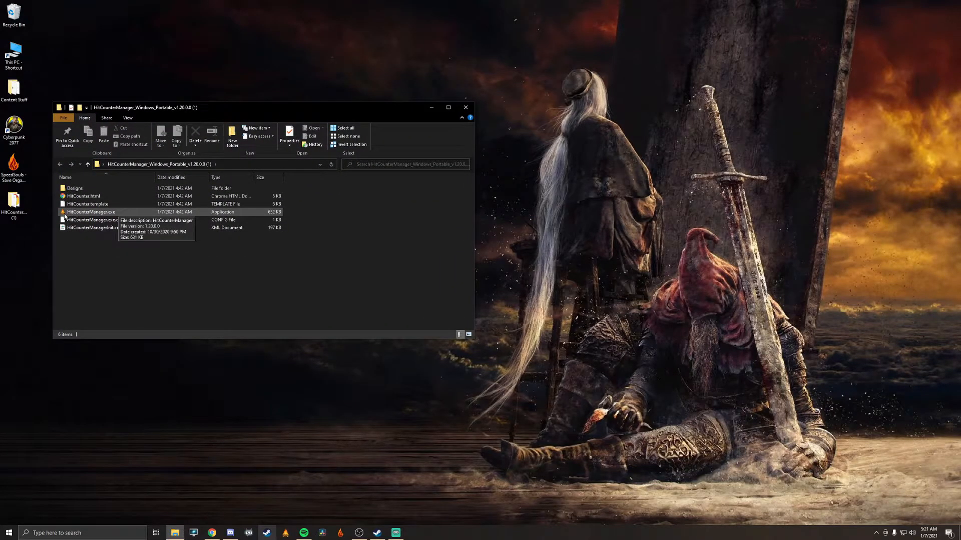
- Run HitCounterManager.exe via More info > Run anyway, then close its folder window
double_click(90, 212)
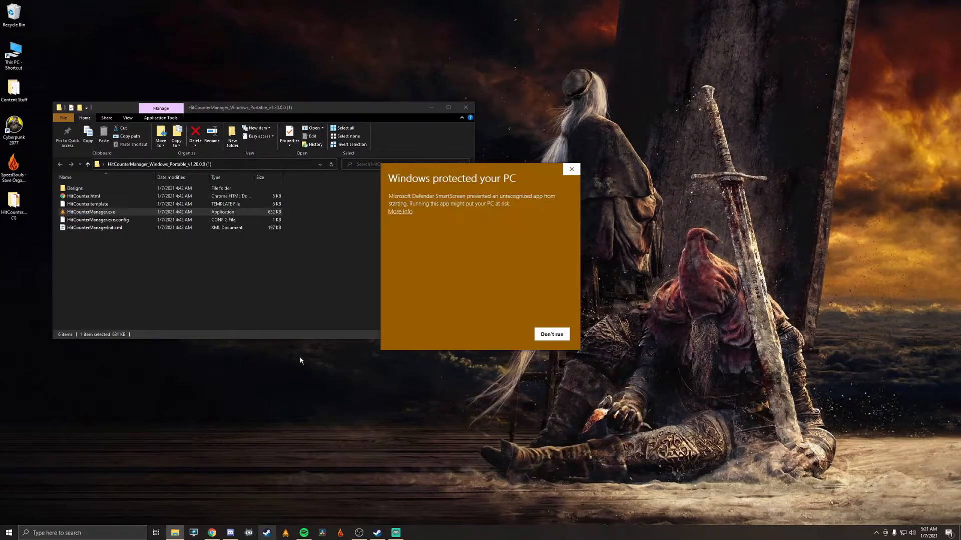
mouse_move(497, 222)
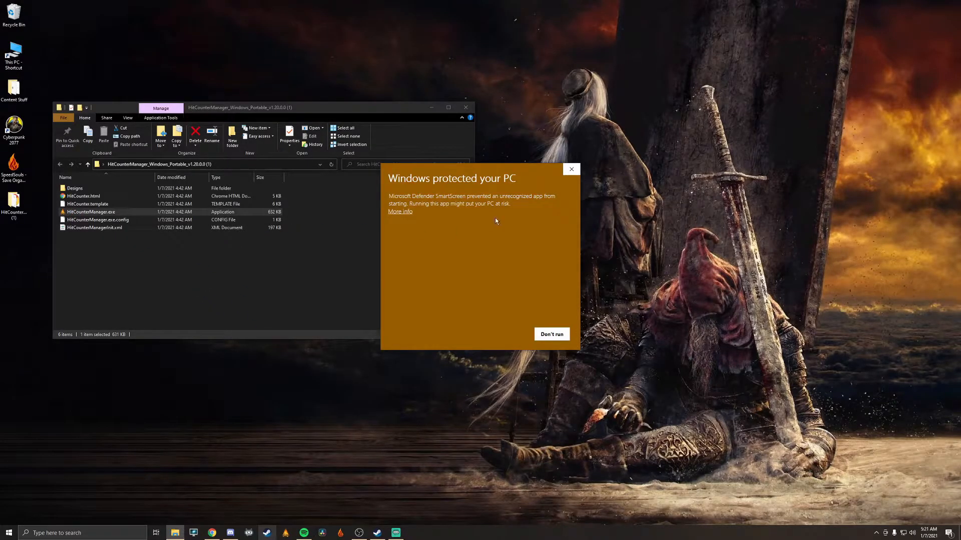
mouse_move(457, 187)
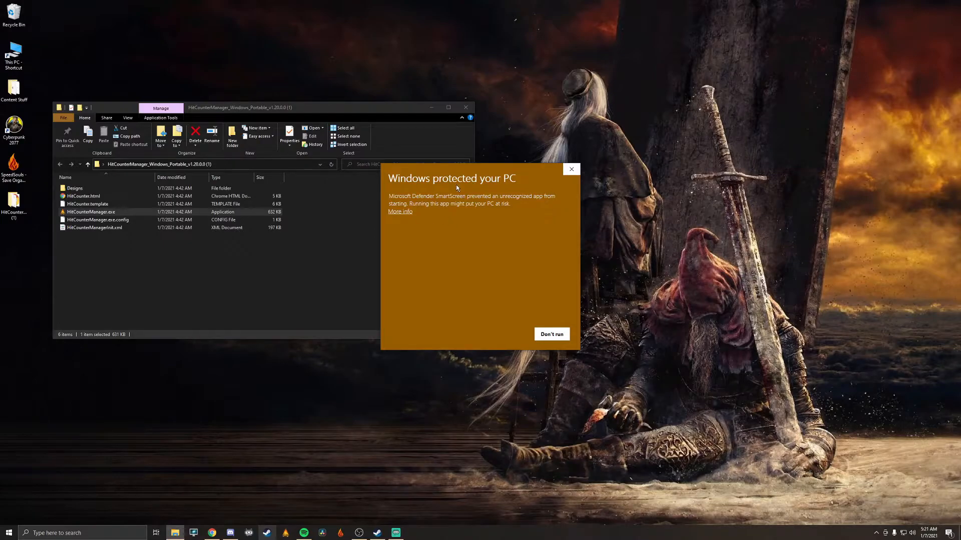
mouse_move(438, 215)
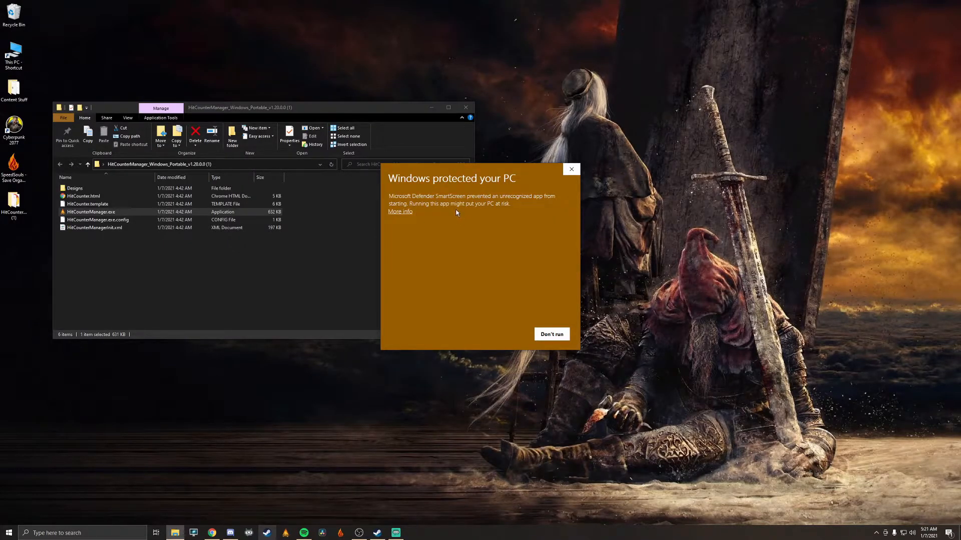
left_click(400, 211)
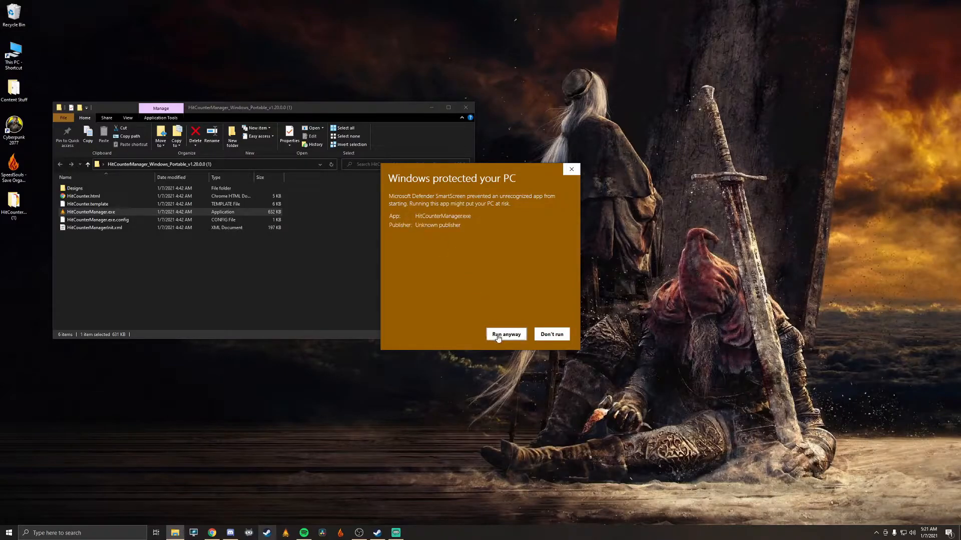
left_click(506, 334)
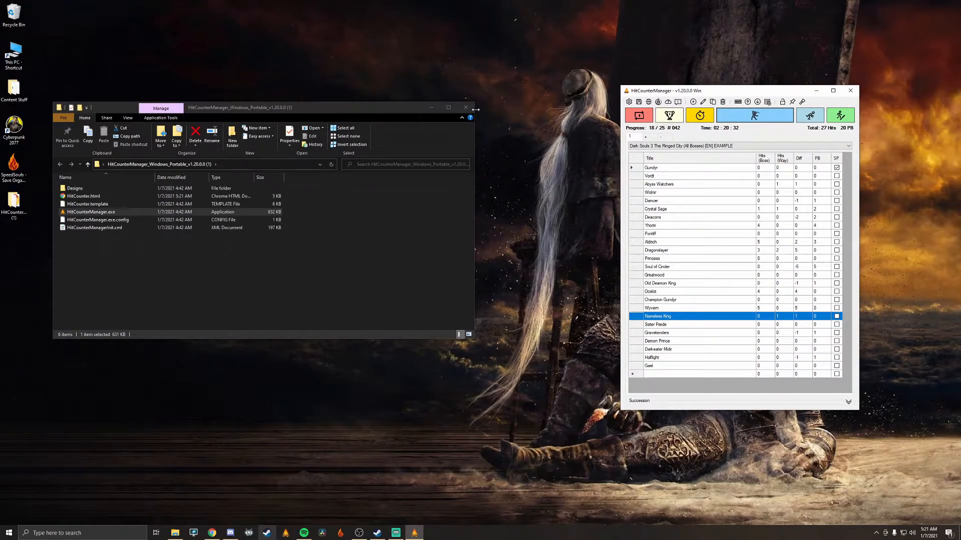
left_click(465, 107)
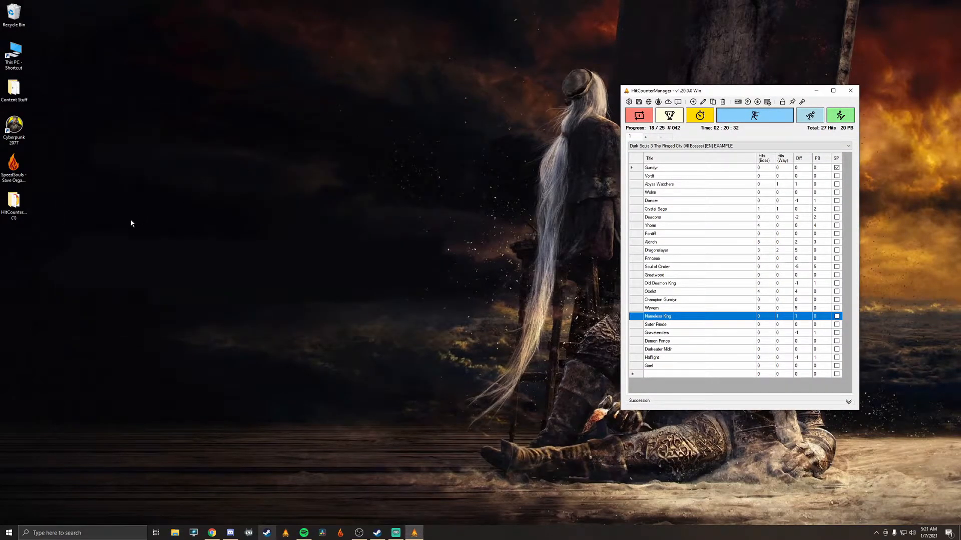
mouse_move(763, 143)
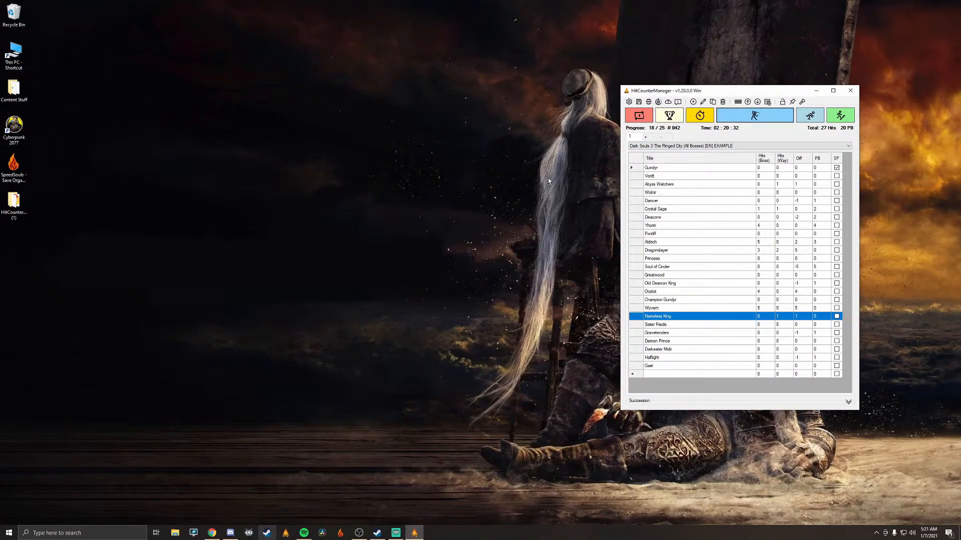
mouse_move(454, 169)
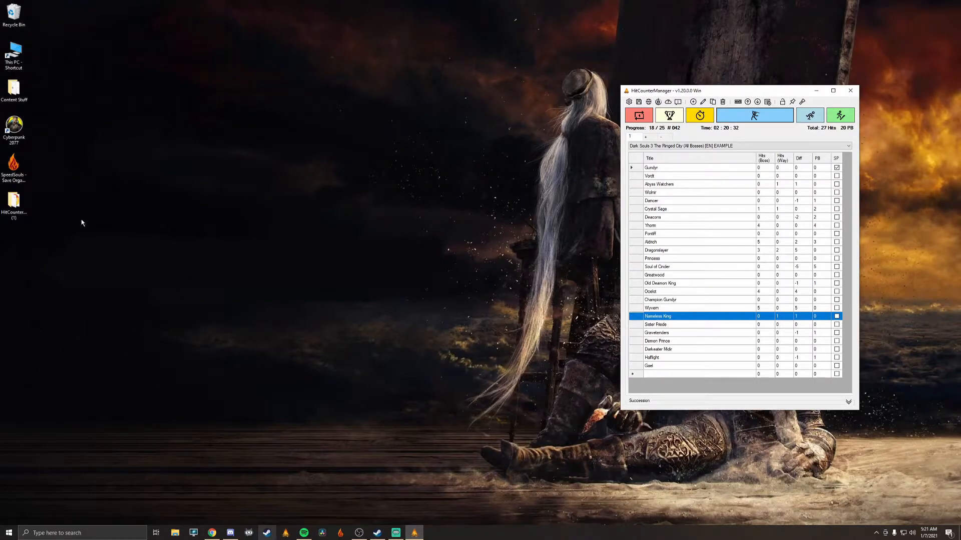
mouse_move(64, 219)
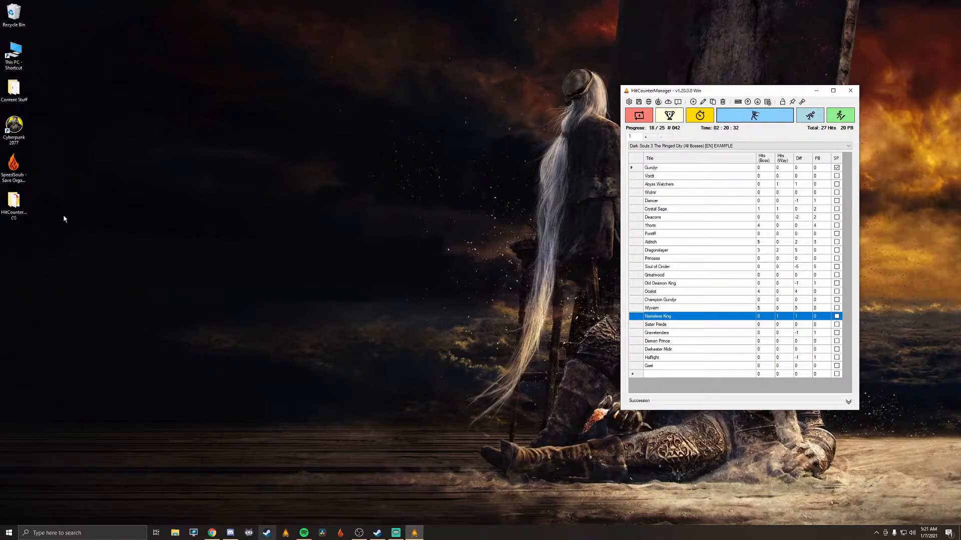
mouse_move(229, 533)
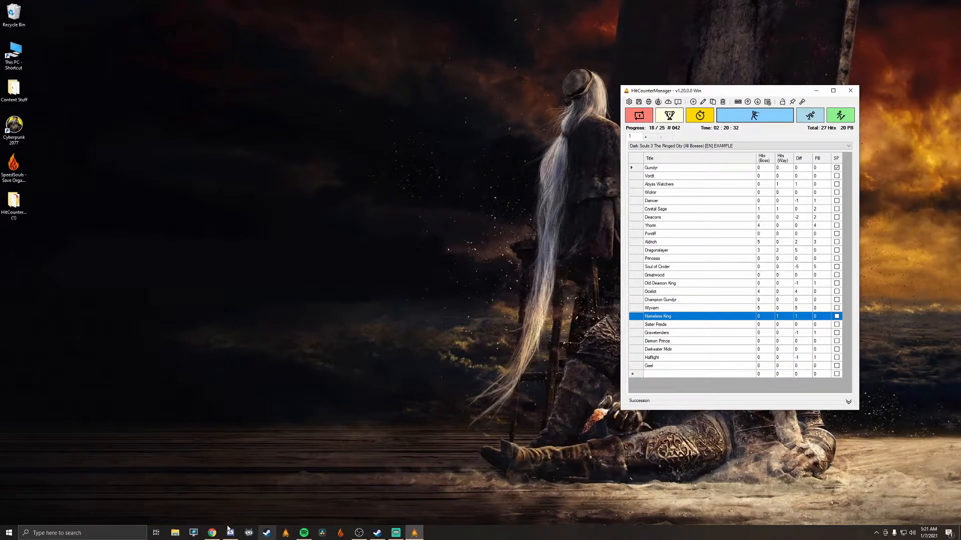
mouse_move(354, 392)
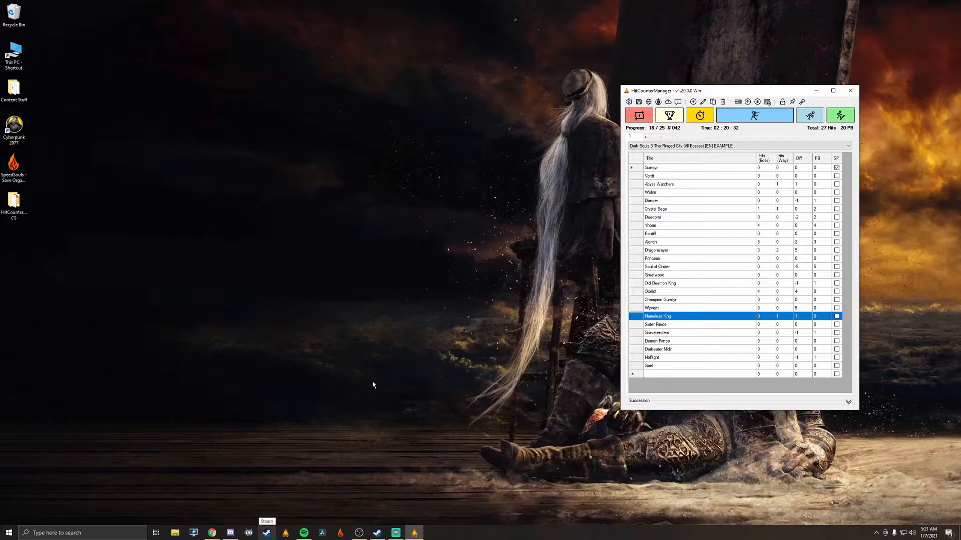
mouse_move(251, 364)
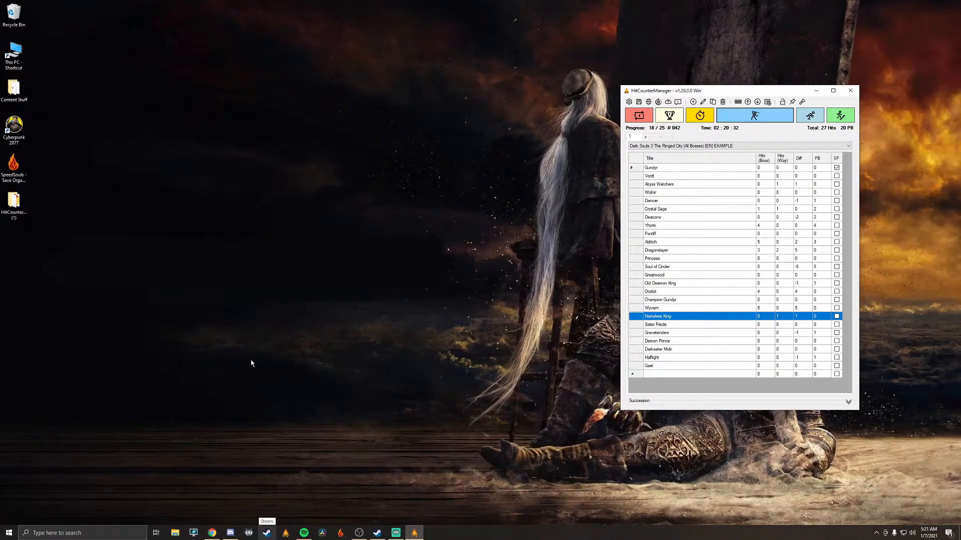
- Create a Browser source named 'hit counter man' in the OBS scene
left_click(357, 533)
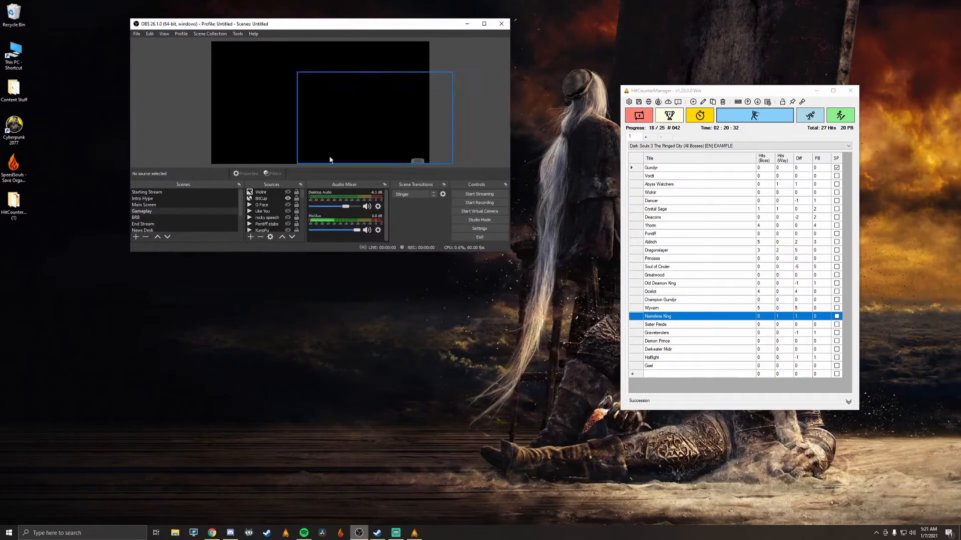
left_click(250, 237)
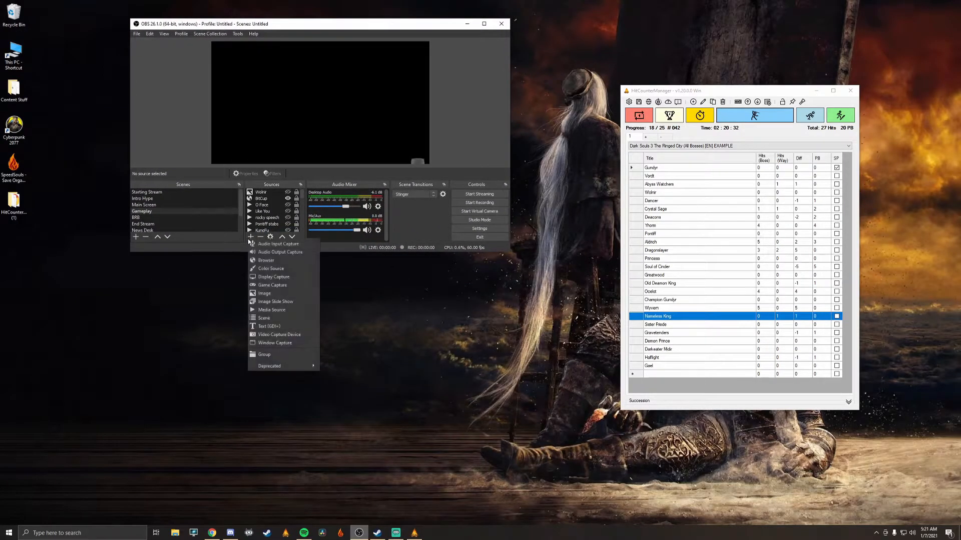
left_click(266, 260)
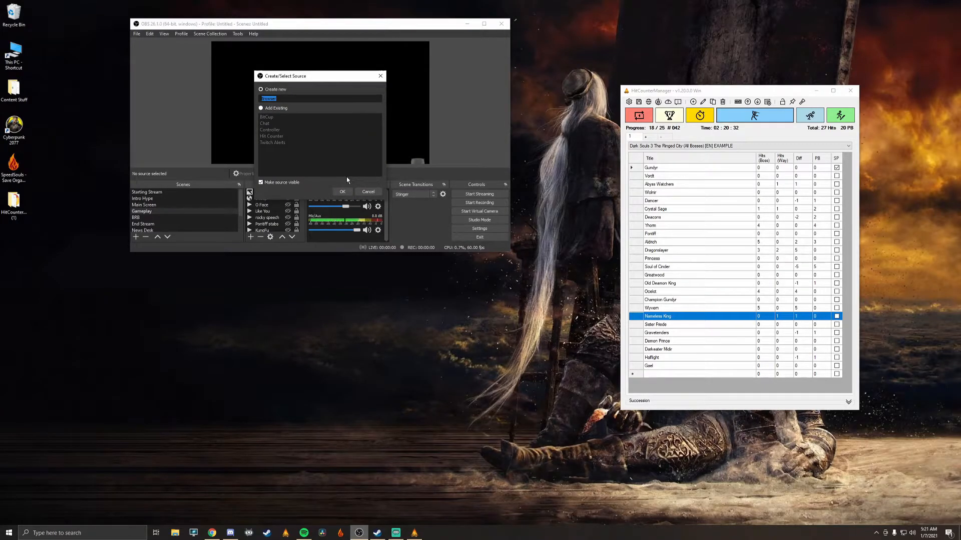
type("hit coun")
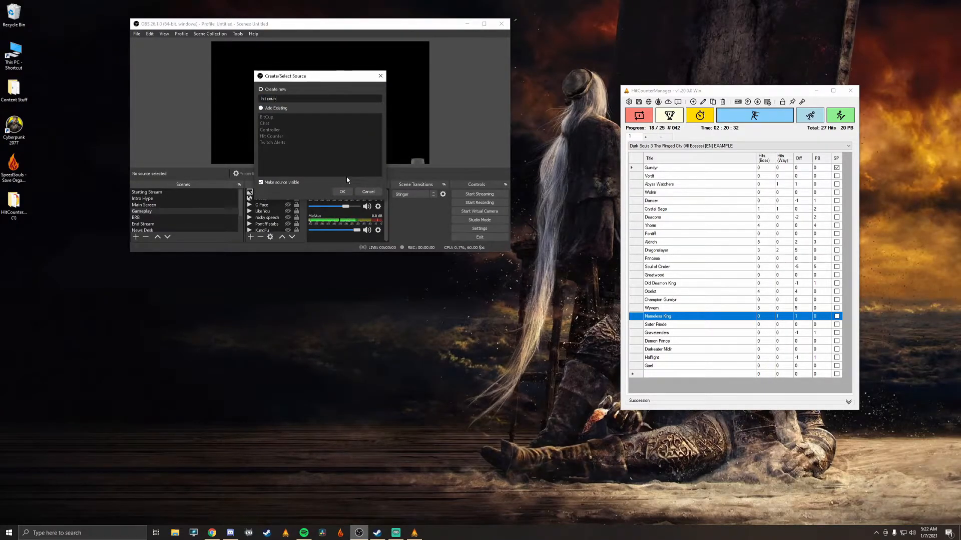
left_click(343, 191)
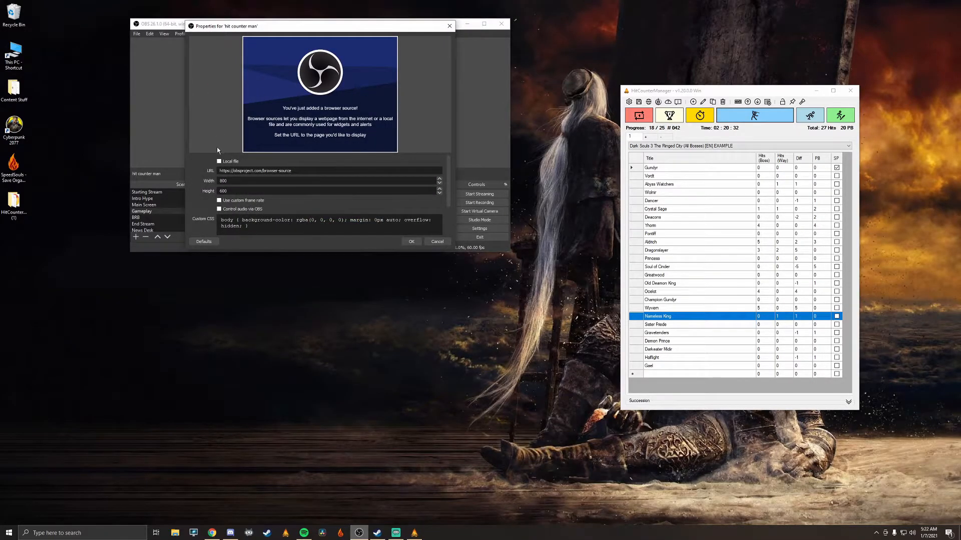
- Set the source to local file Desktop\HitCounterManager\Designs\HitCounterGui.html
left_click(220, 161)
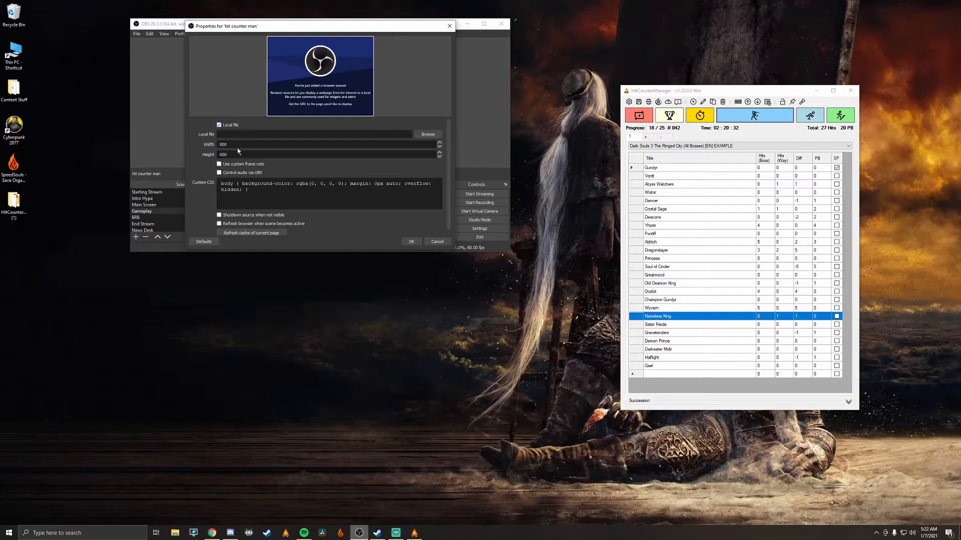
left_click(428, 134)
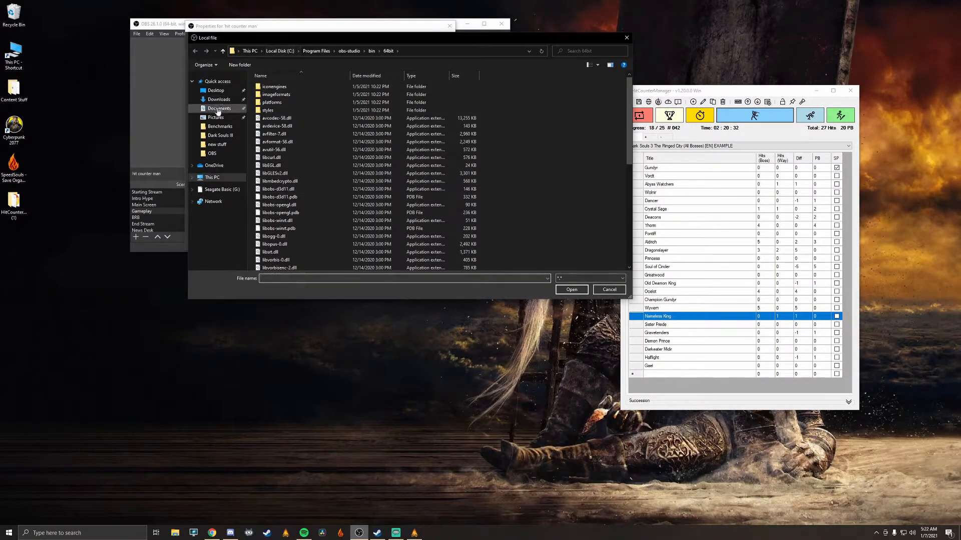
left_click(215, 90)
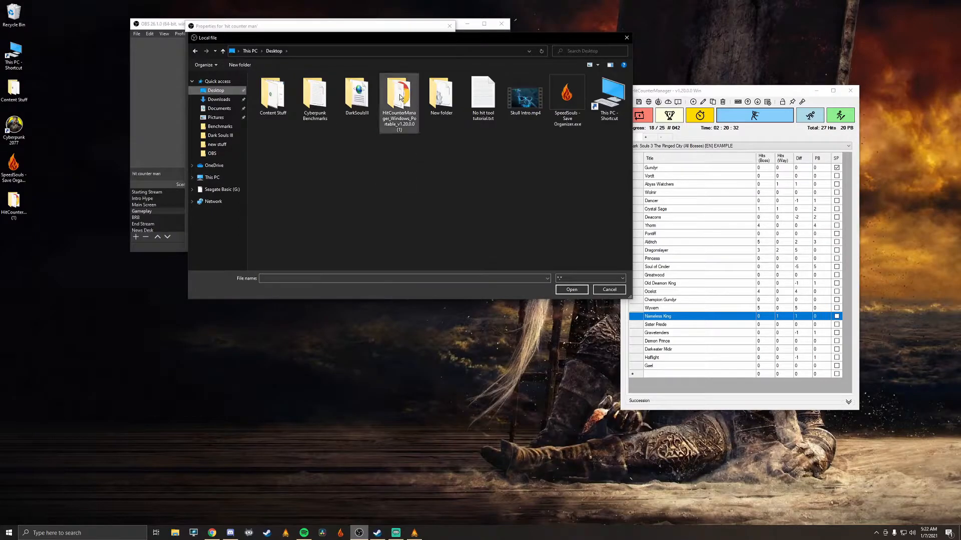
double_click(399, 95)
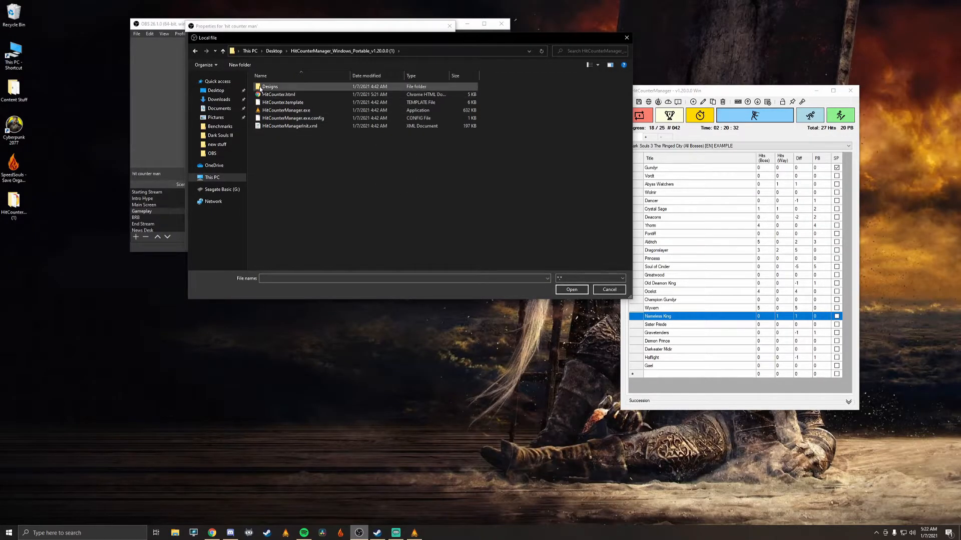
double_click(270, 87)
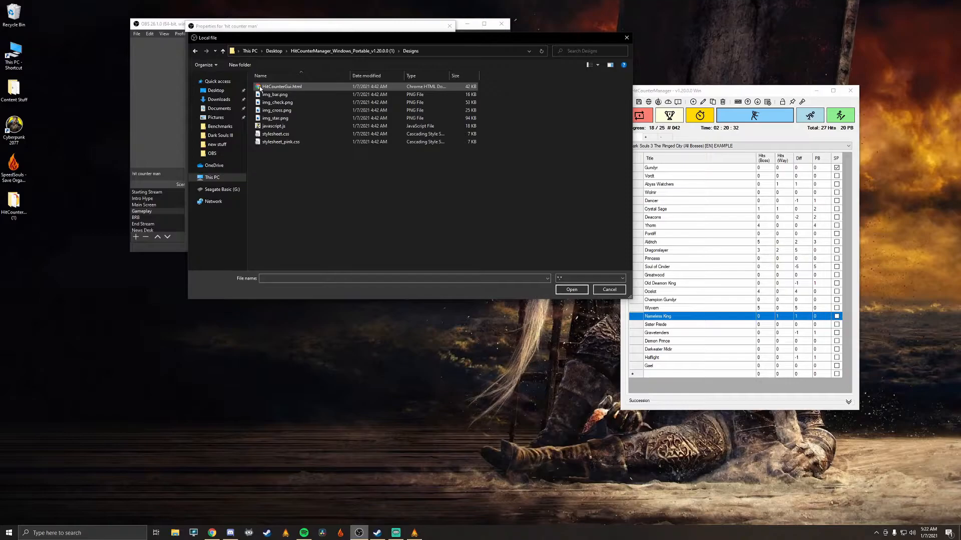
mouse_move(269, 90)
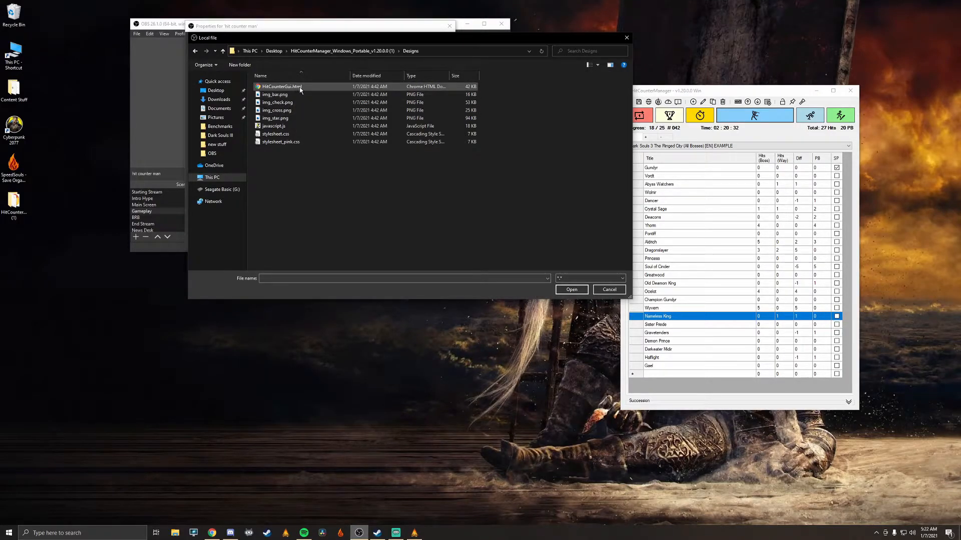
left_click(282, 86)
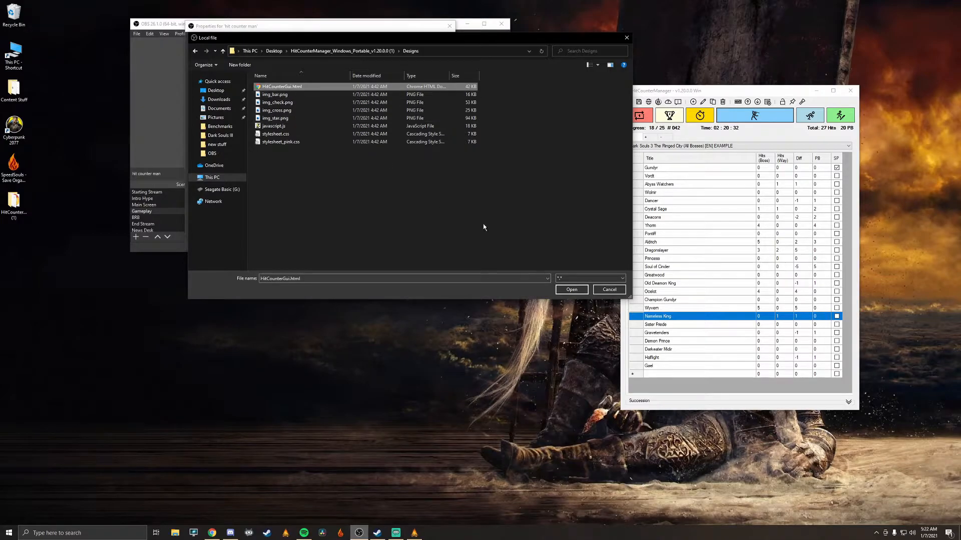
left_click(572, 290)
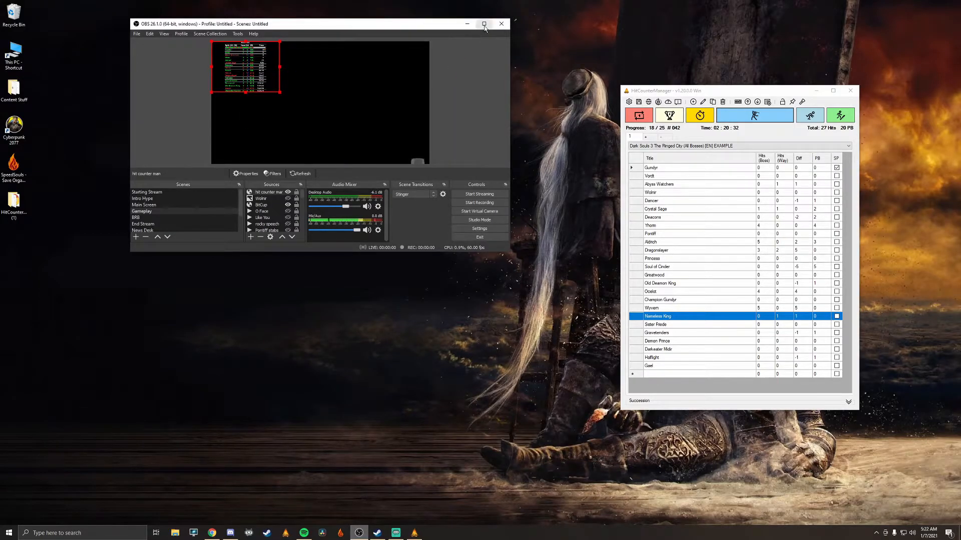
- Maximize OBS and drag the hit counter overlay from top-left to top-right
left_click(484, 24)
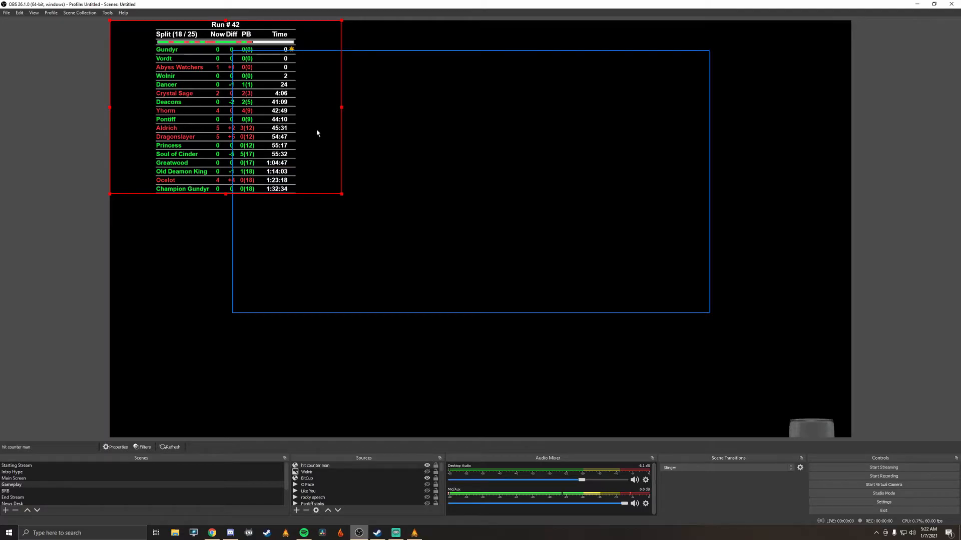
left_click_drag(225, 107, 743, 123)
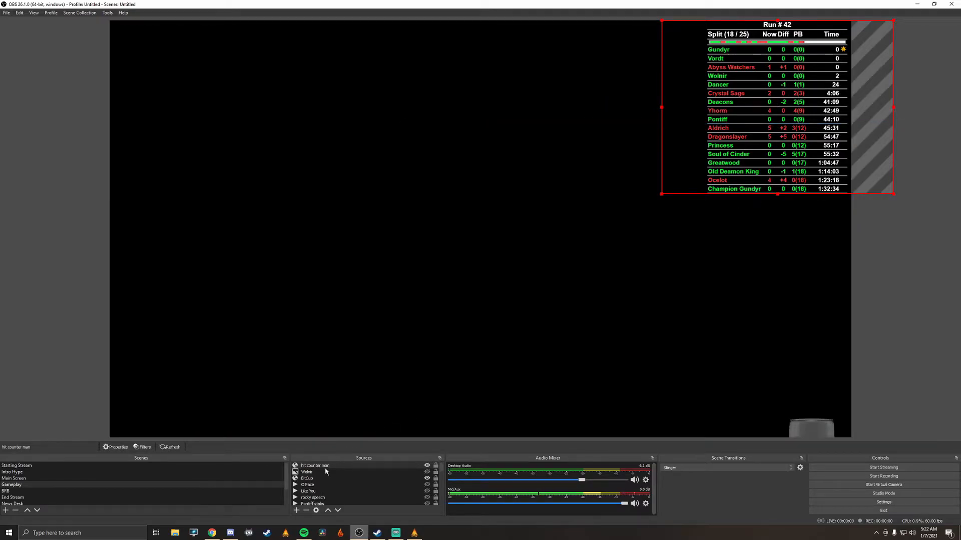
- Set the hit counter source's Height to 1200 in its Properties
right_click(314, 465)
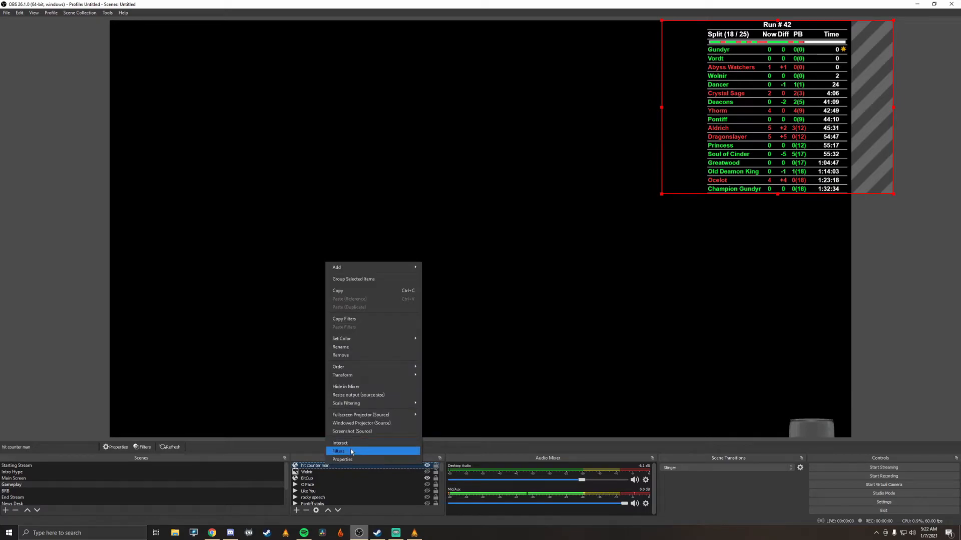
left_click(342, 459)
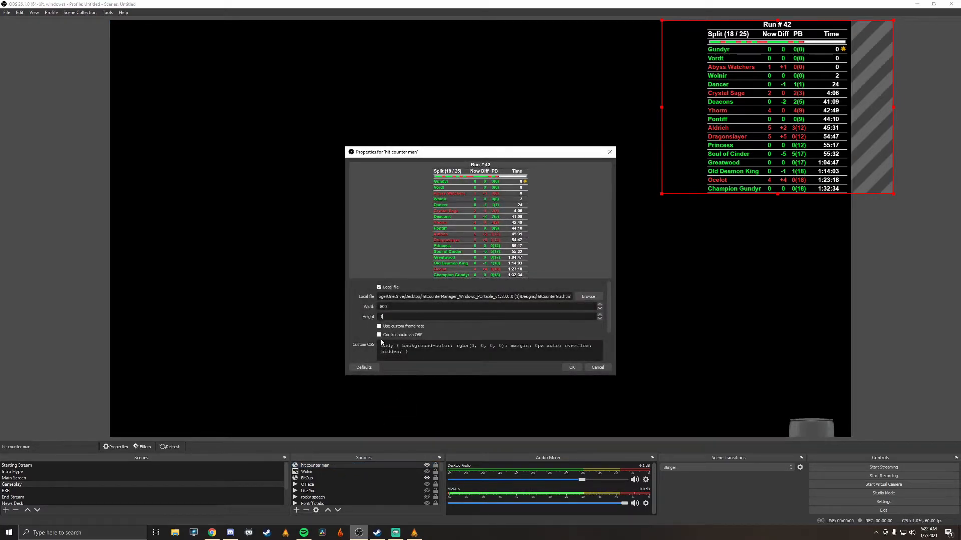
type("1200")
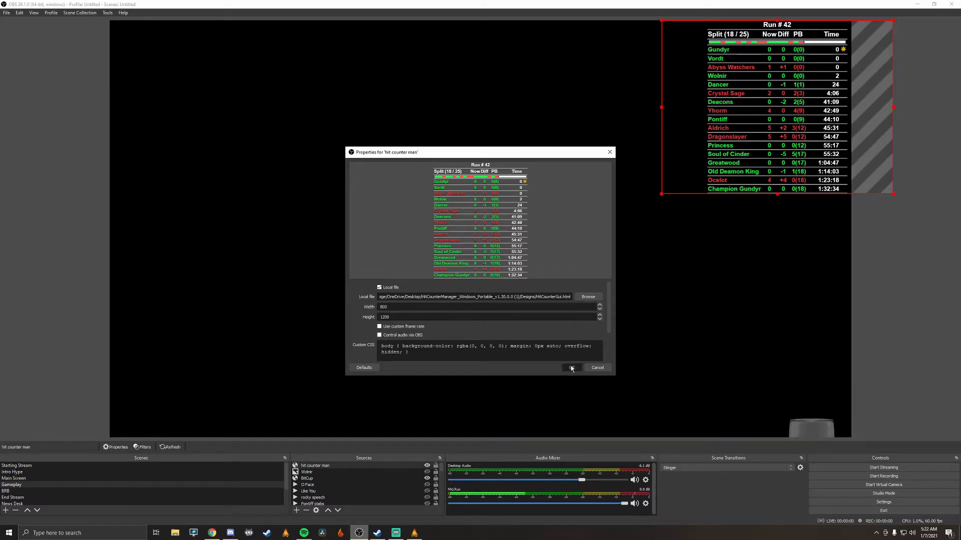
left_click(570, 368)
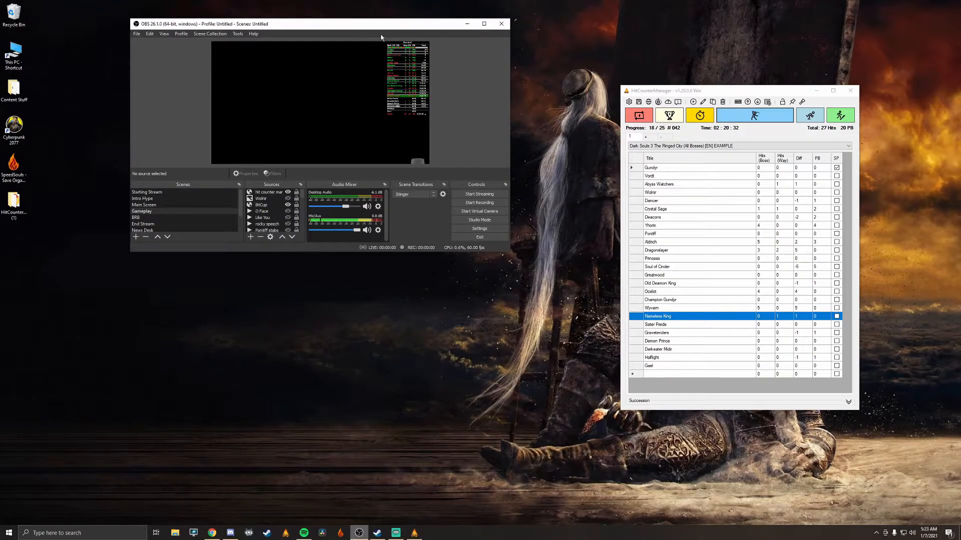
mouse_move(467, 72)
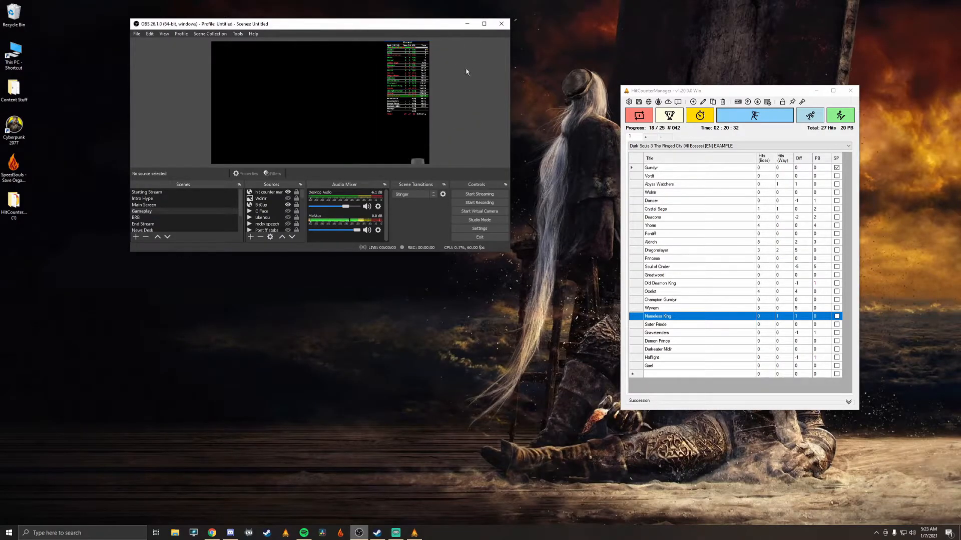
mouse_move(461, 67)
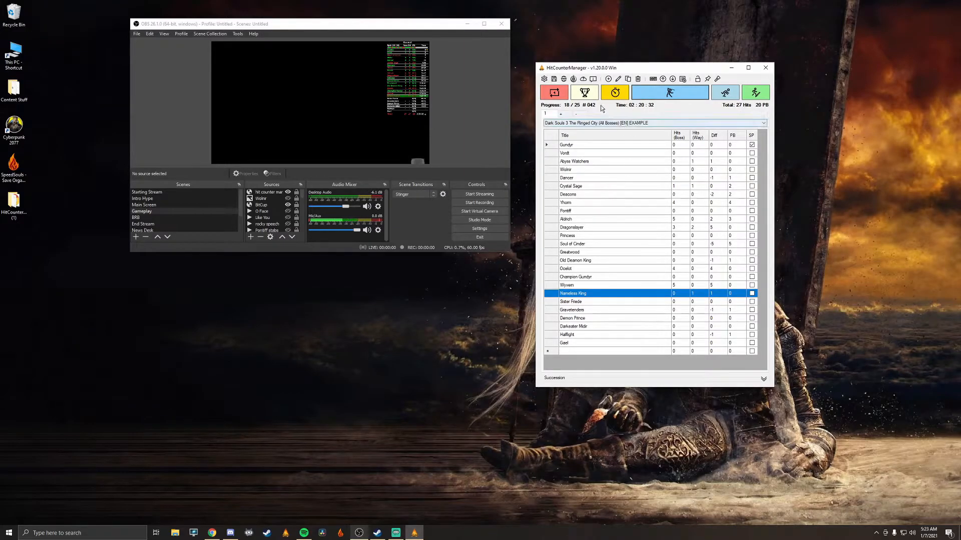
mouse_move(585, 92)
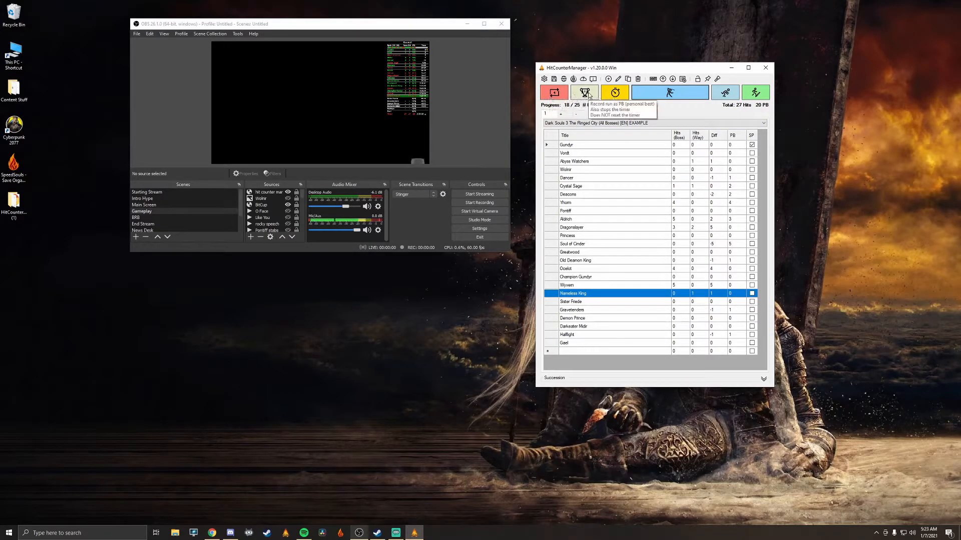
- Add one boss hit, then reset the counter to start run #043
left_click(615, 92)
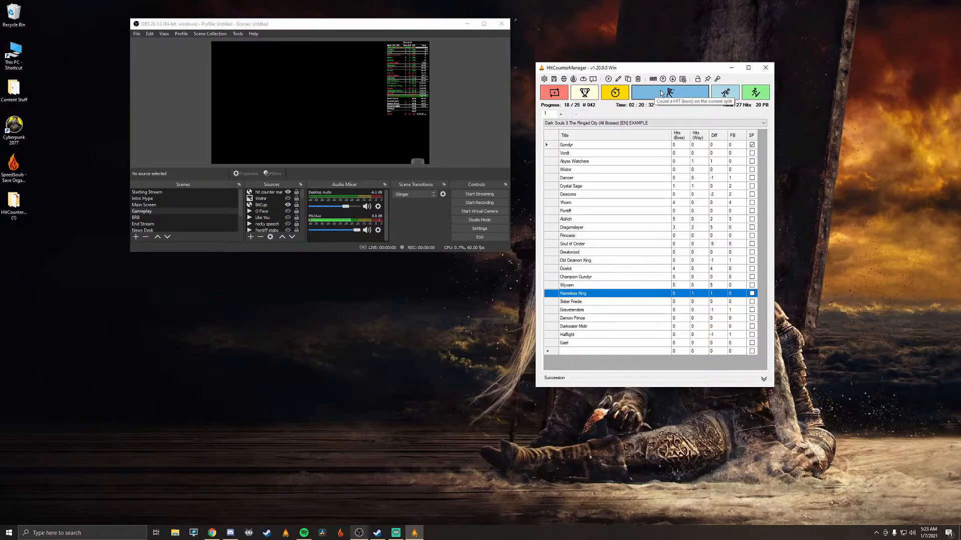
mouse_move(725, 93)
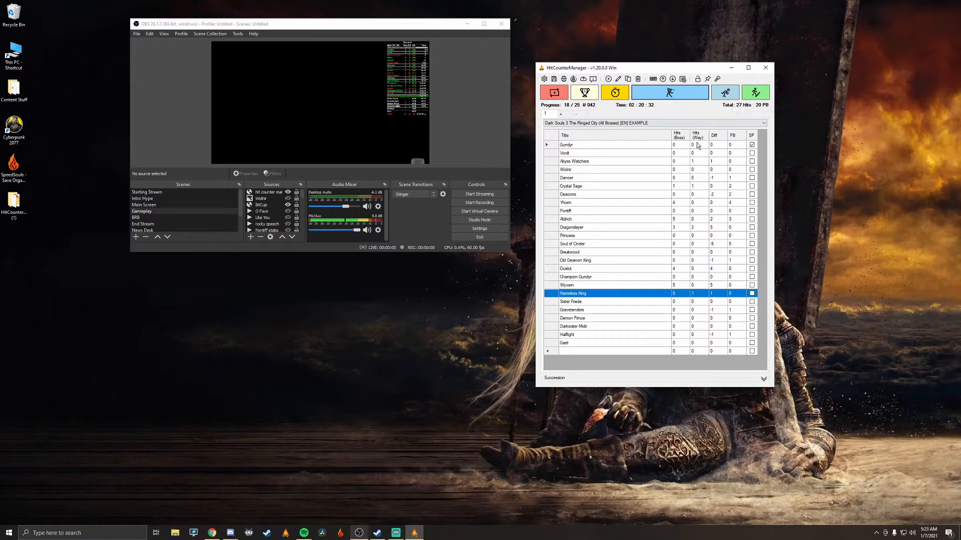
mouse_move(697, 203)
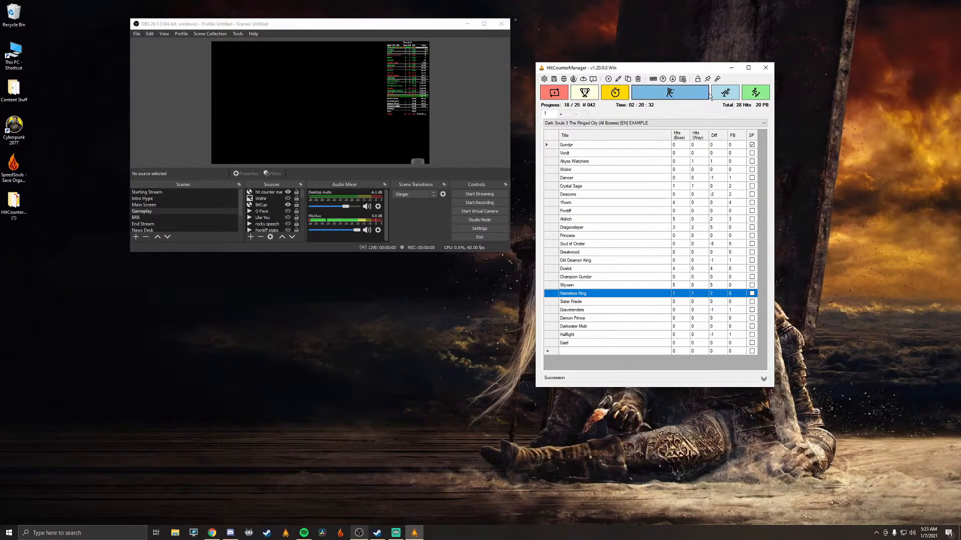
left_click(670, 92)
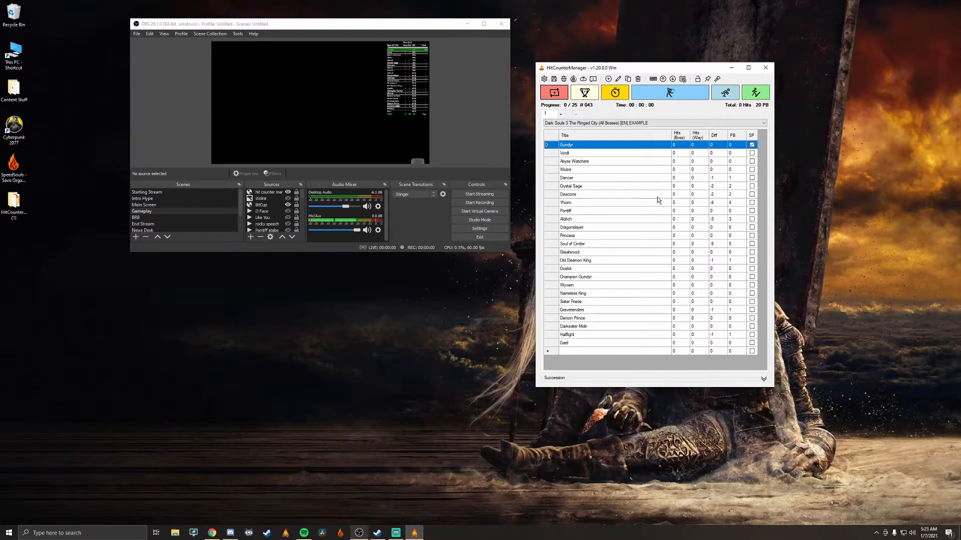
mouse_move(683, 94)
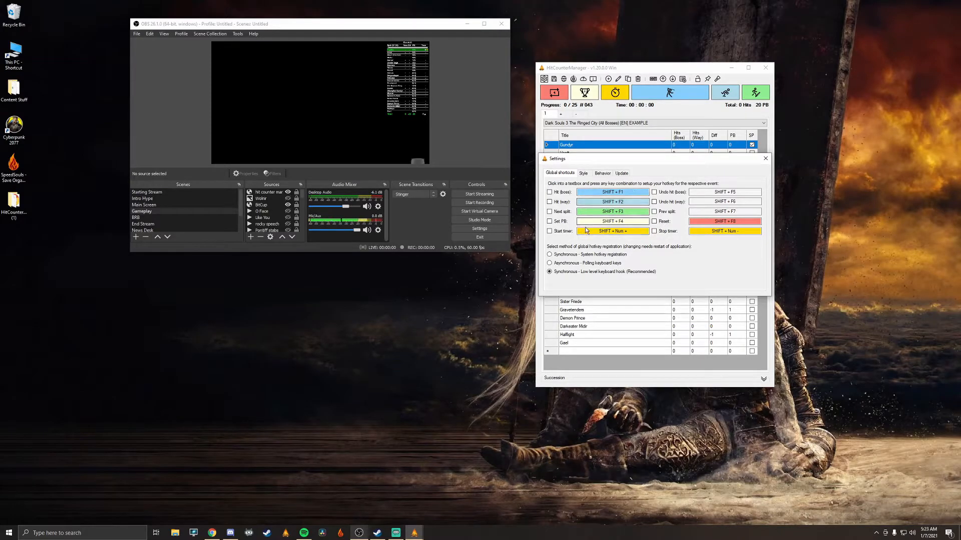
- Tick the Hit (boss) global shortcut and bind it to F5
left_click(612, 211)
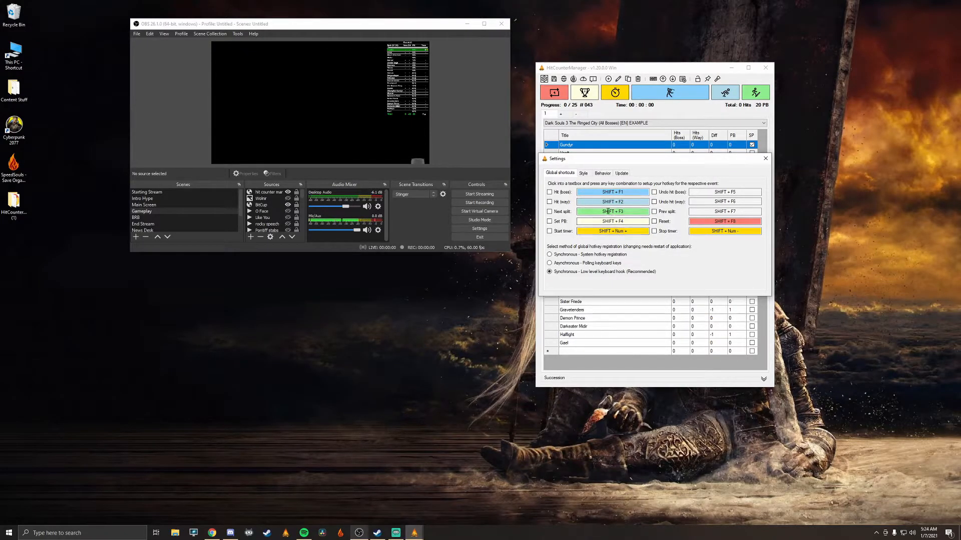
left_click(612, 193)
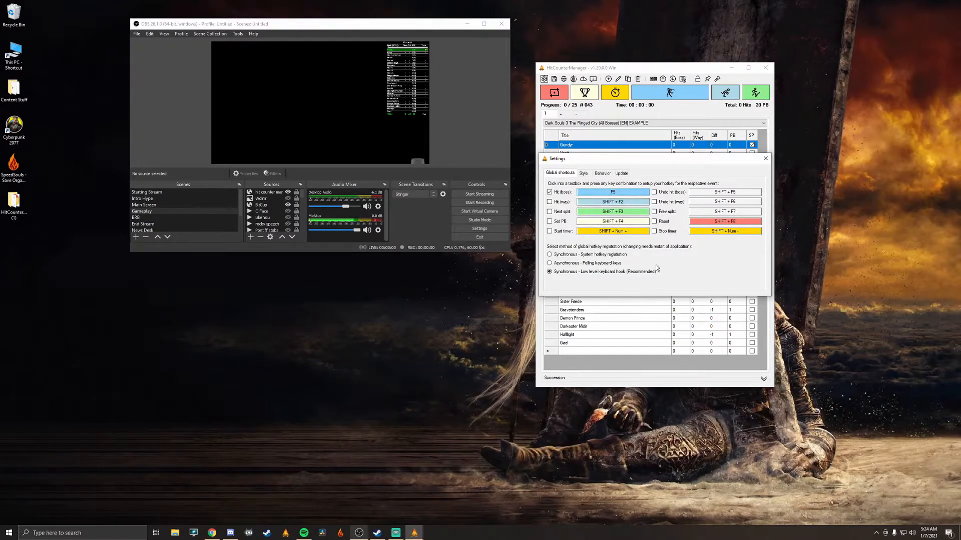
left_click(613, 191)
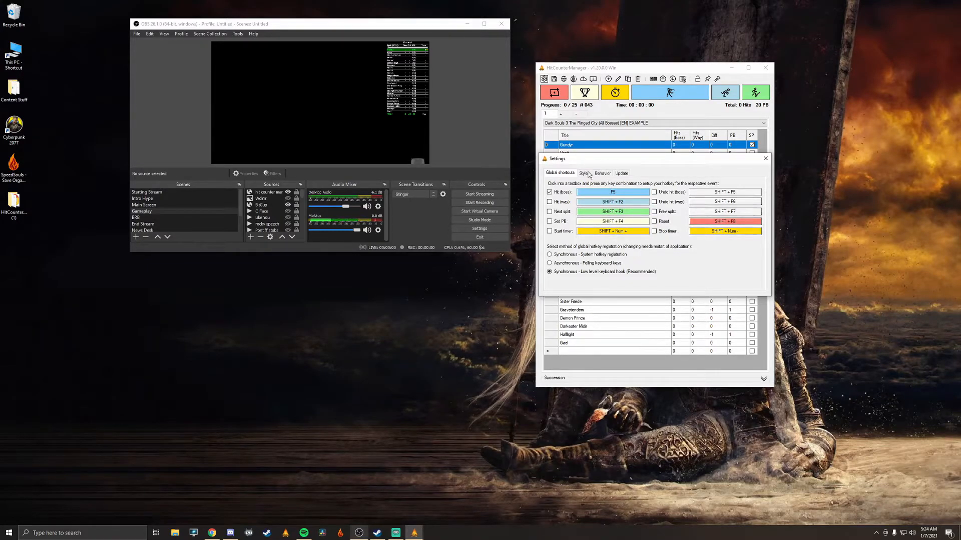
- Show Style settings, move Settings aside, and inspect the OBS overlay's full boss list
left_click(583, 173)
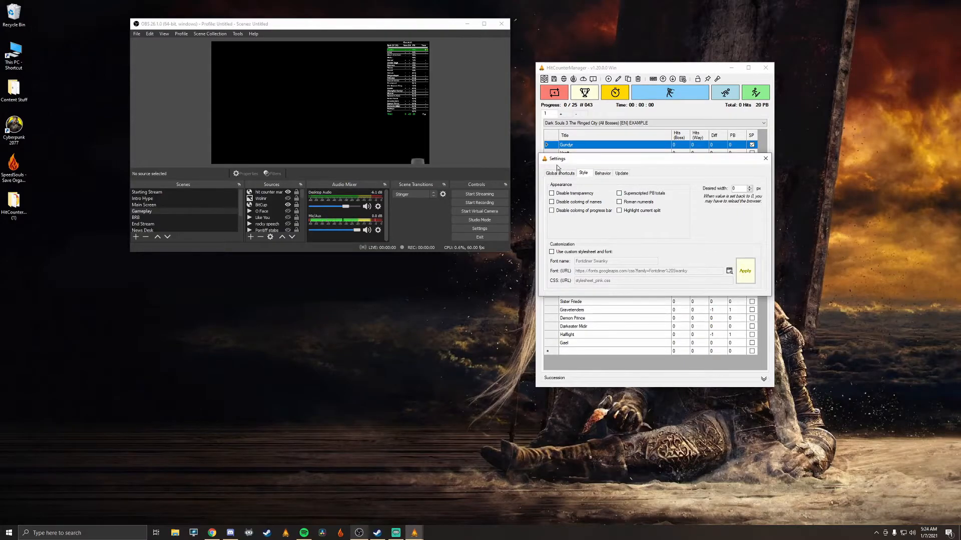
mouse_move(682, 164)
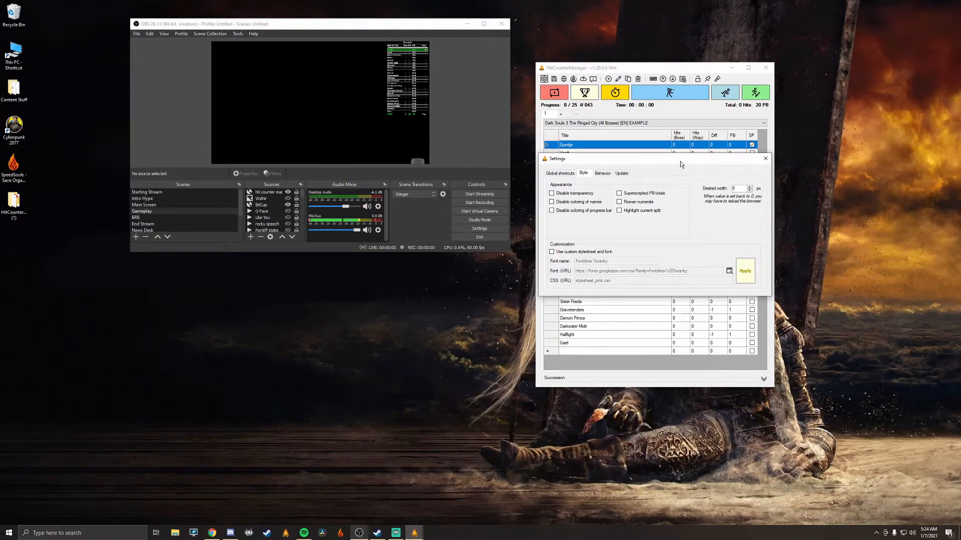
left_click_drag(554, 158, 405, 206)
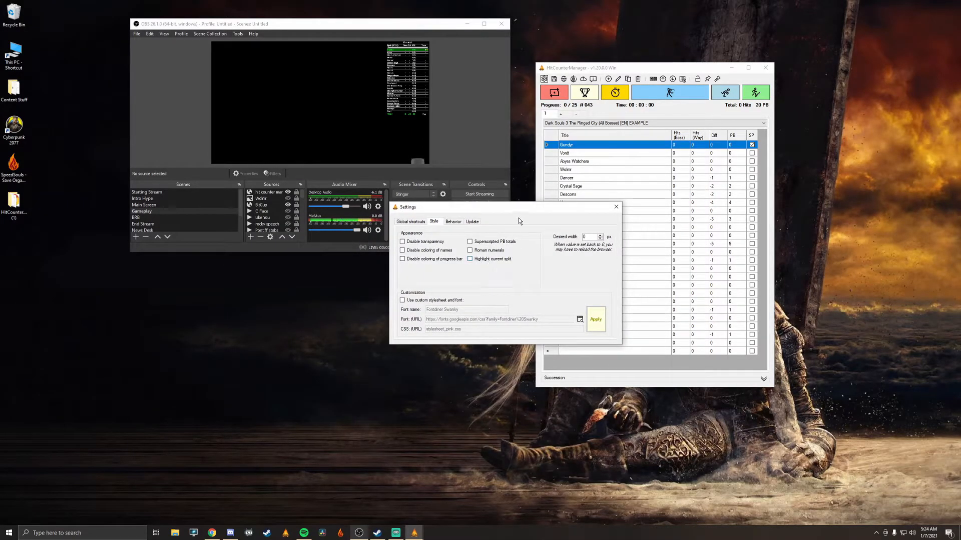
left_click(616, 207)
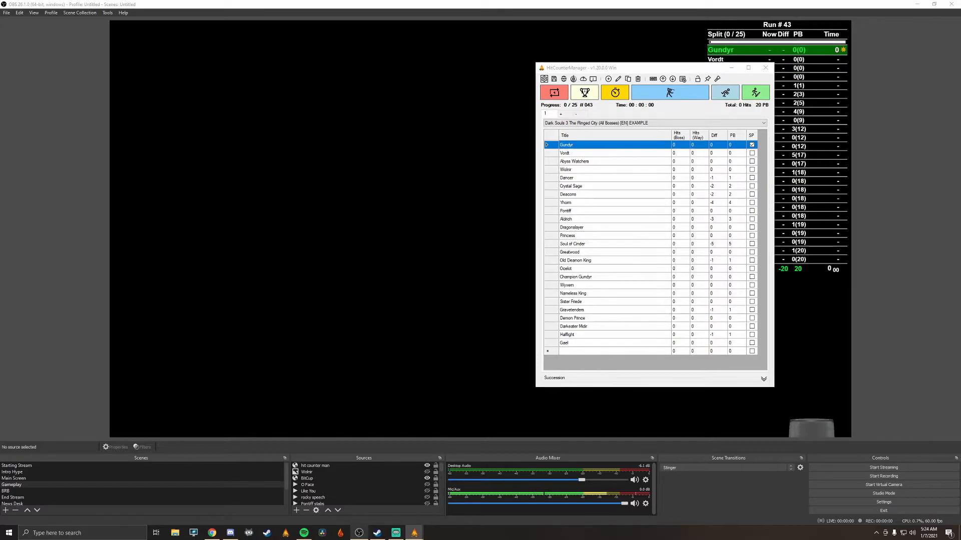
left_click(765, 68)
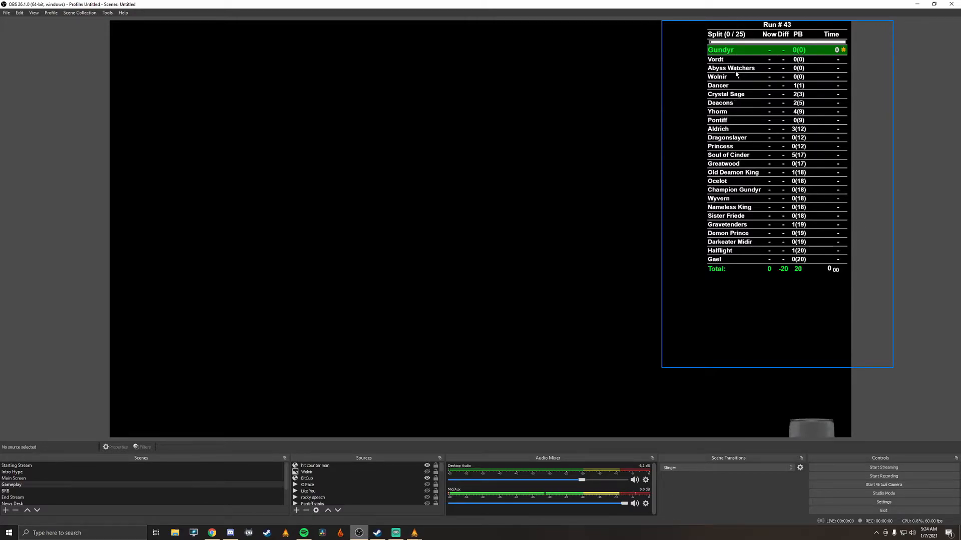
mouse_move(738, 120)
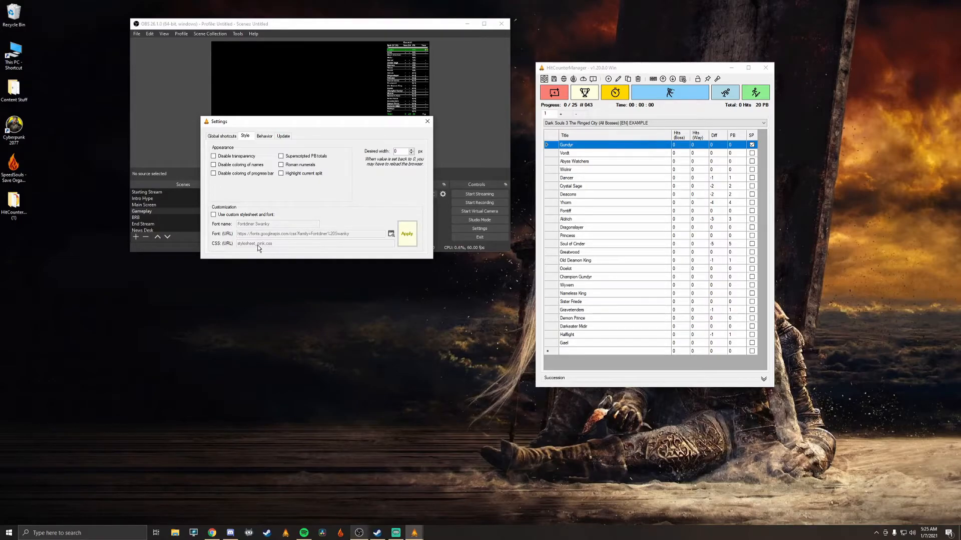
mouse_move(329, 126)
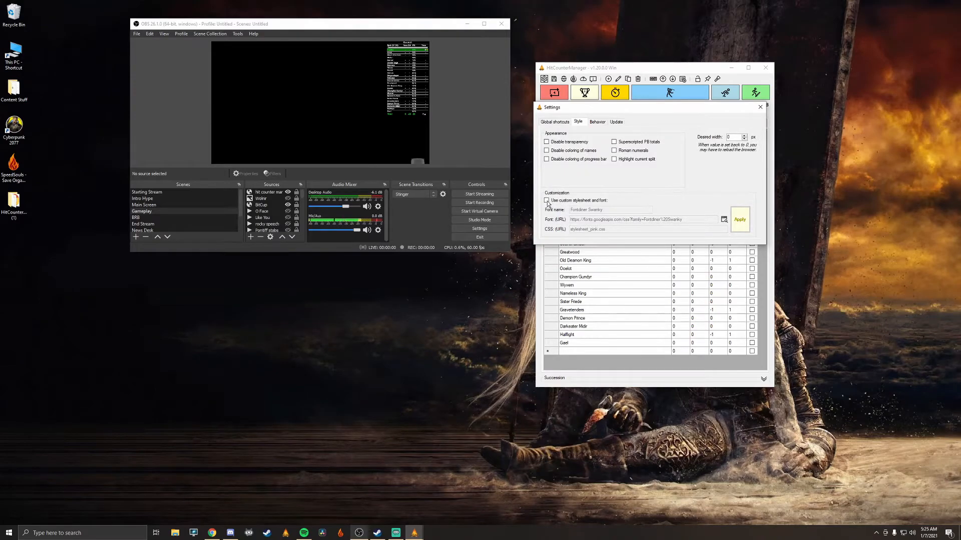
left_click(546, 200)
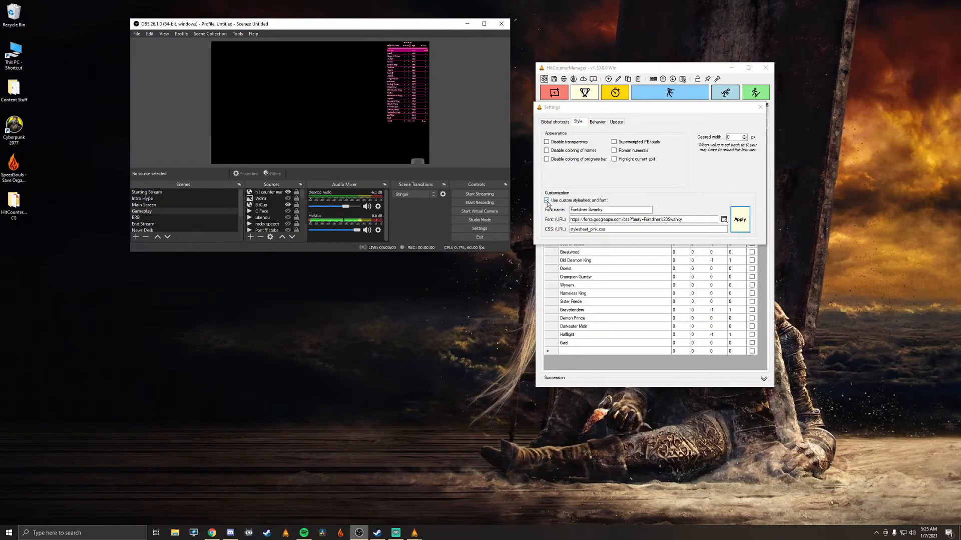
left_click(546, 200)
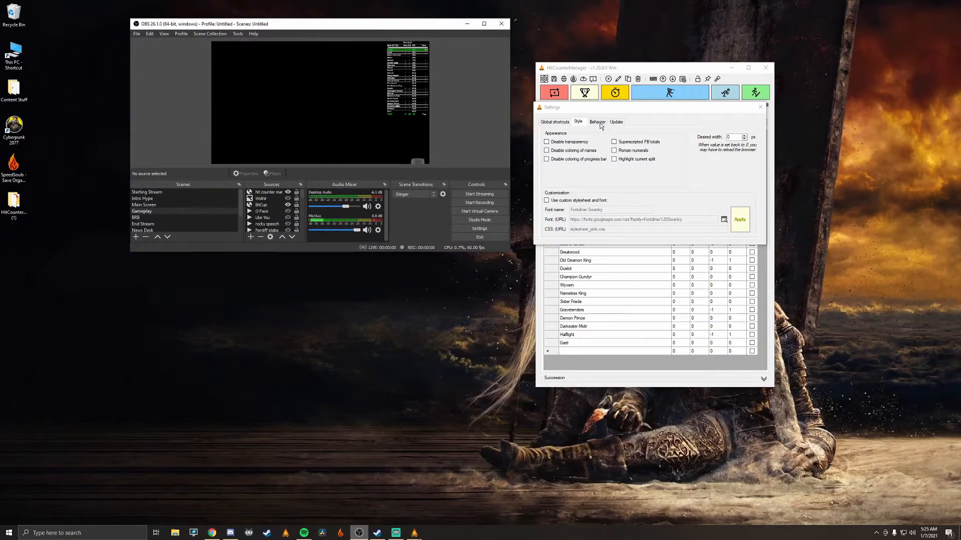
- In Behavior settings, set the counter's Purpose to 'Run reset counter'
left_click(597, 121)
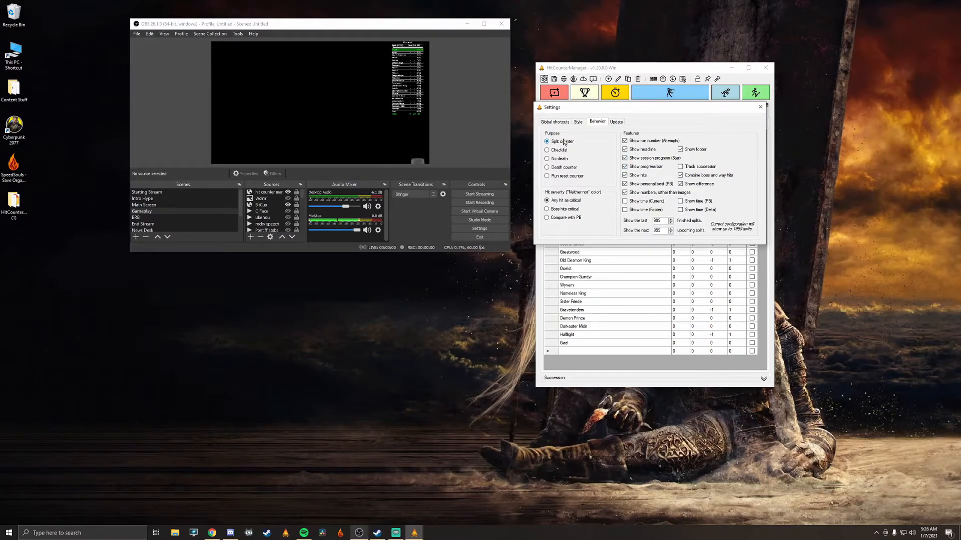
left_click(547, 150)
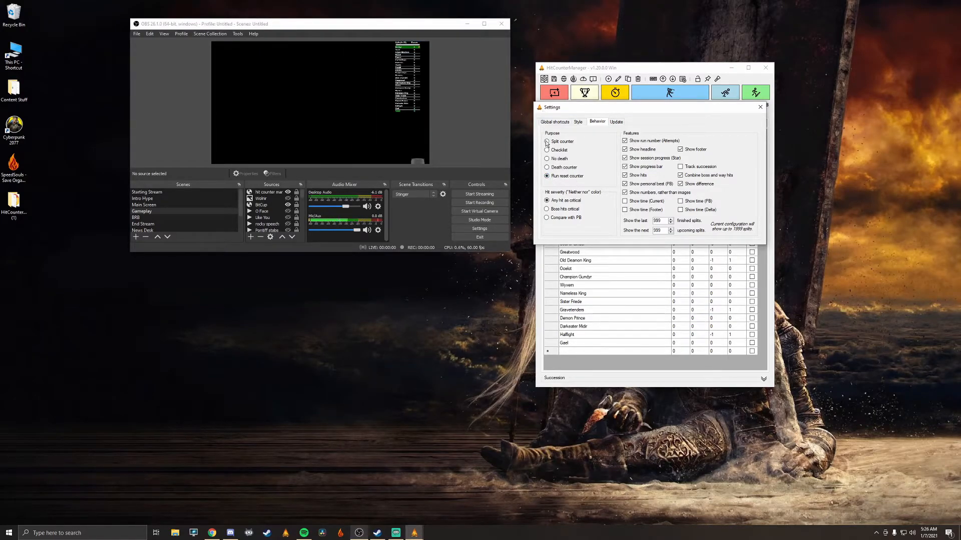
left_click(546, 142)
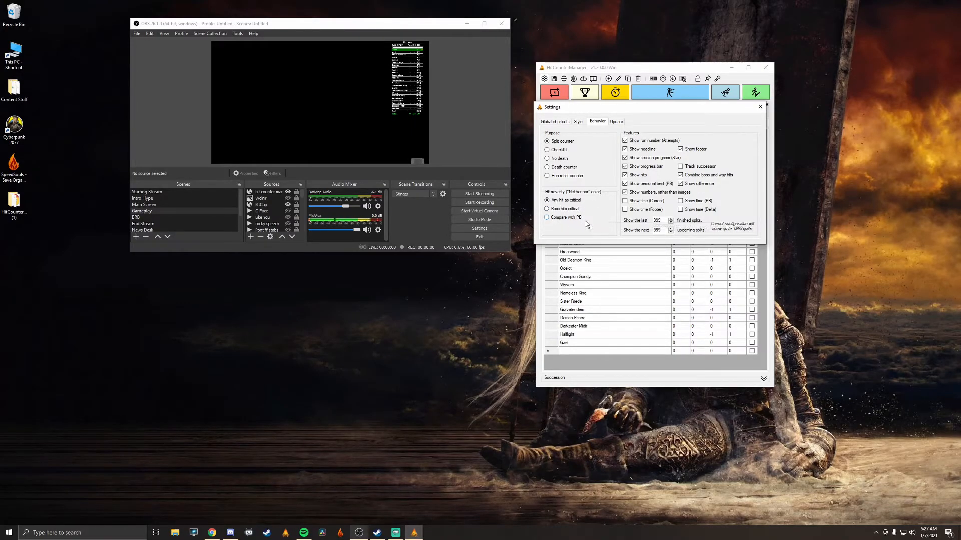
mouse_move(557, 202)
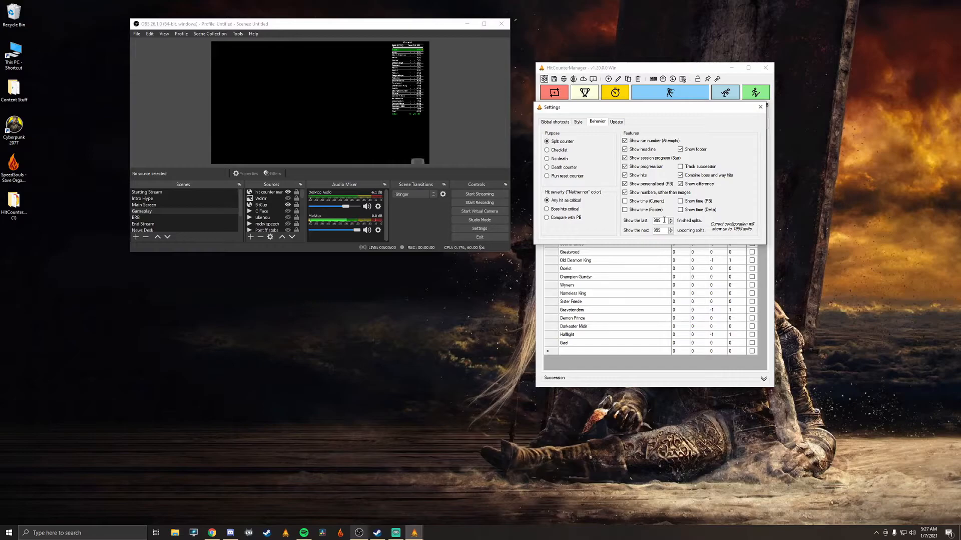
mouse_move(662, 223)
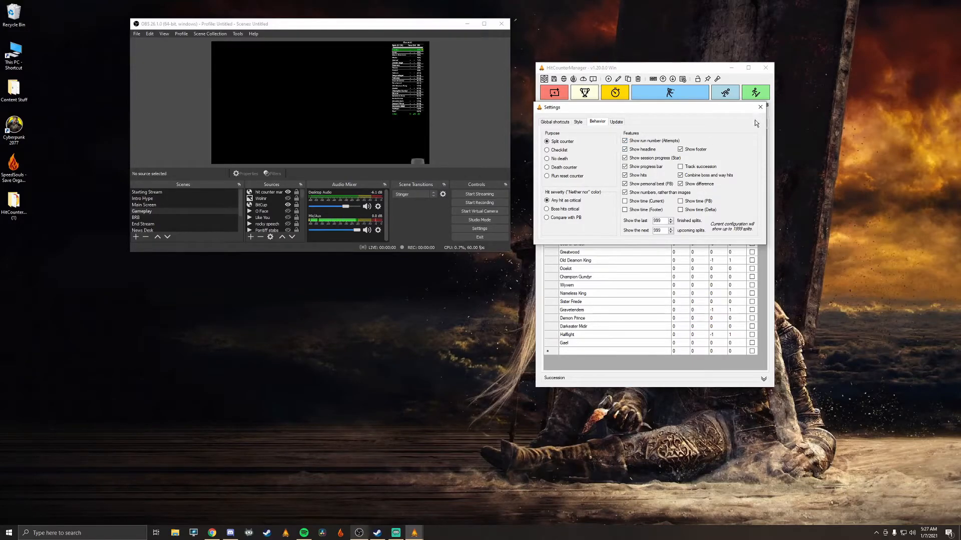
- Close Settings and add a new profile named 'new run' with one blank split
left_click(759, 107)
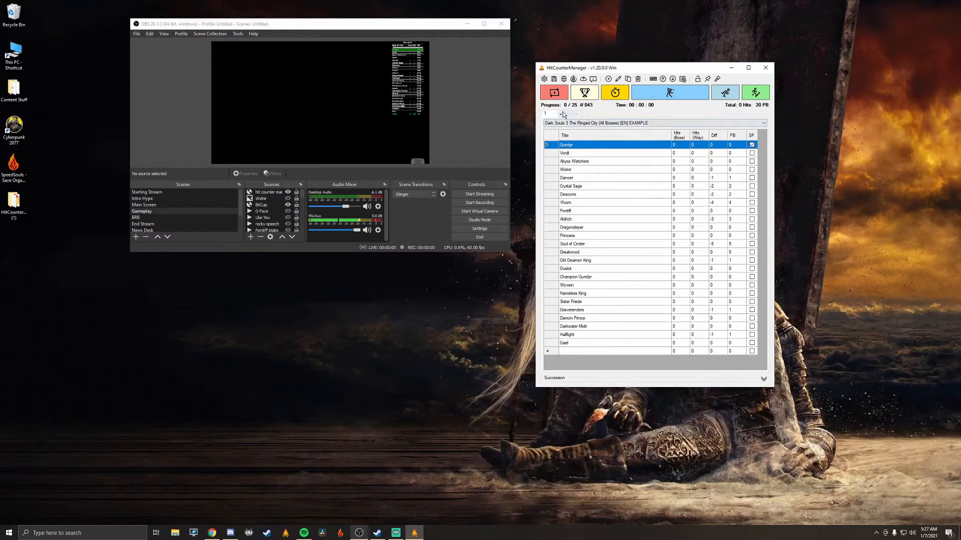
mouse_move(543, 79)
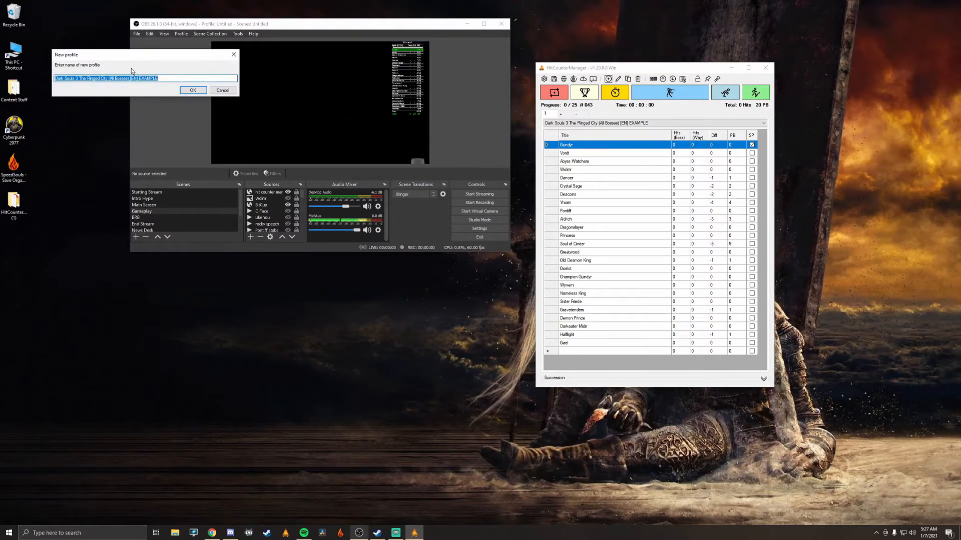
type("new run")
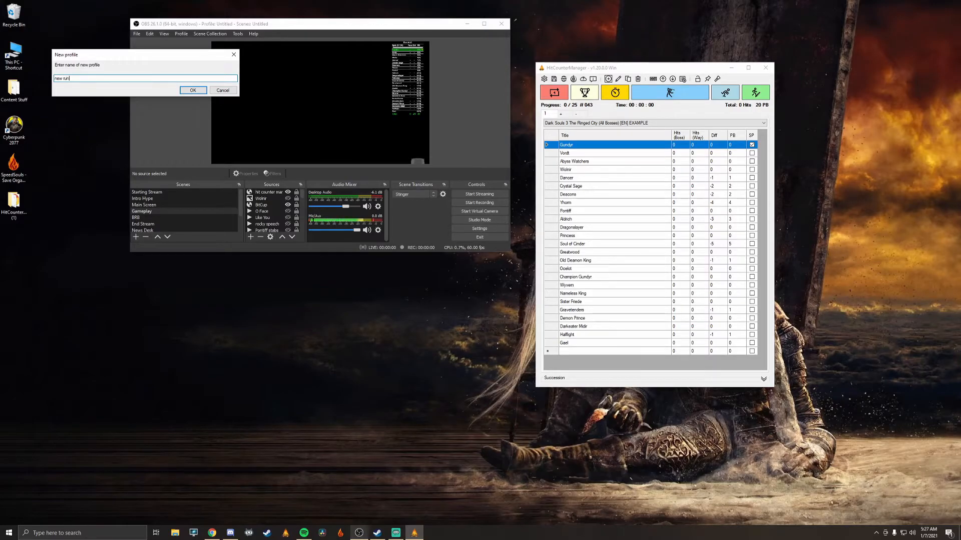
left_click(193, 91)
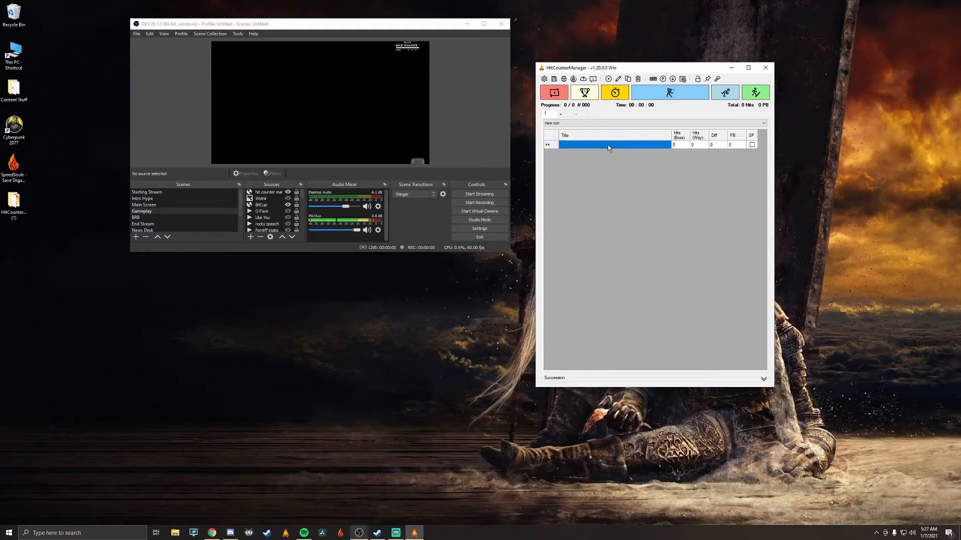
- Enter 'gundyr' as a split title in the new run profile
type("gundyr")
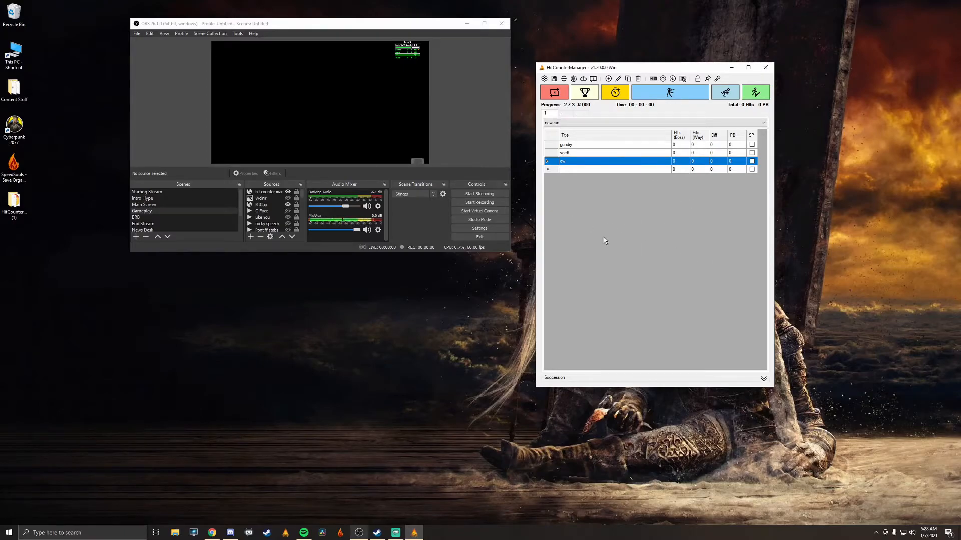
mouse_move(612, 220)
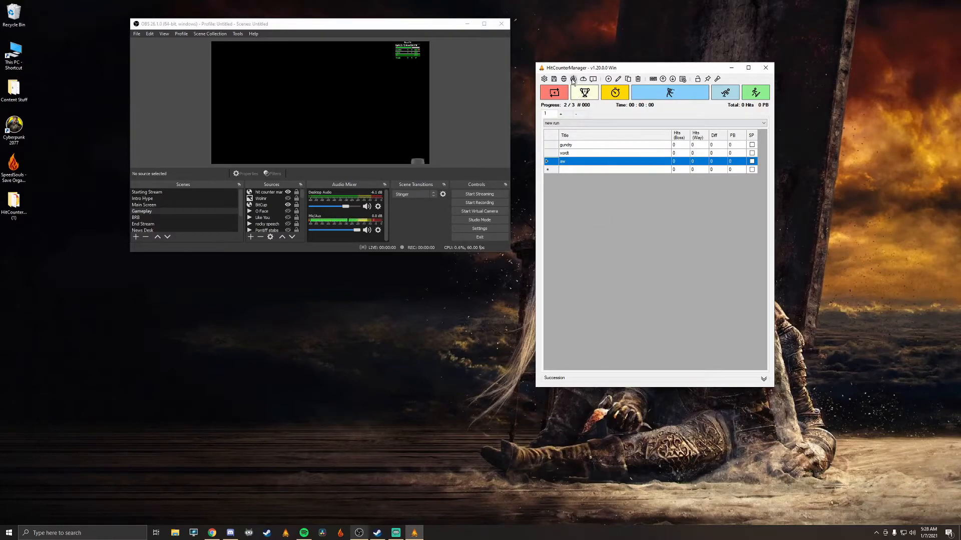
mouse_move(573, 79)
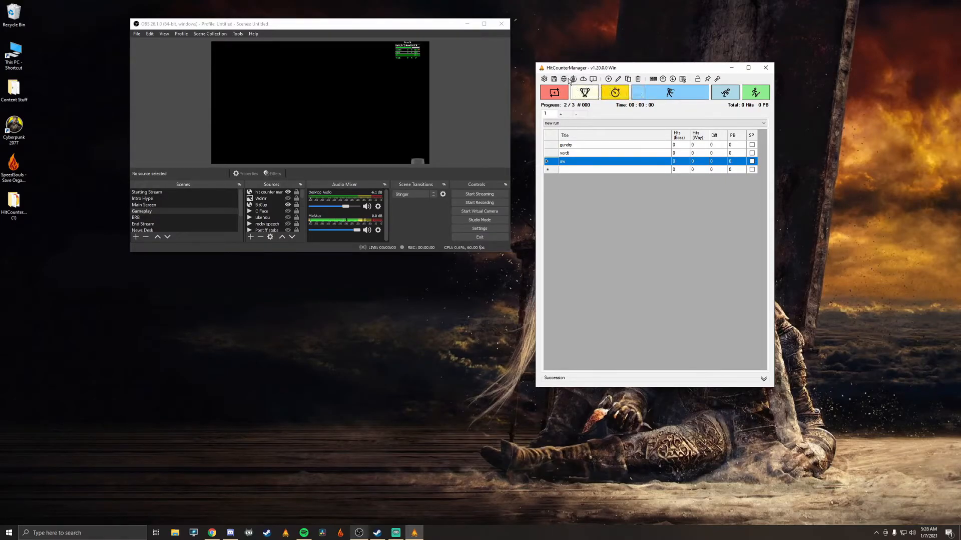
mouse_move(573, 79)
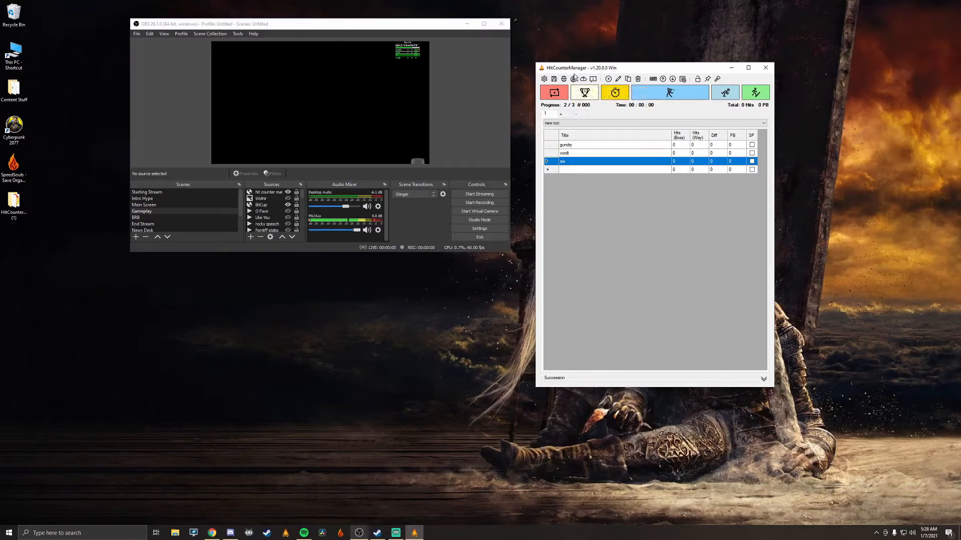
mouse_move(573, 78)
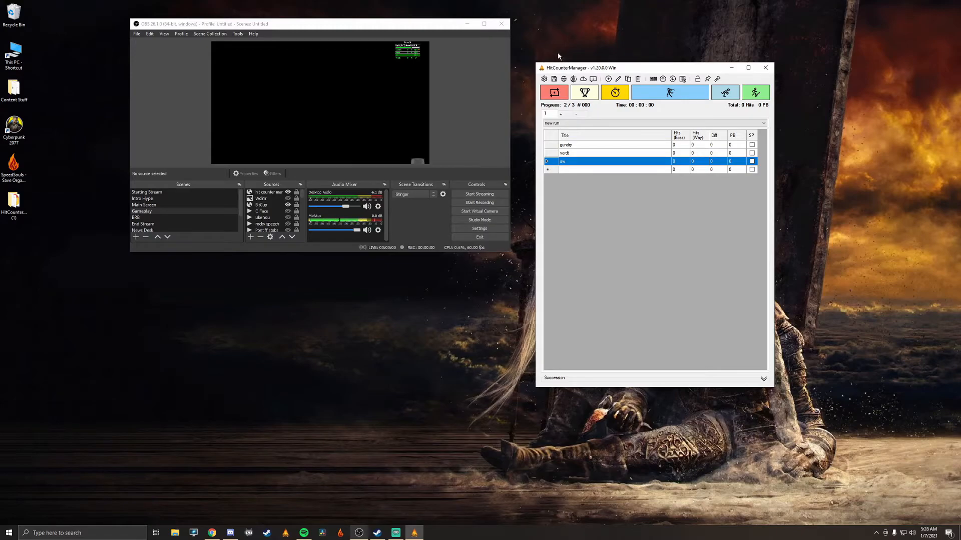
- Launch Save Organizer for Dark Souls III and open its Profile Configuration
left_click(375, 118)
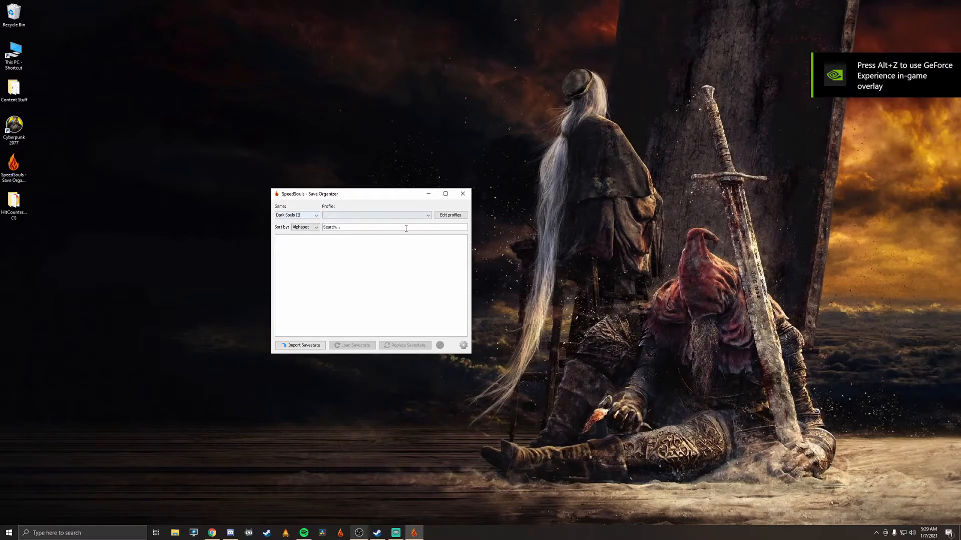
left_click(451, 216)
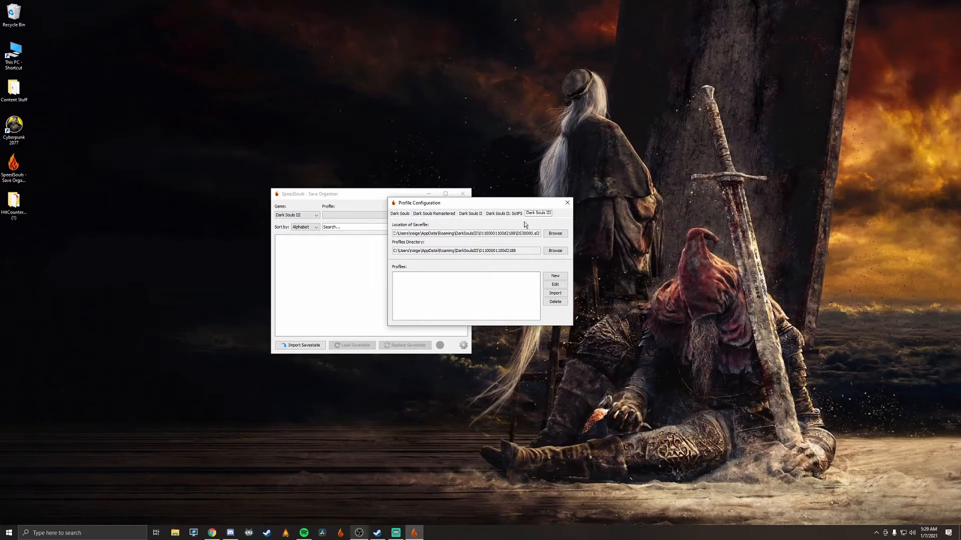
mouse_move(520, 251)
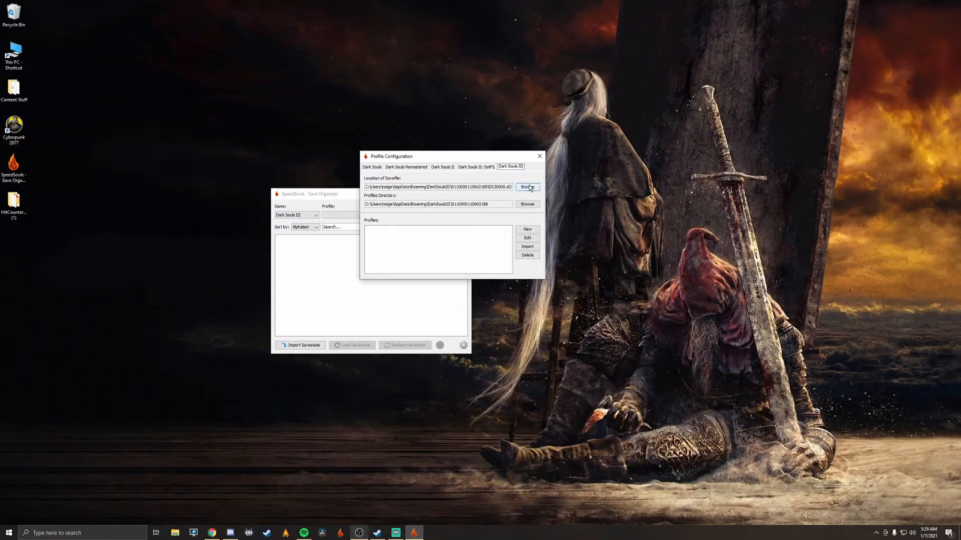
- Browse for a savefile location and open the roaming folder via a %appdata% search
left_click(526, 187)
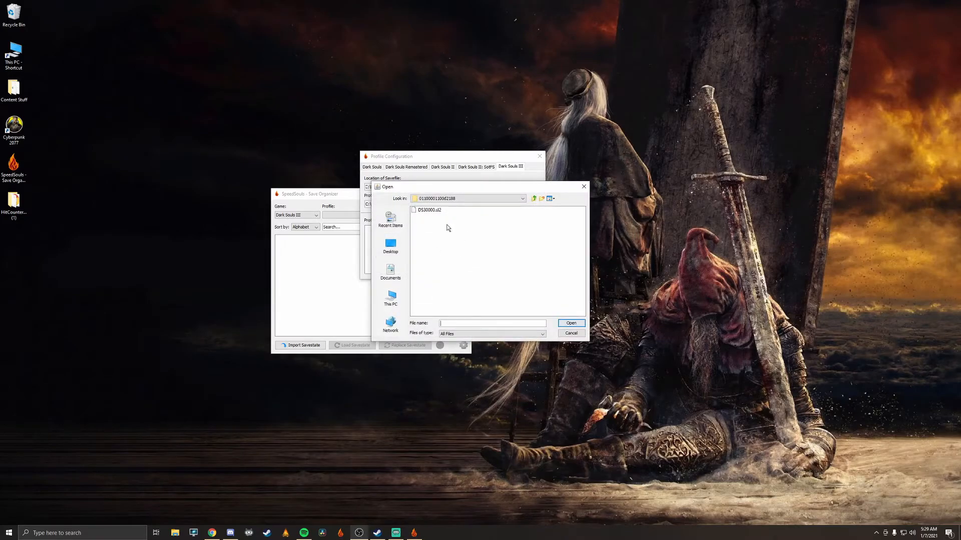
left_click(9, 533)
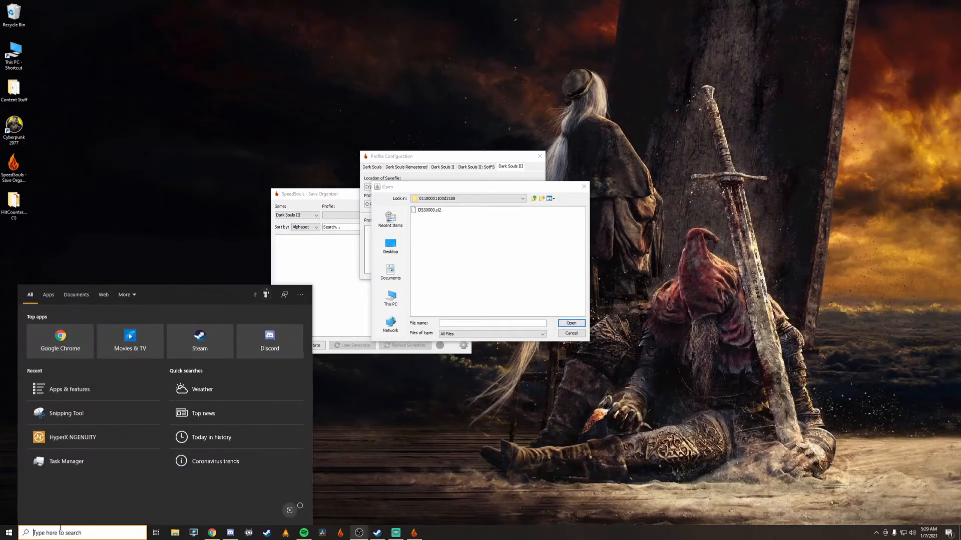
type("%")
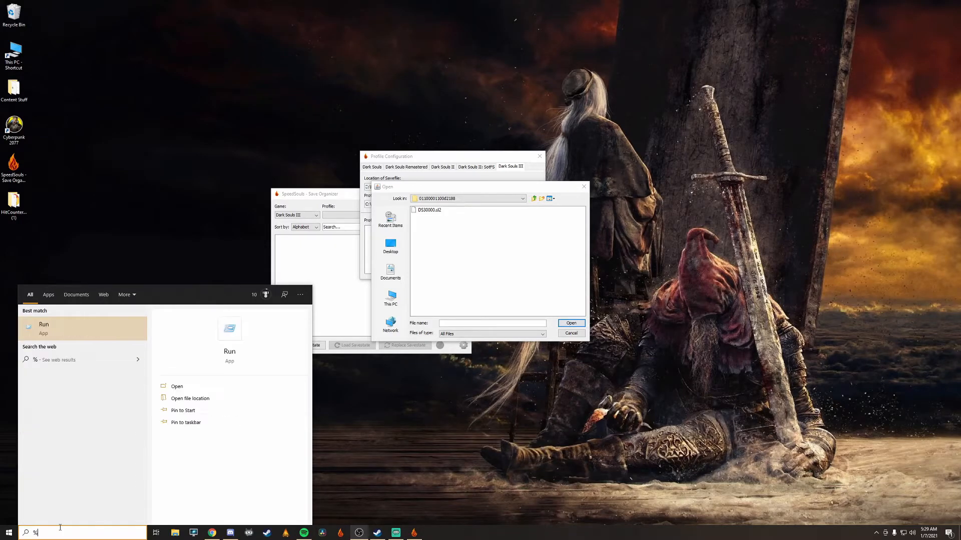
type("appdata")
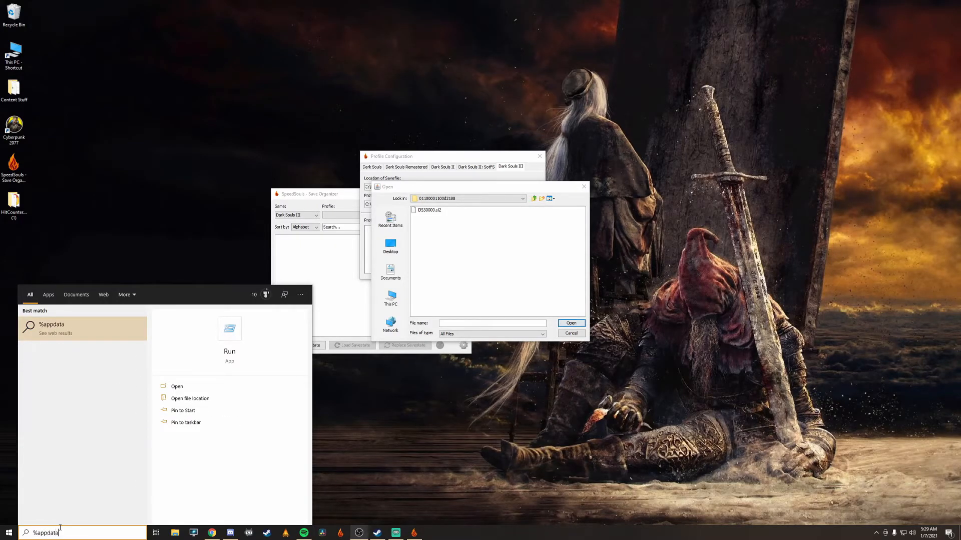
key("Enter")
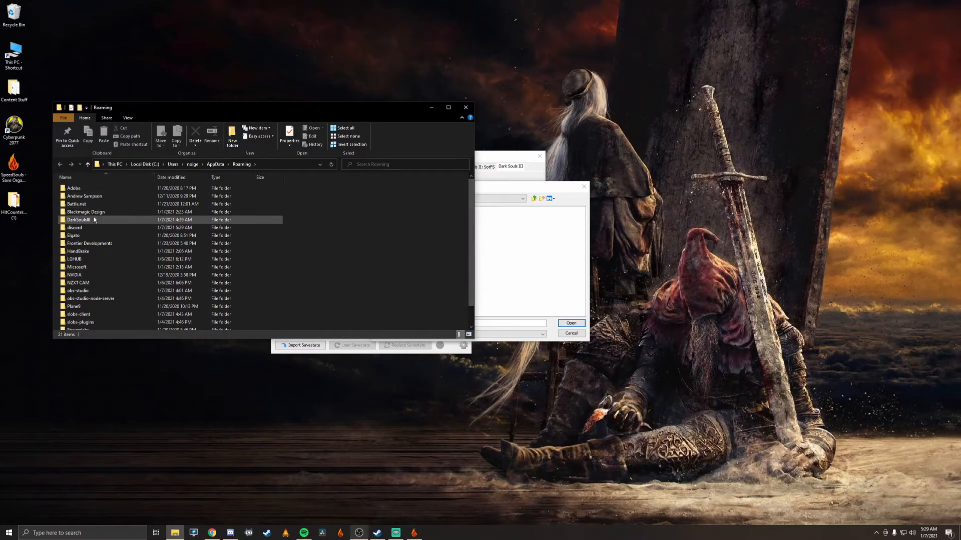
double_click(79, 220)
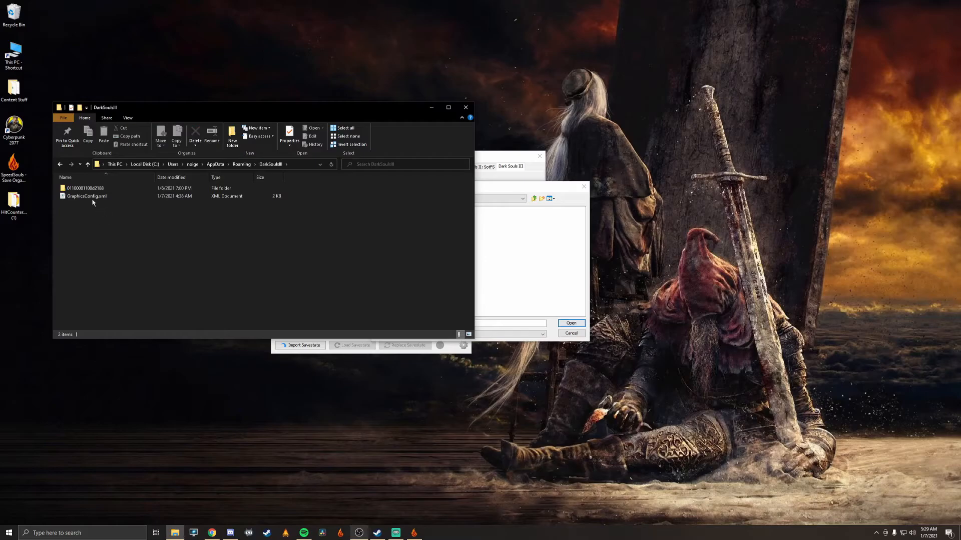
double_click(85, 188)
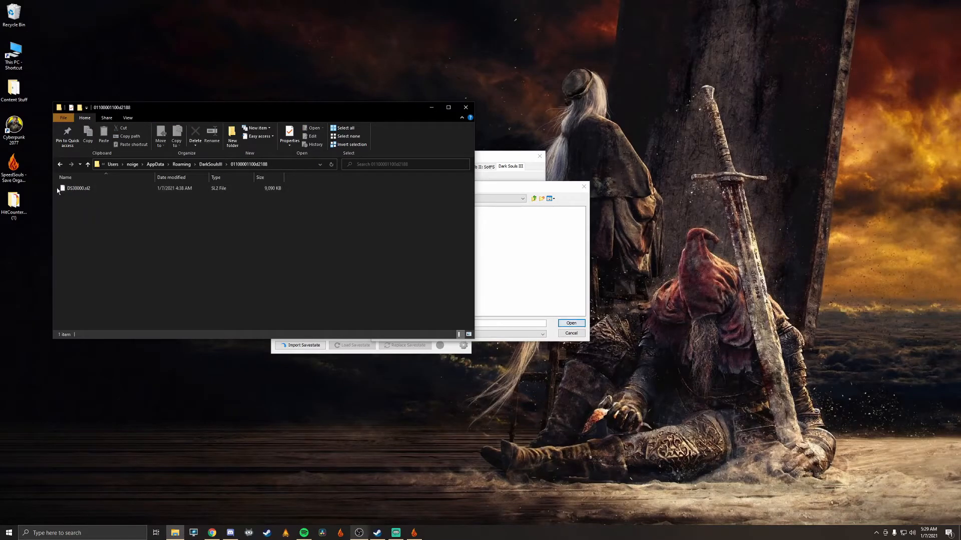
mouse_move(83, 193)
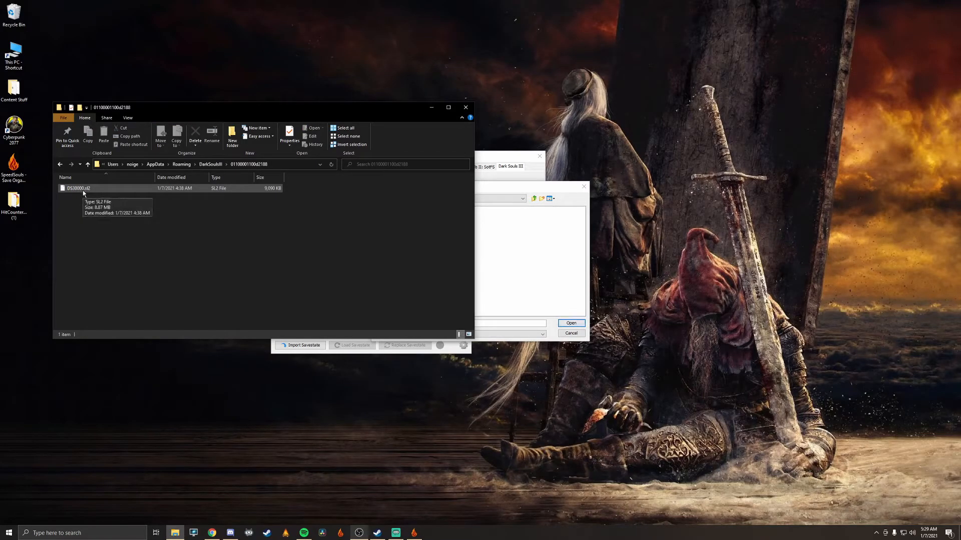
mouse_move(290, 168)
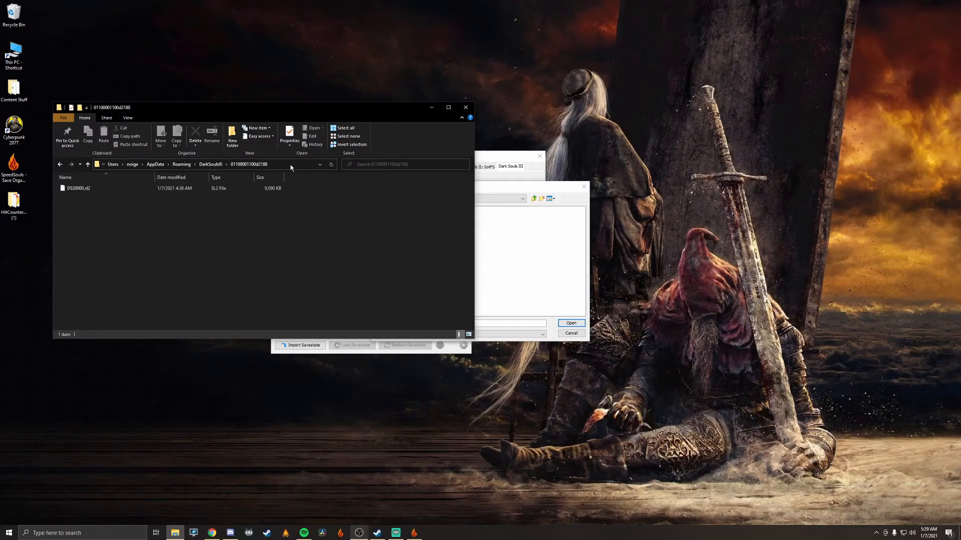
left_click(288, 164)
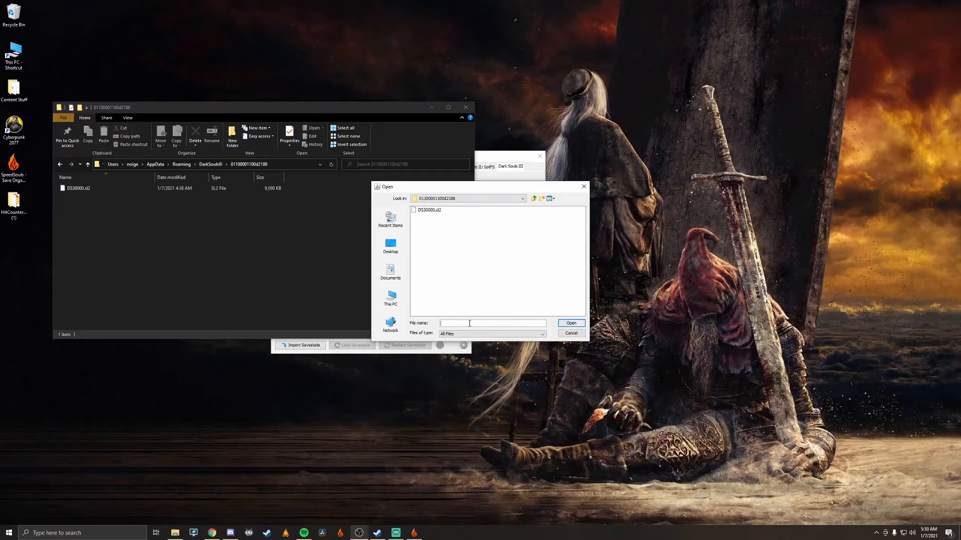
type("noige\\AppData\\Roaming\\DarkSoulsIII\\0110000110 0d2188")
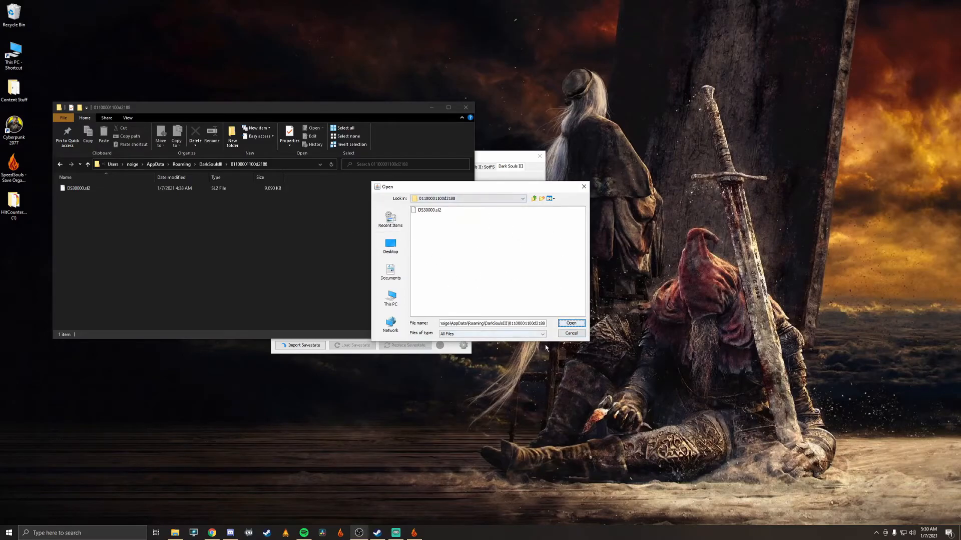
mouse_move(571, 335)
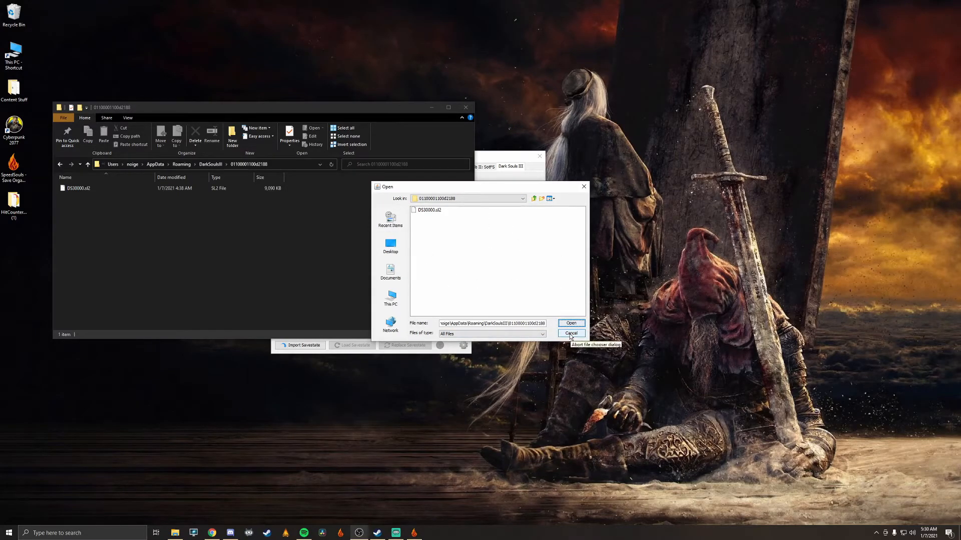
left_click(572, 323)
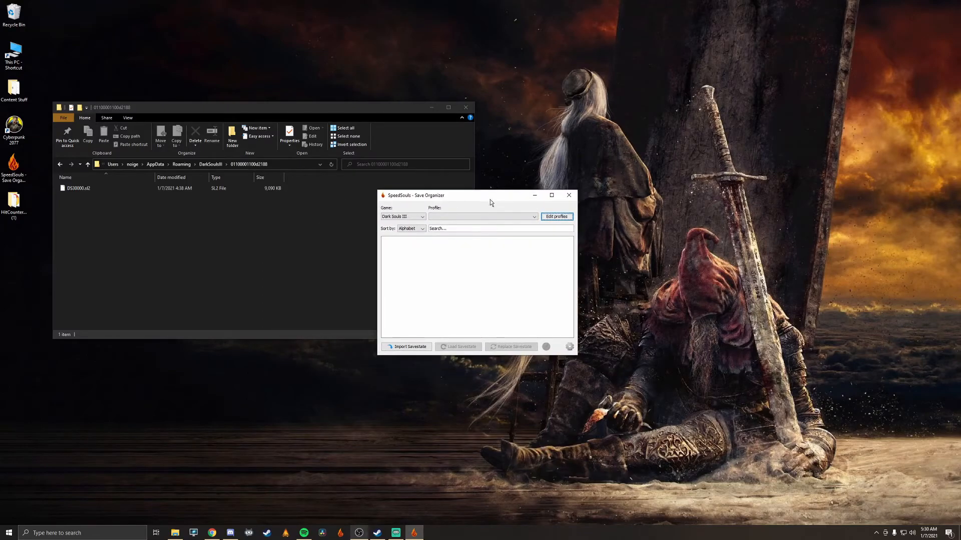
mouse_move(600, 197)
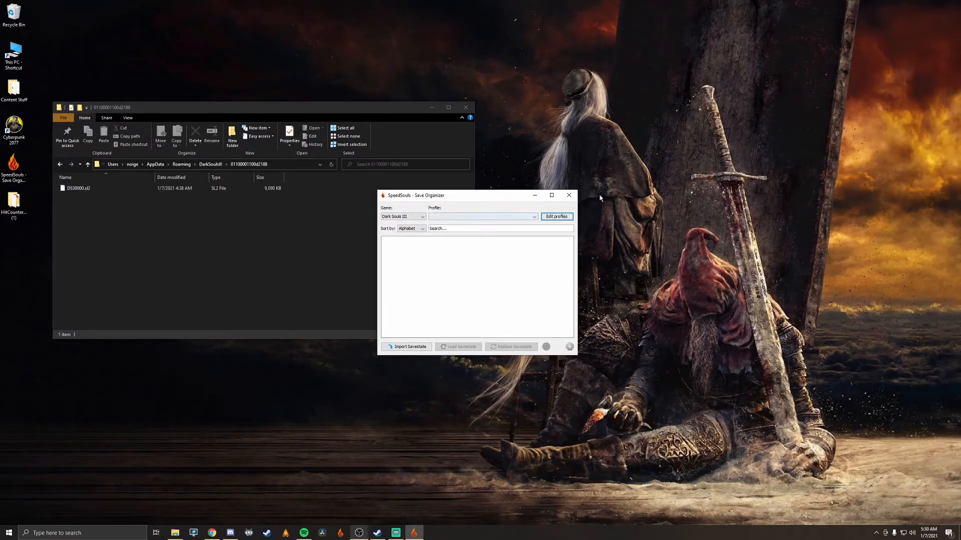
mouse_move(568, 195)
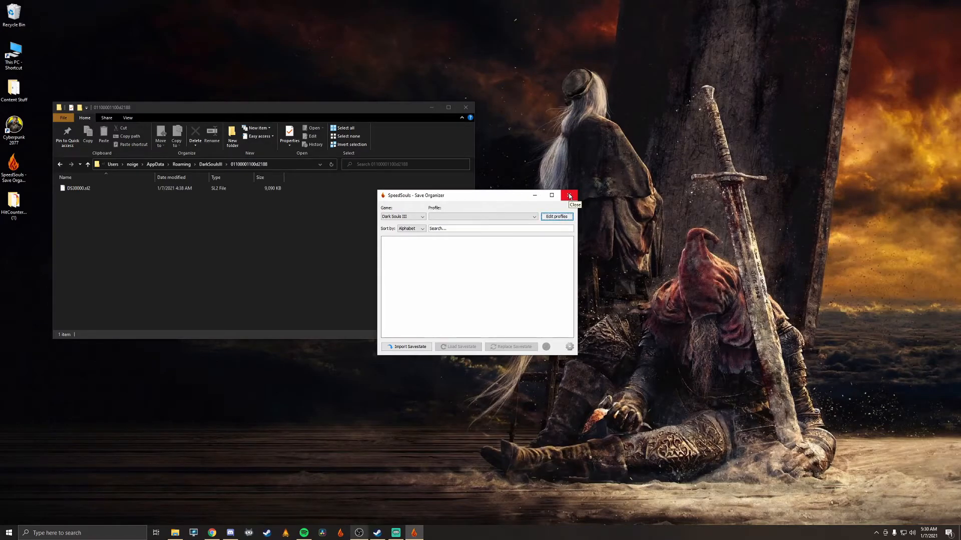
- Close the SpeedSouls Save Organizer window
left_click(569, 195)
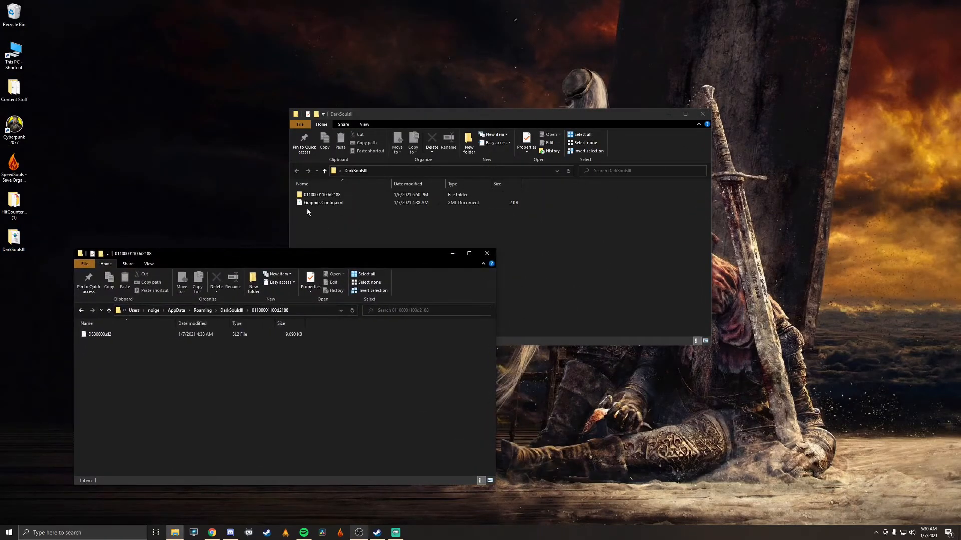
- Move backup profile folders and DS30000.sl2 into the AppData save folder, replacing the save
left_click(323, 202)
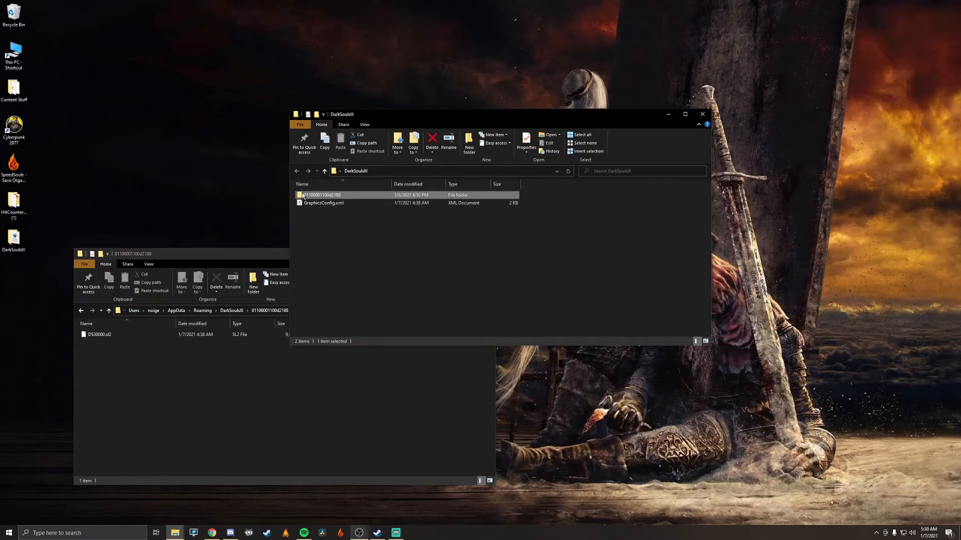
double_click(322, 195)
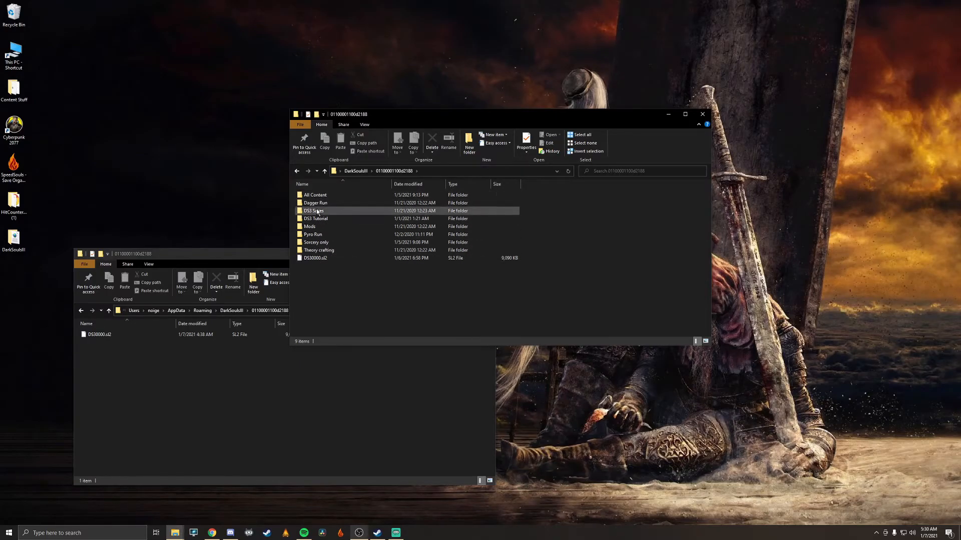
left_click(315, 203)
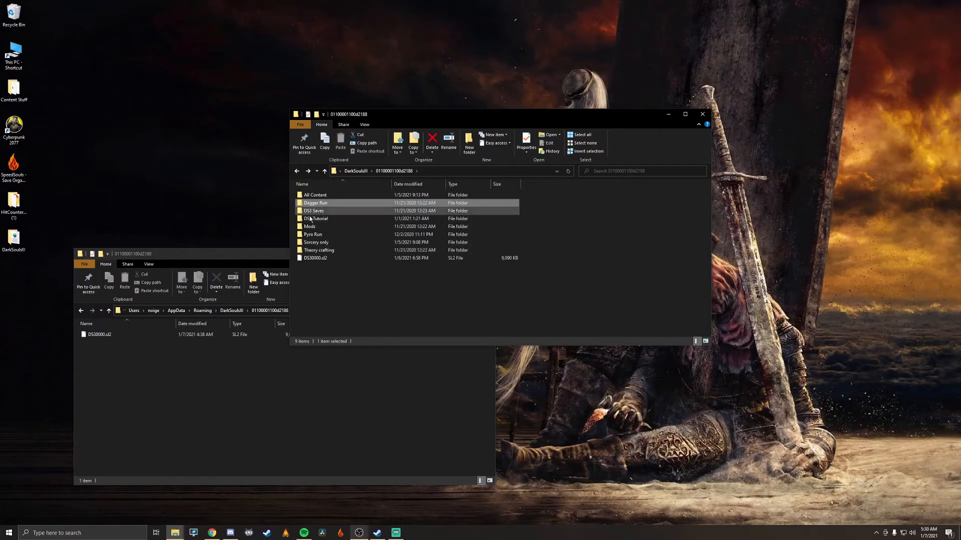
left_click(315, 202)
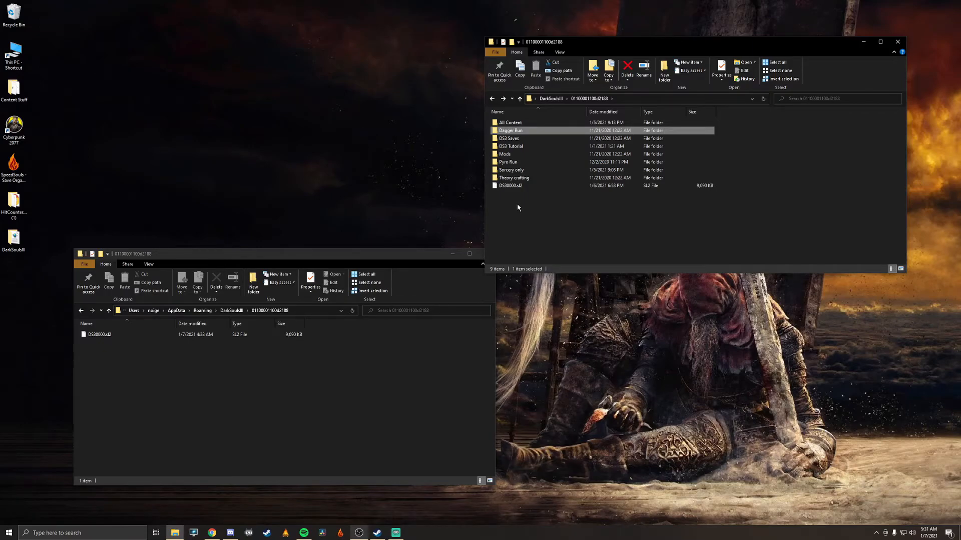
left_click(778, 62)
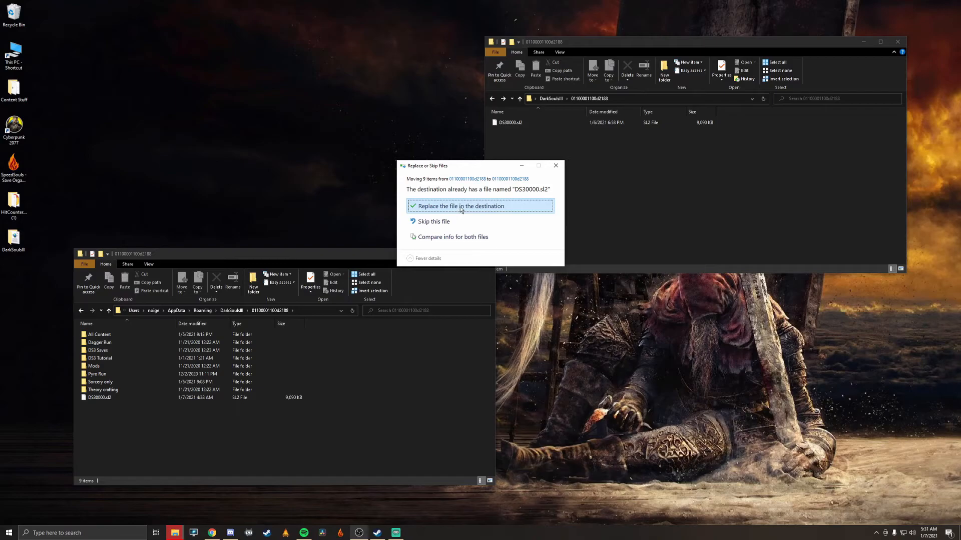
left_click(461, 206)
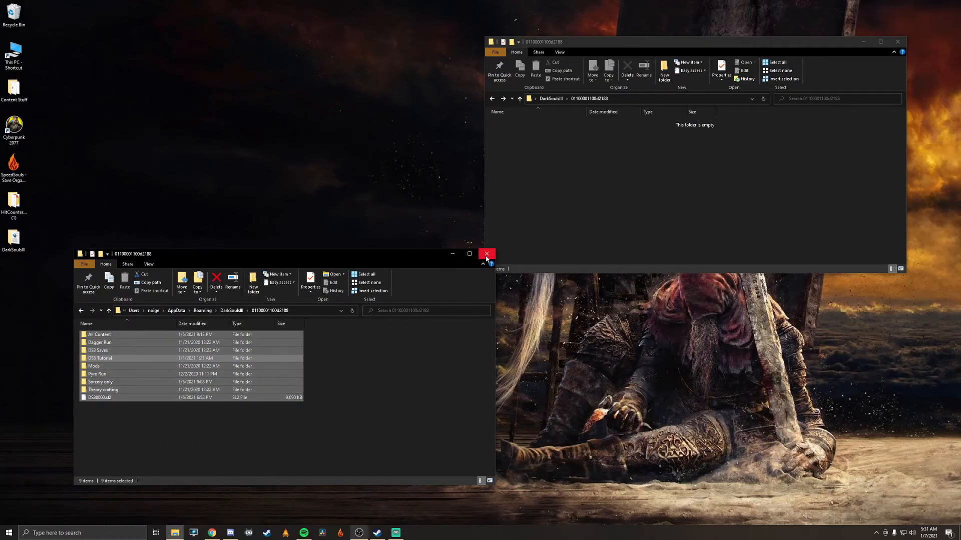
left_click(487, 253)
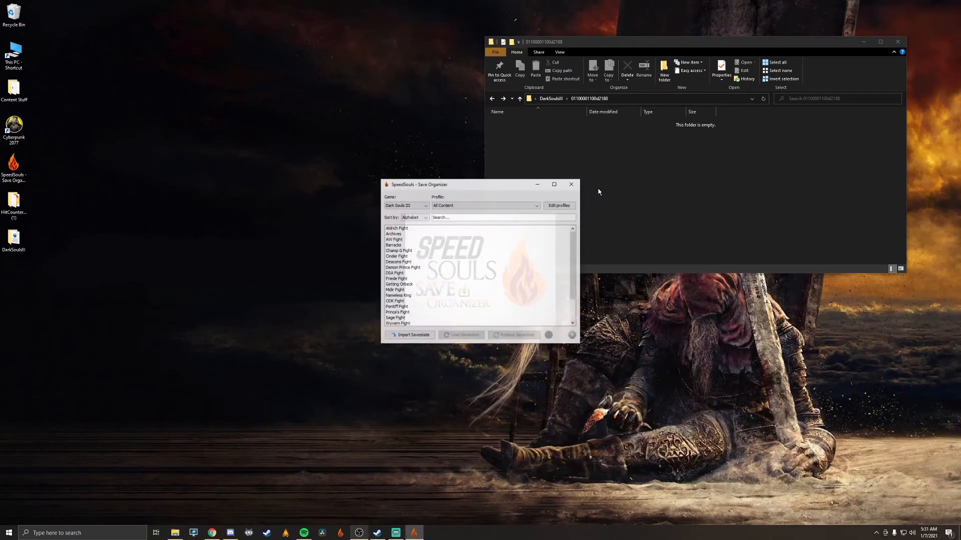
- Scroll the All Content savestates, close the empty backup window, and move the organizer left
scroll("down", 3)
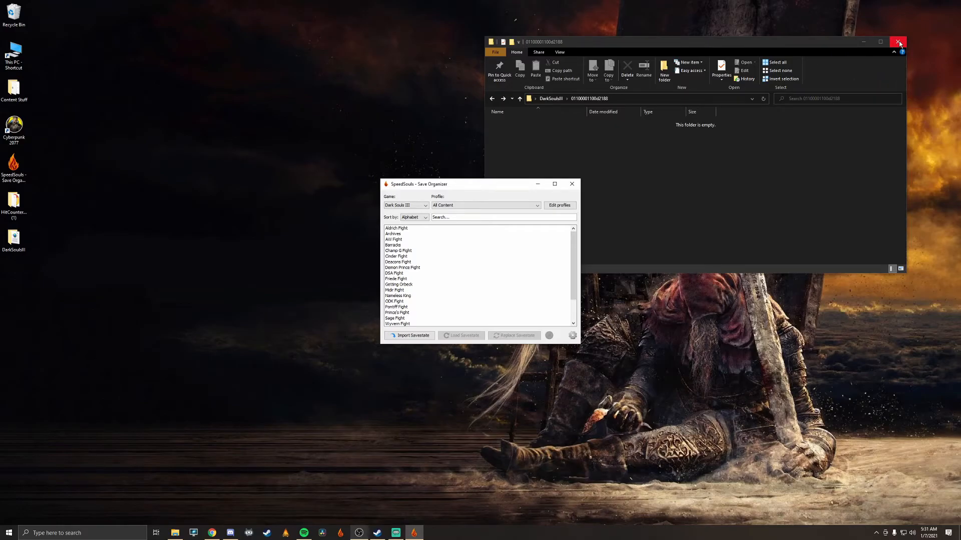
left_click(897, 41)
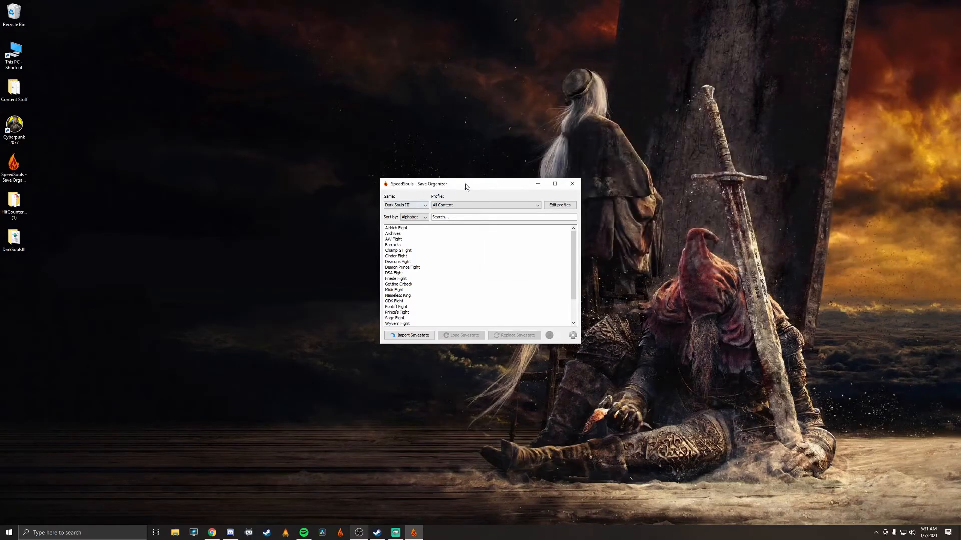
left_click_drag(464, 184, 359, 117)
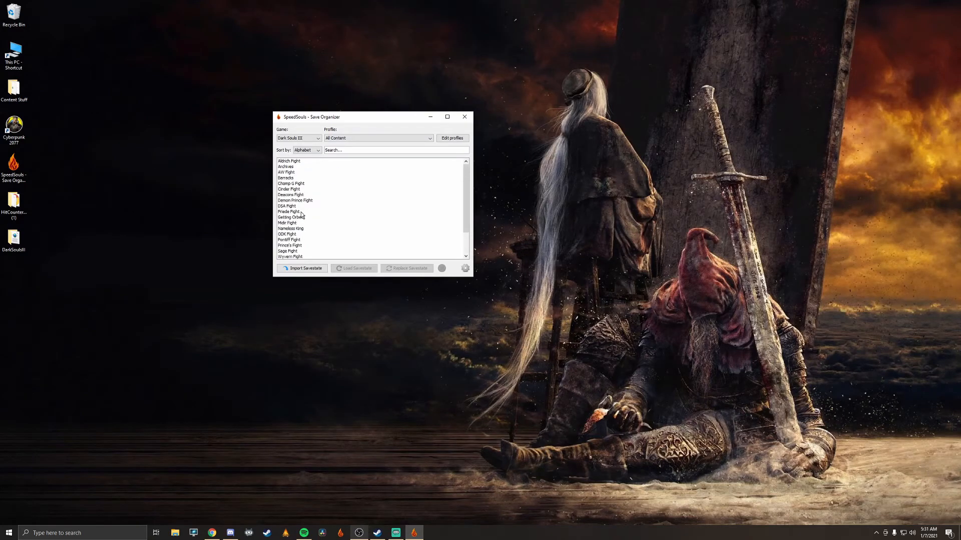
scroll("down", 3)
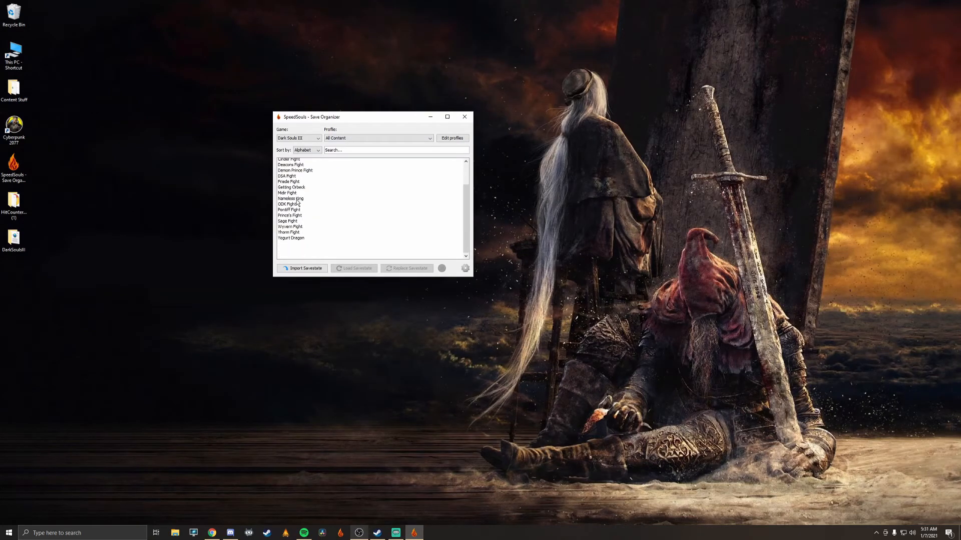
scroll("up", 3)
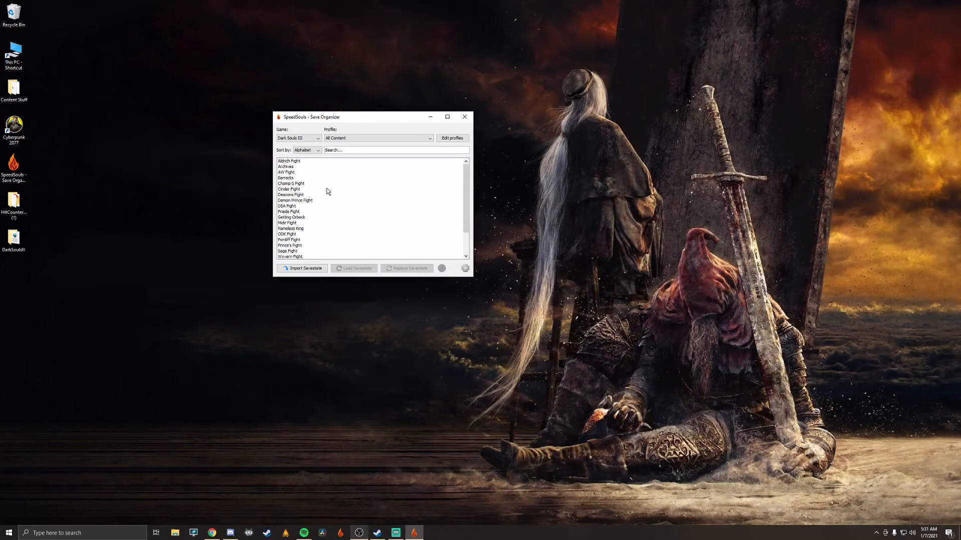
left_click_drag(372, 117, 301, 113)
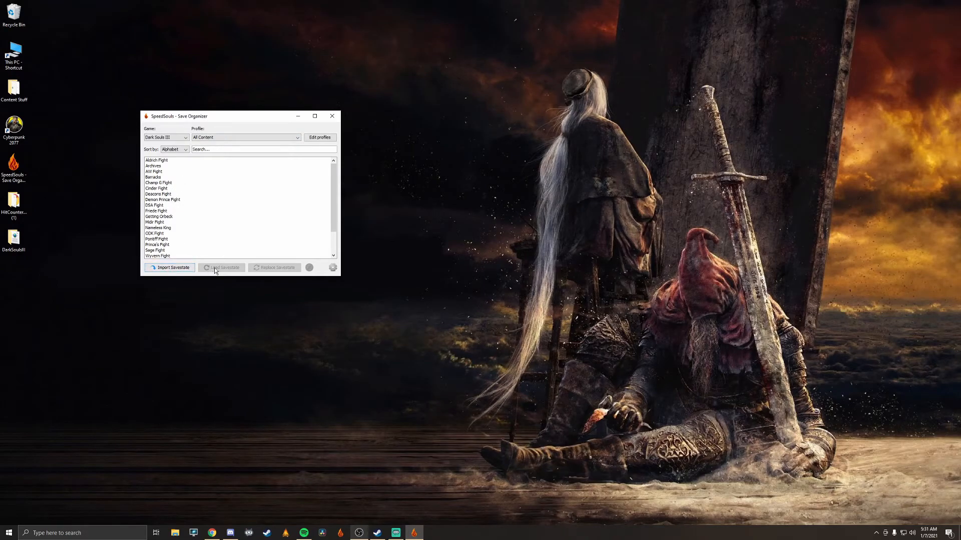
mouse_move(264, 272)
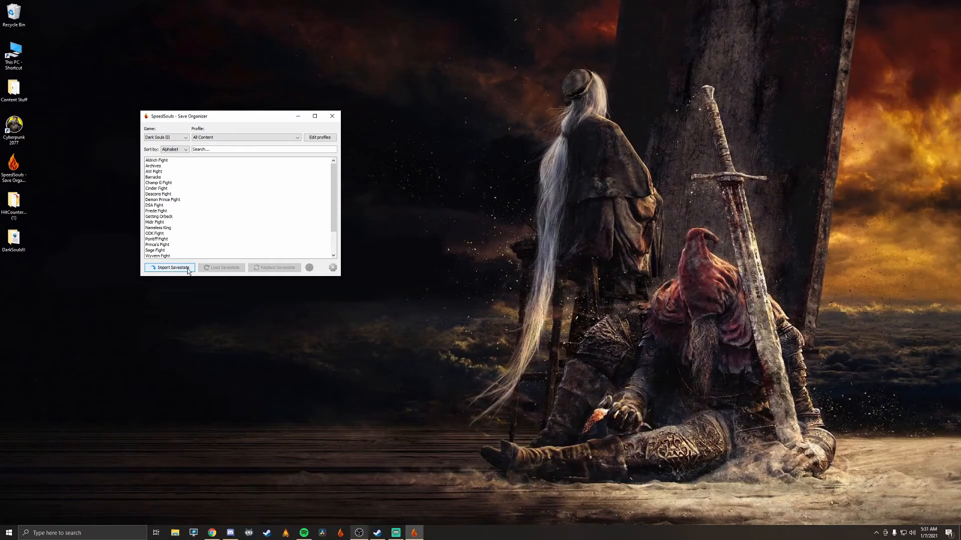
- Select the 'OOK Fight' savestate in the All Content list
left_click(154, 205)
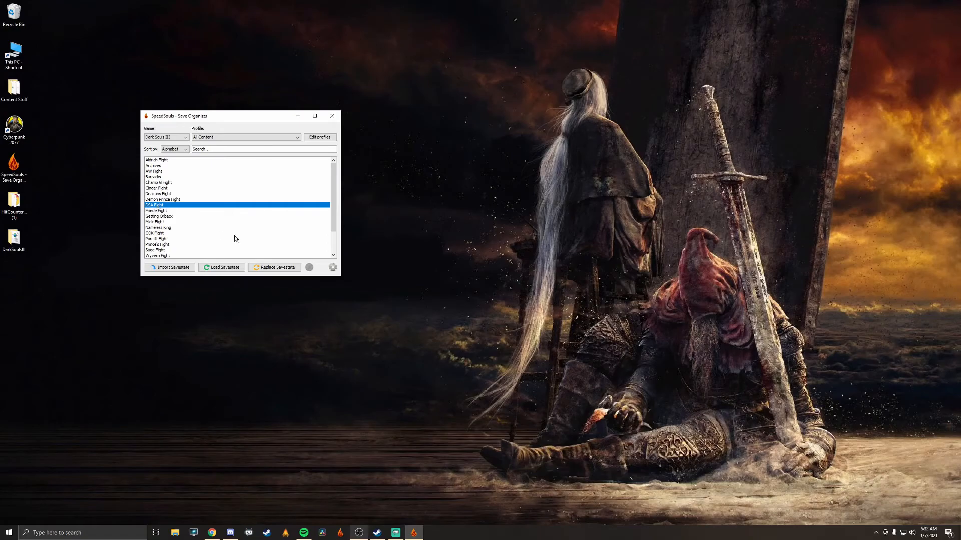
mouse_move(274, 273)
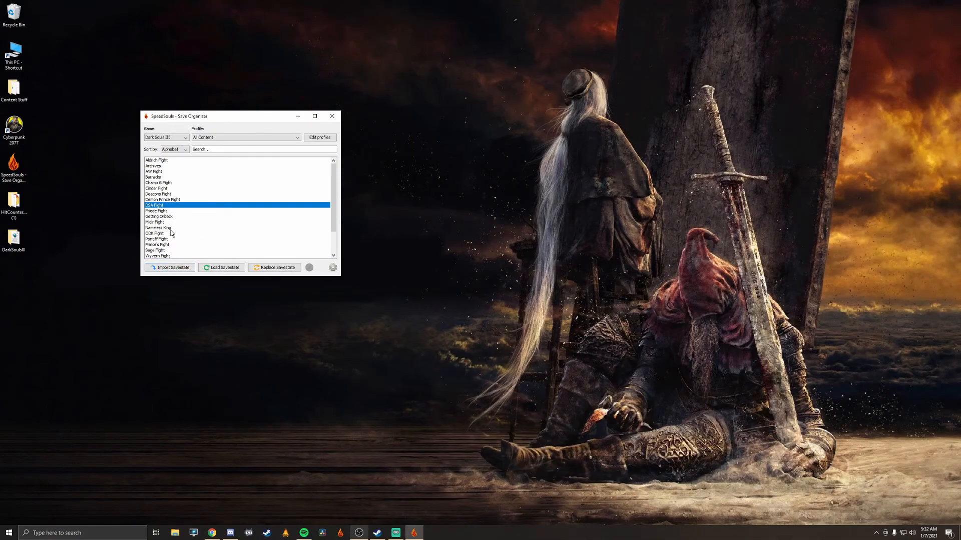
left_click(154, 233)
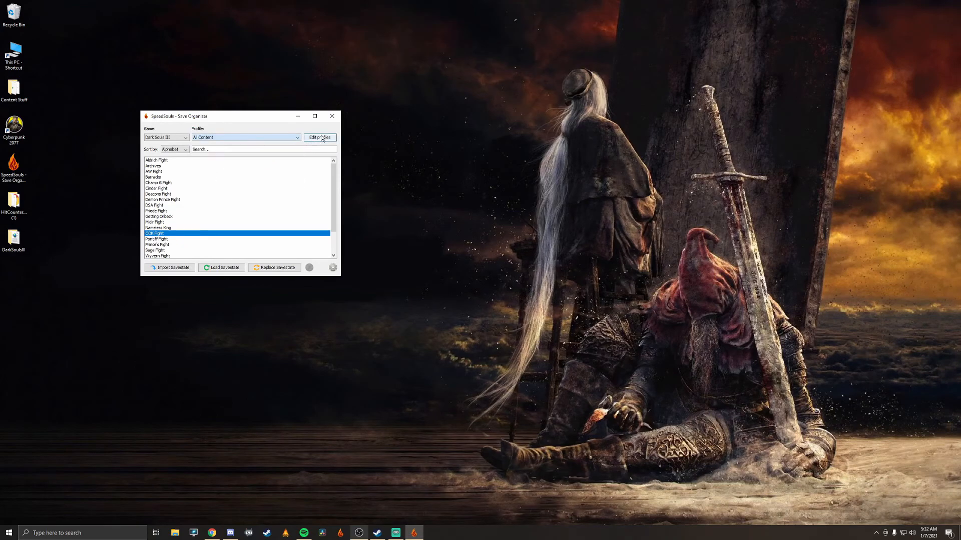
- Try adding a Dark Souls III profile named 'Sorcer', which is rejected as already existing
left_click(320, 137)
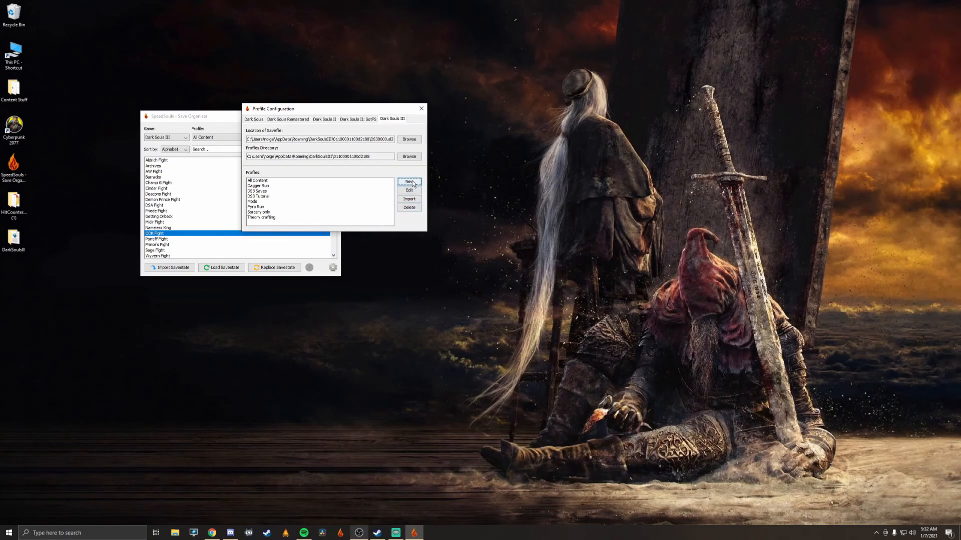
left_click(409, 183)
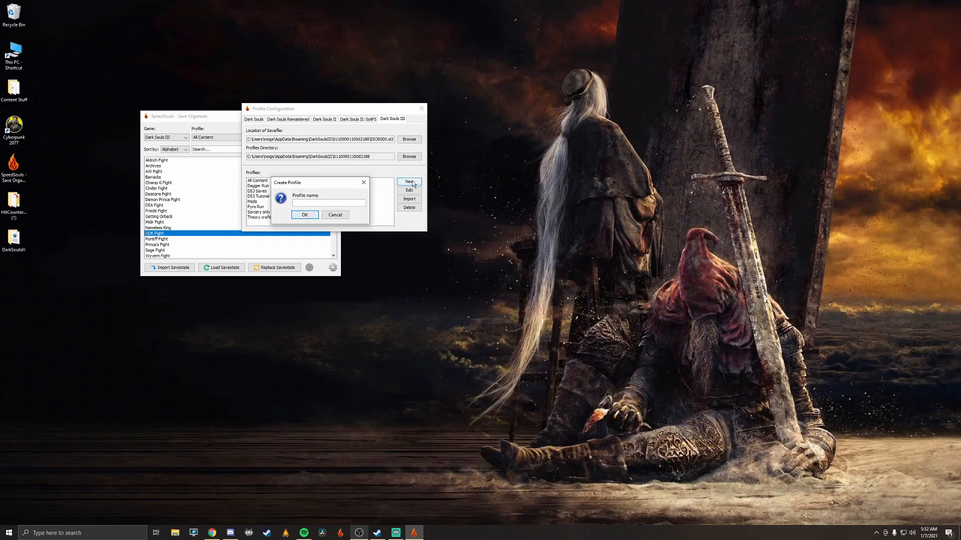
type("Sorcer")
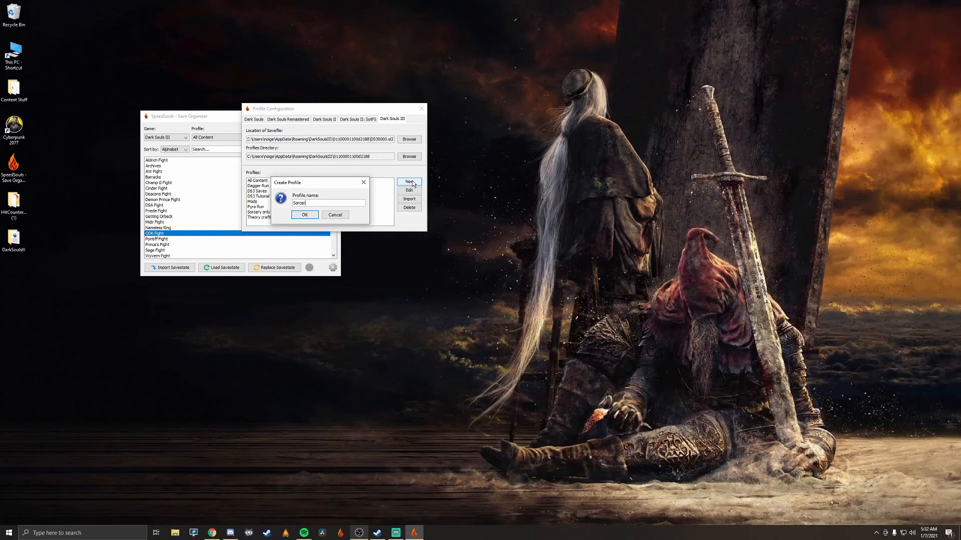
left_click(305, 215)
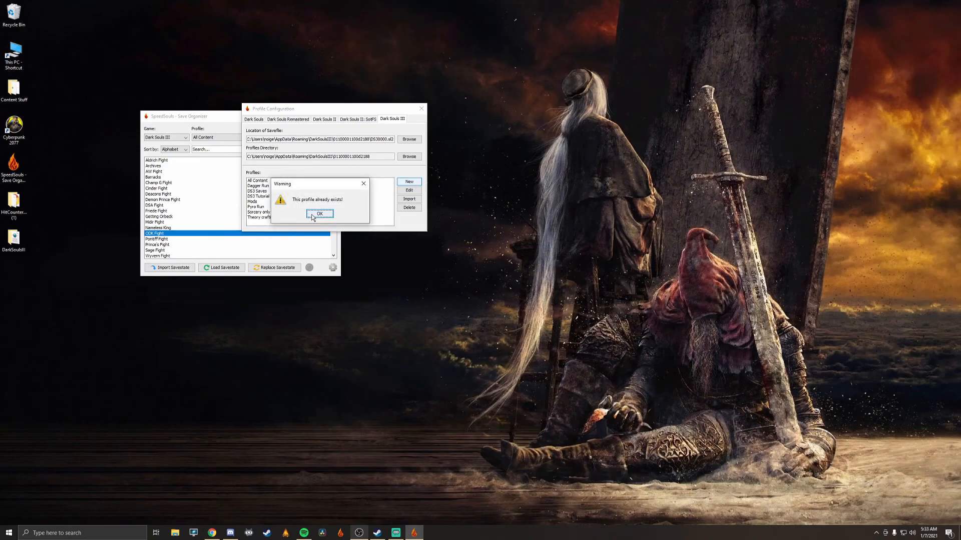
left_click(319, 213)
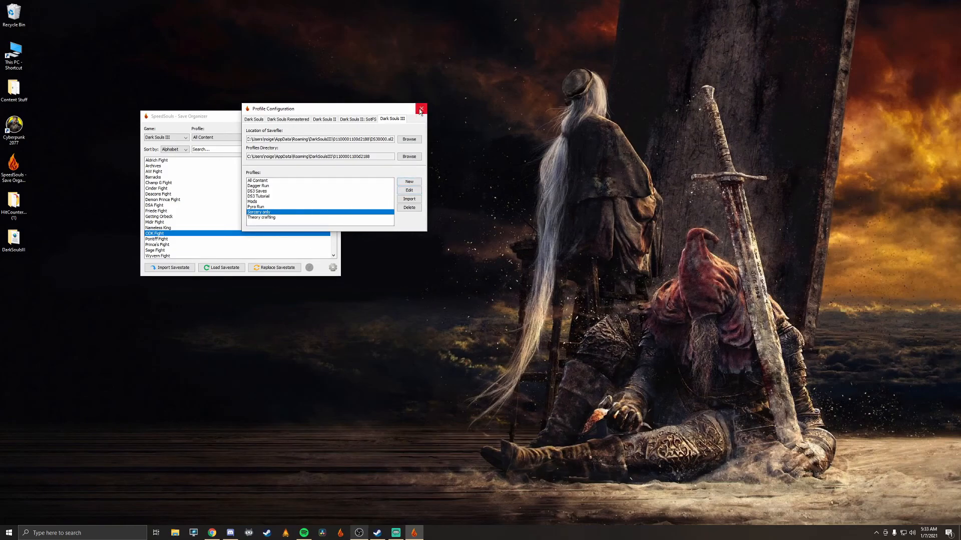
- Close the Profile Configuration window to return to the All Content savestate list
left_click(420, 108)
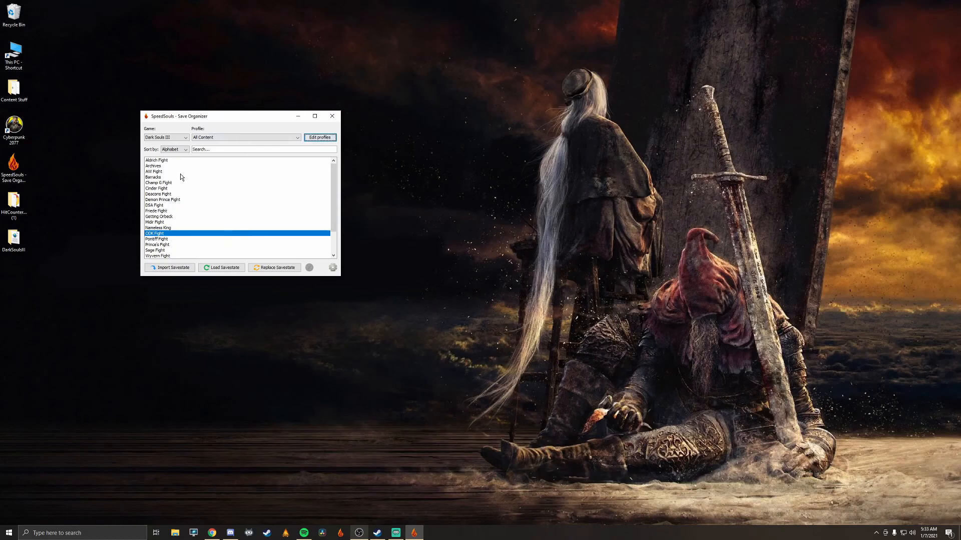
mouse_move(186, 228)
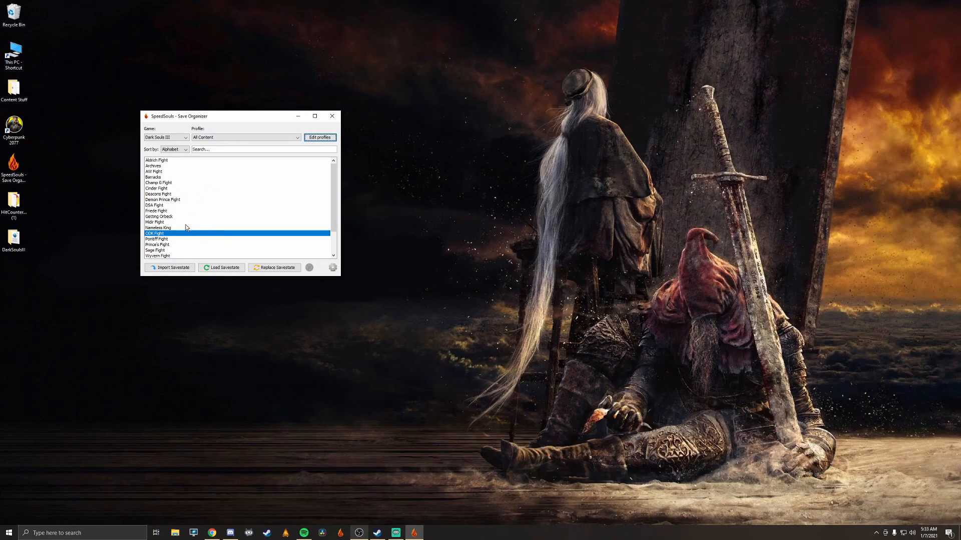
mouse_move(257, 112)
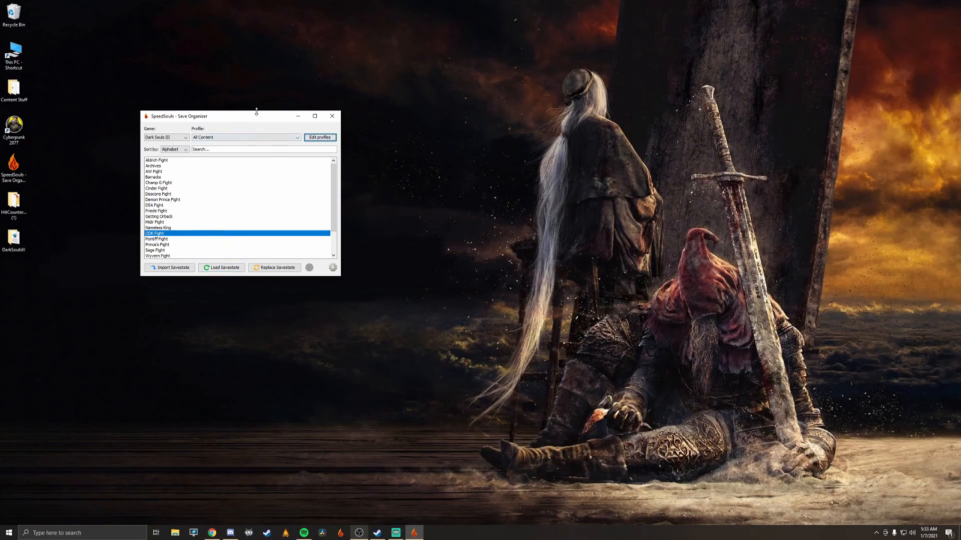